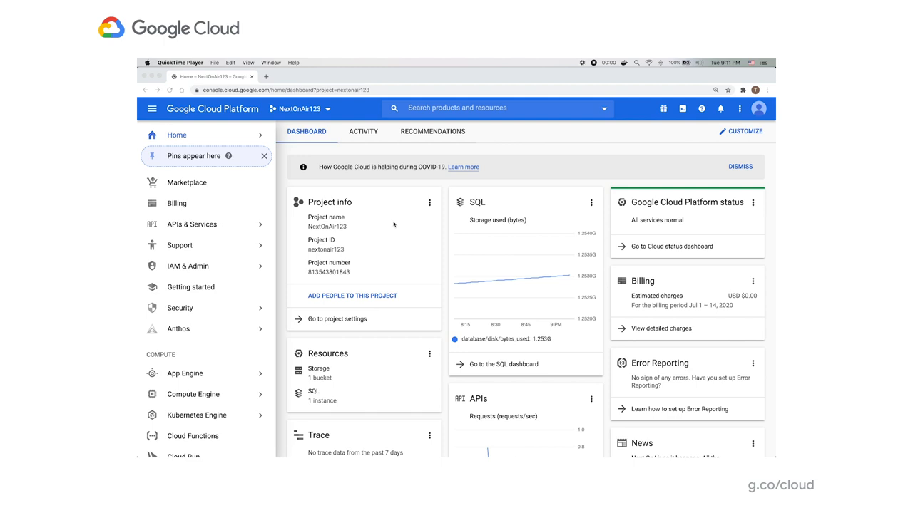
mouse_move(218, 213)
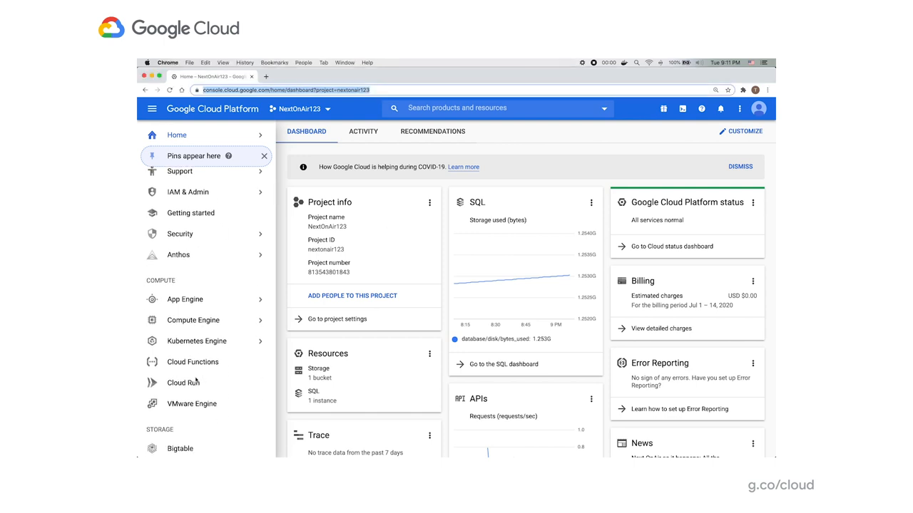
Create Cloud Run service hello-nextonair123 allowing unauthenticated invocations, advancing to first-revision setup
click(182, 383)
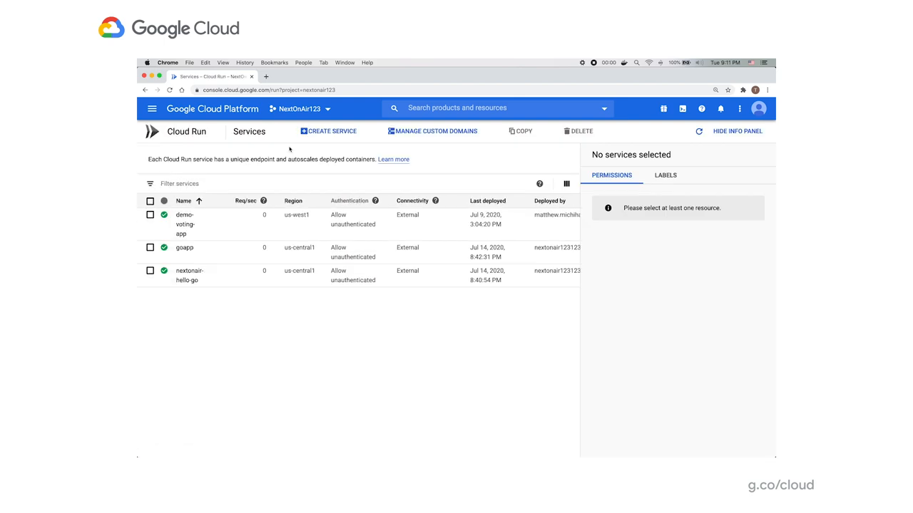
click(327, 131)
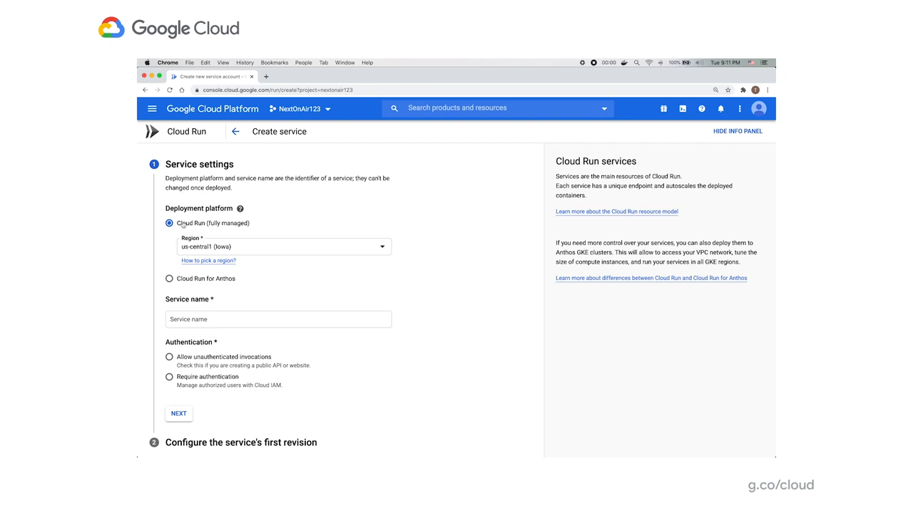
mouse_move(235, 229)
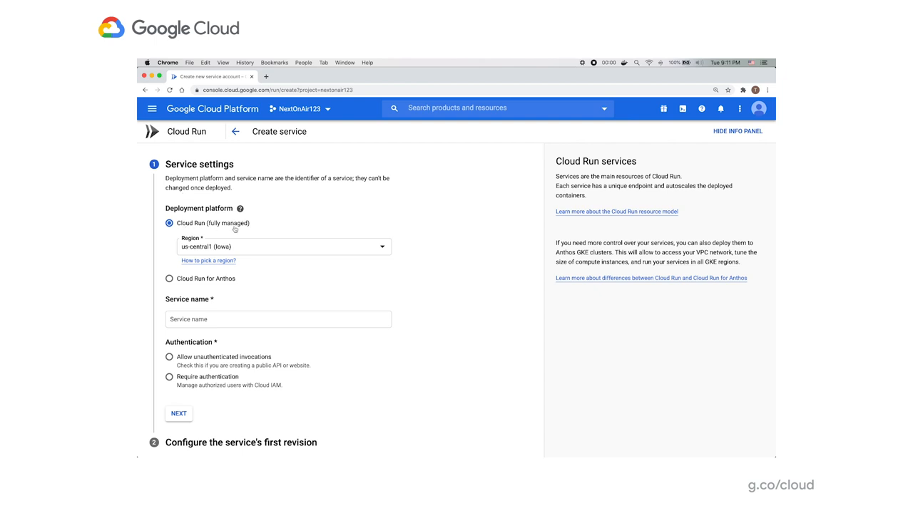
mouse_move(241, 248)
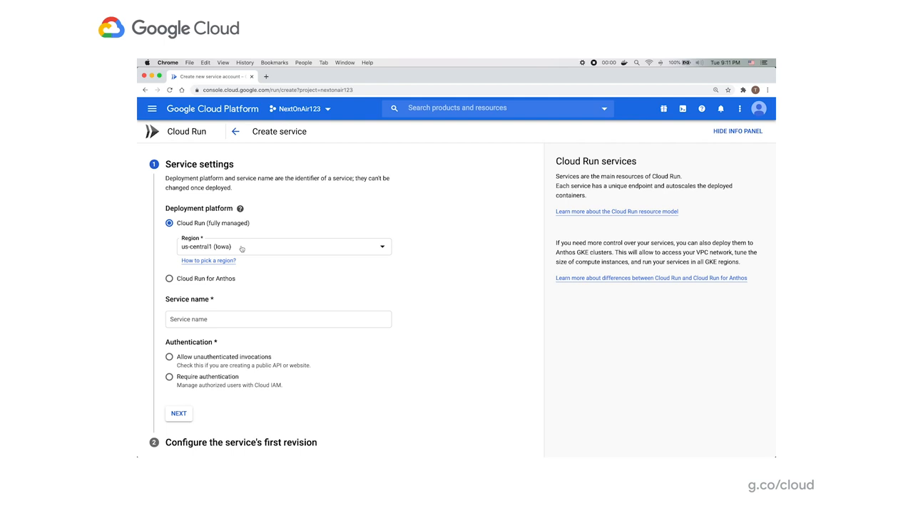
click(278, 319)
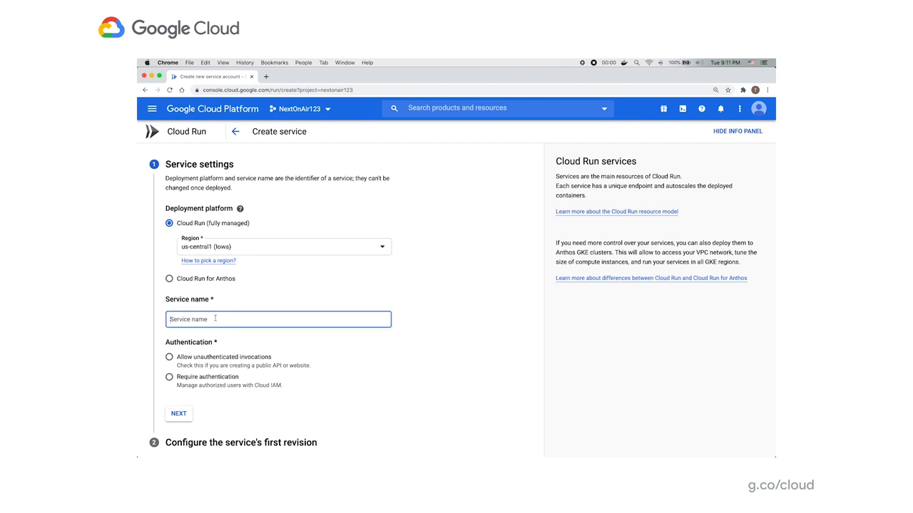
text(hello-next)
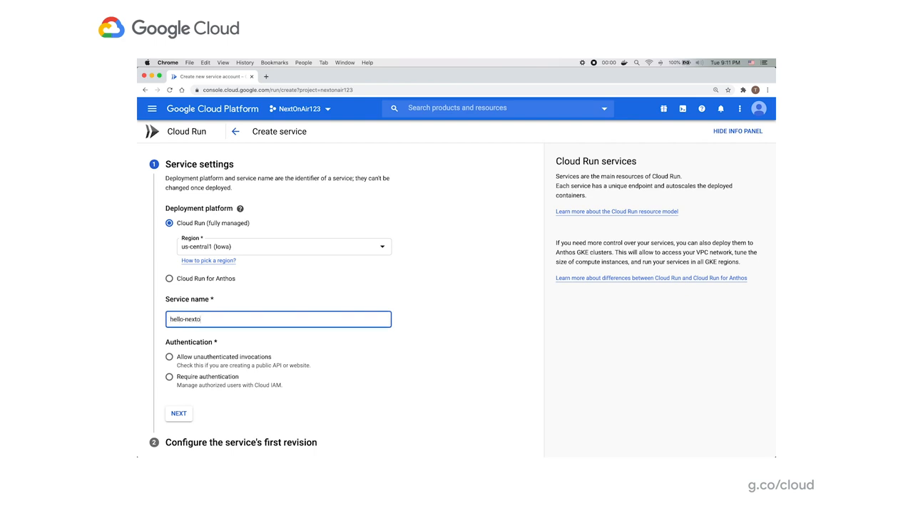
text(oai)
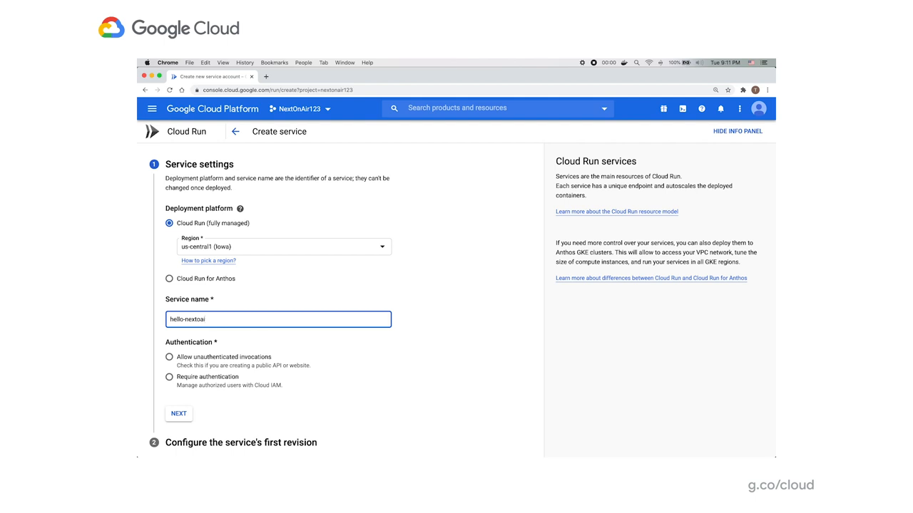
text(r123)
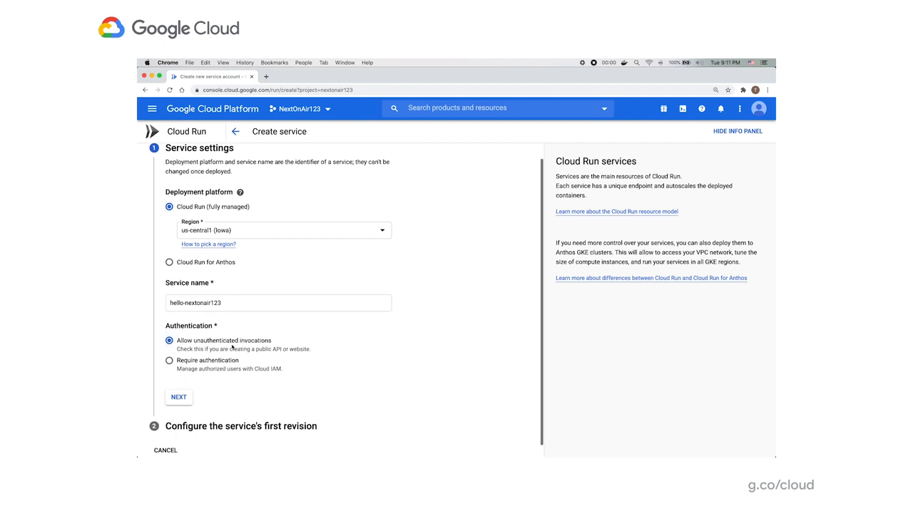
click(178, 397)
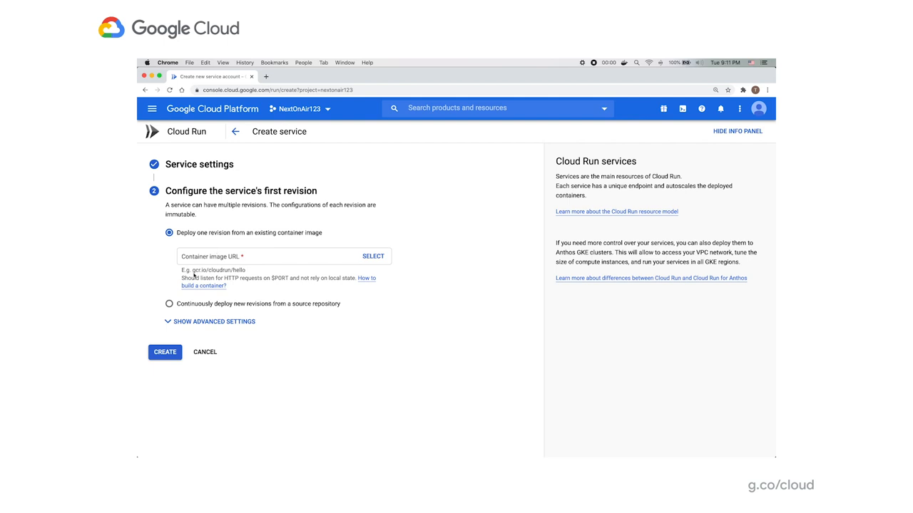
Create the service from container image gcr.io/cloudrun/hello
click(278, 257)
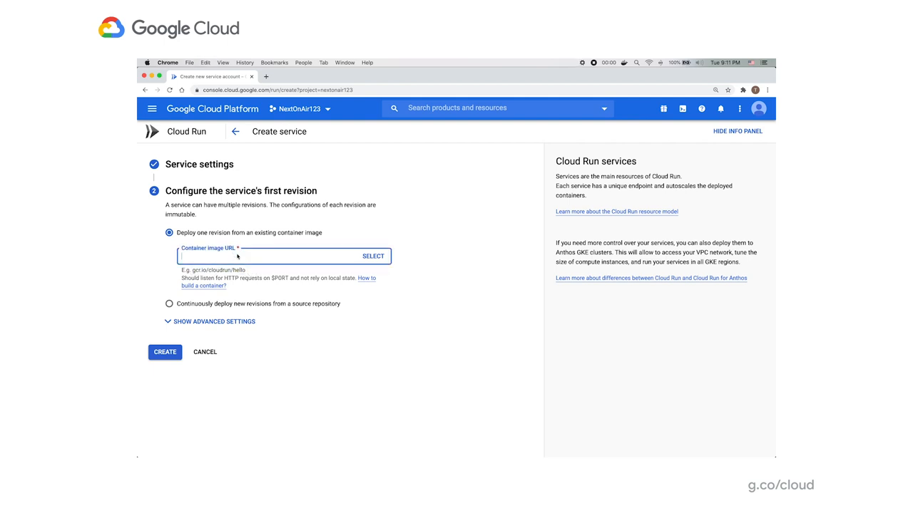
text(gcr.io/cloudrun/hello)
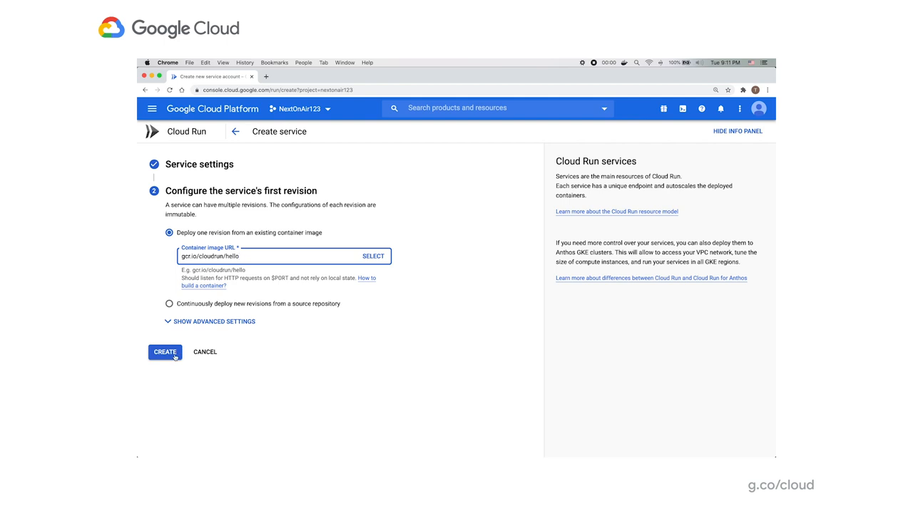
click(165, 352)
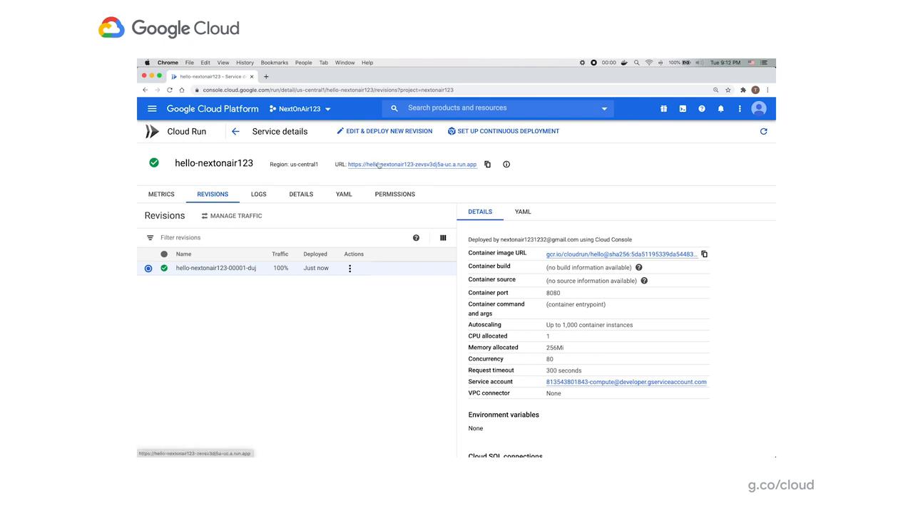
Open the hello-nextonair123 live URL in a new tab, then switch to Terminal
click(410, 165)
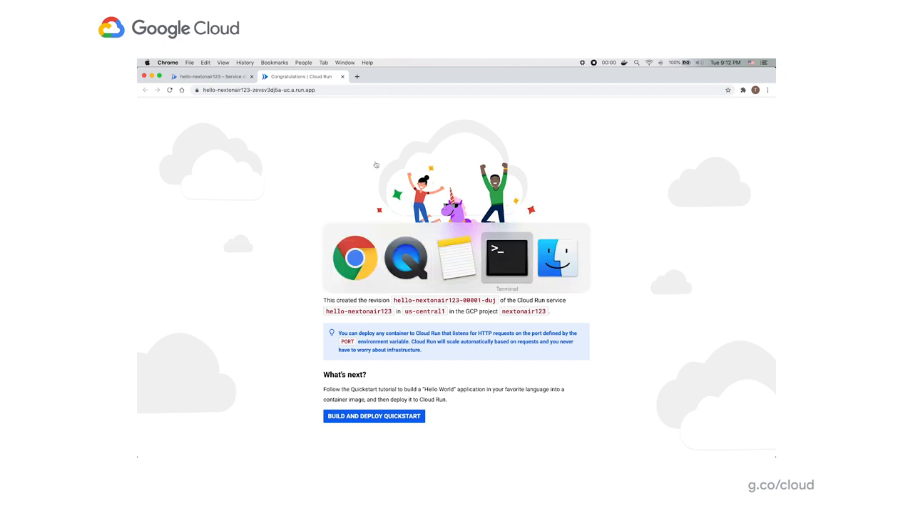
click(506, 258)
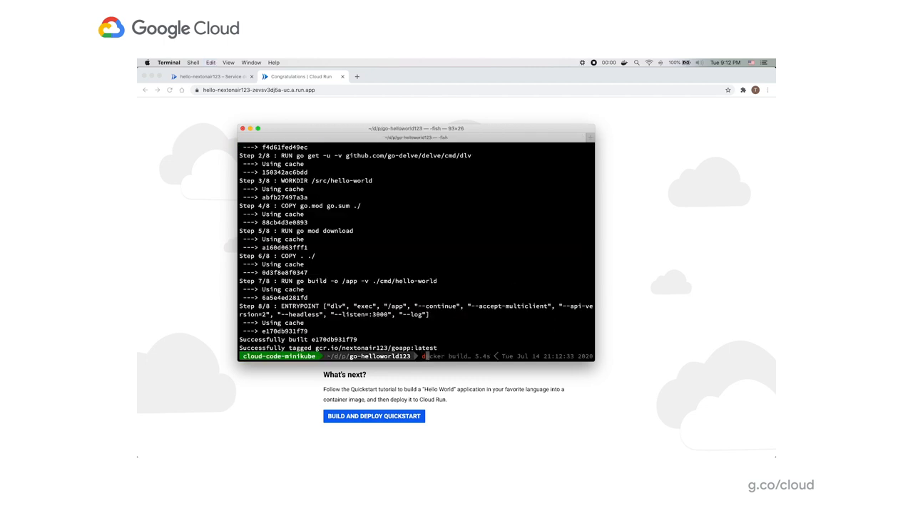
Push the image to gcr.io/nextonair123/goapp and begin a gcloud run deploy command
text(docker push gcr.io/nextonair123/goapp)
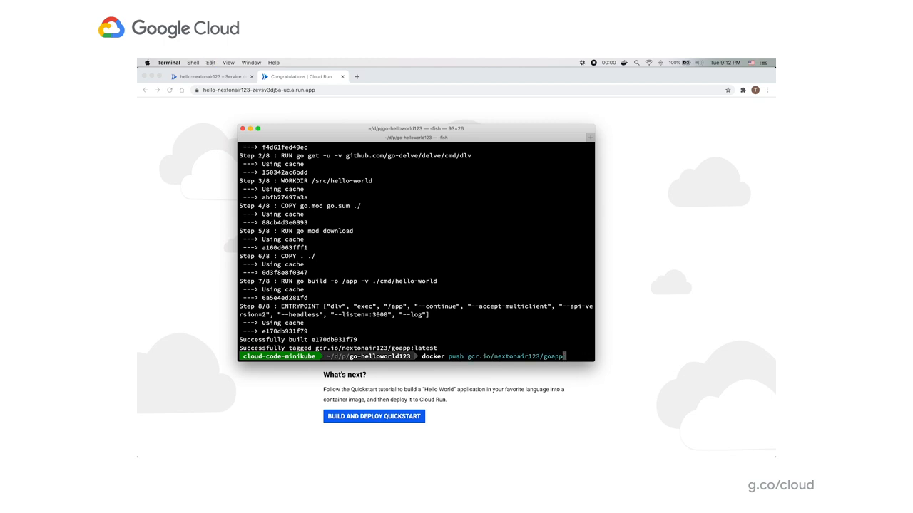
key(Return)
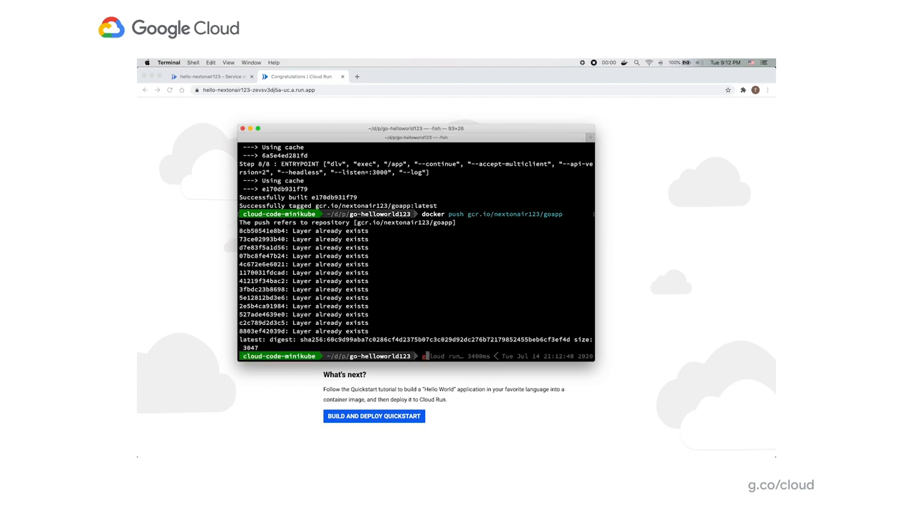
text(gcloud run deploy)
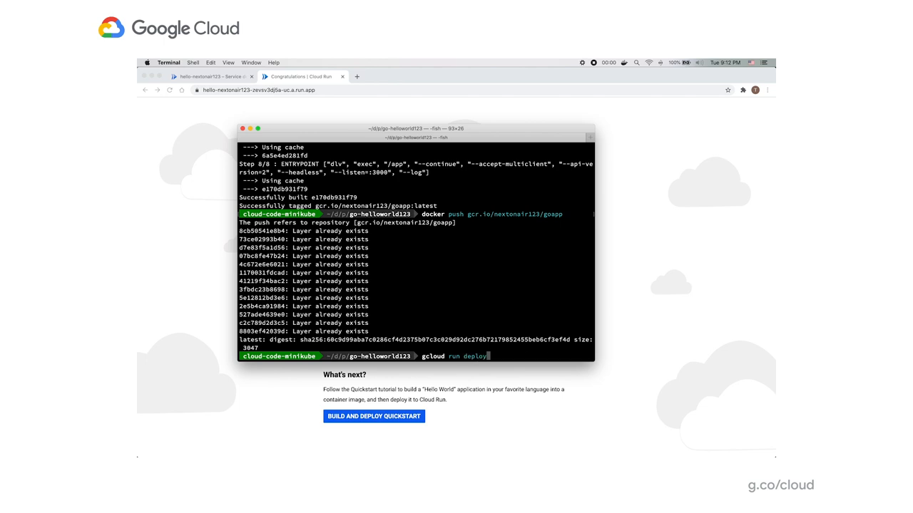
text(--ium)
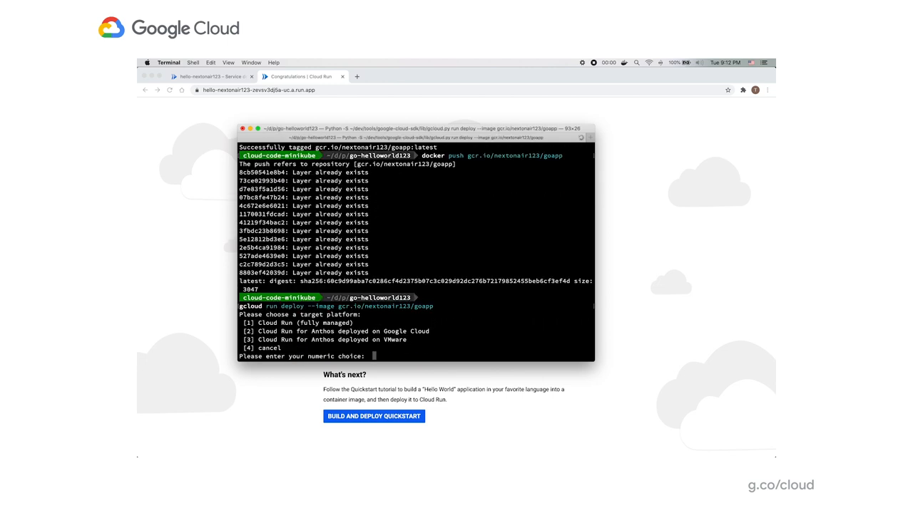
Answer the deploy prompts: fully managed, service goapp123, us-central1, allow unauthenticated
text(1)
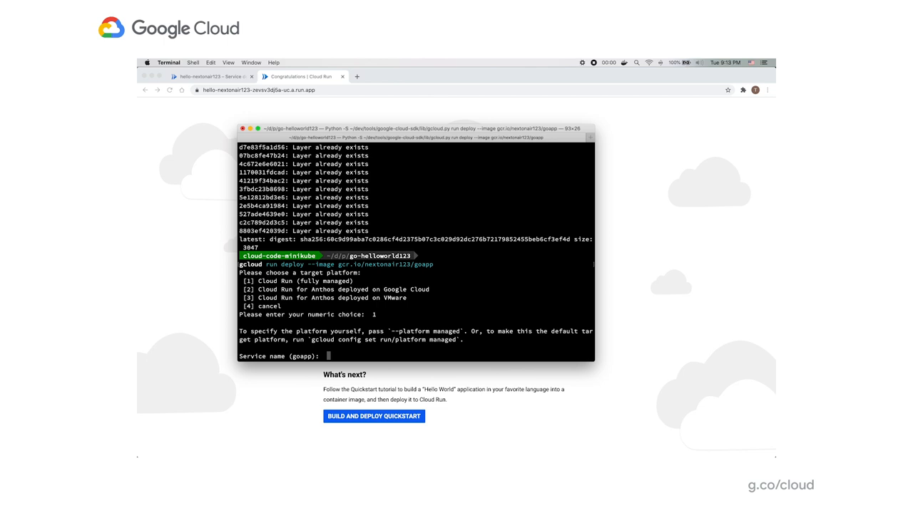
text(goapp123)
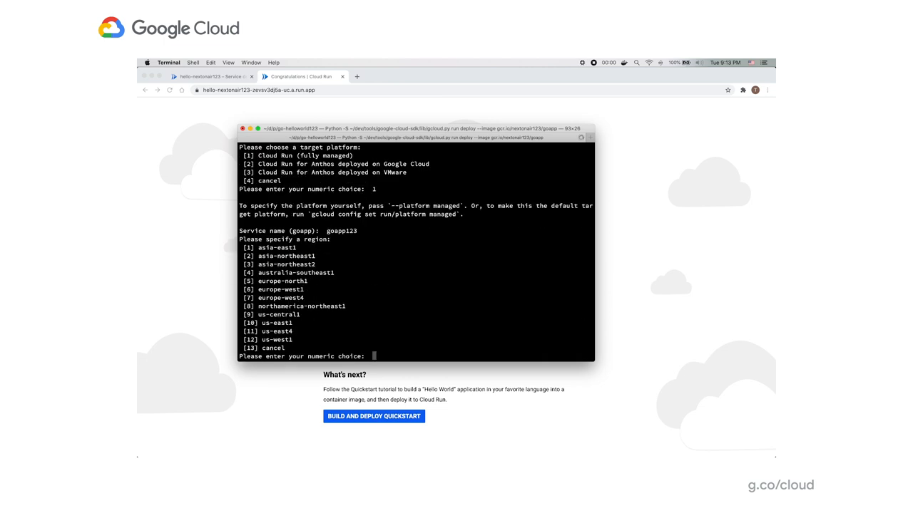
text(9)
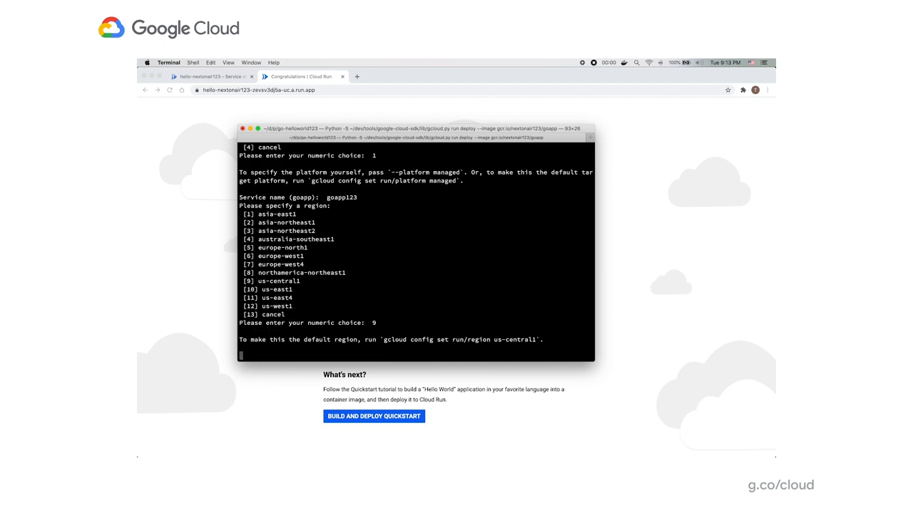
text(y)
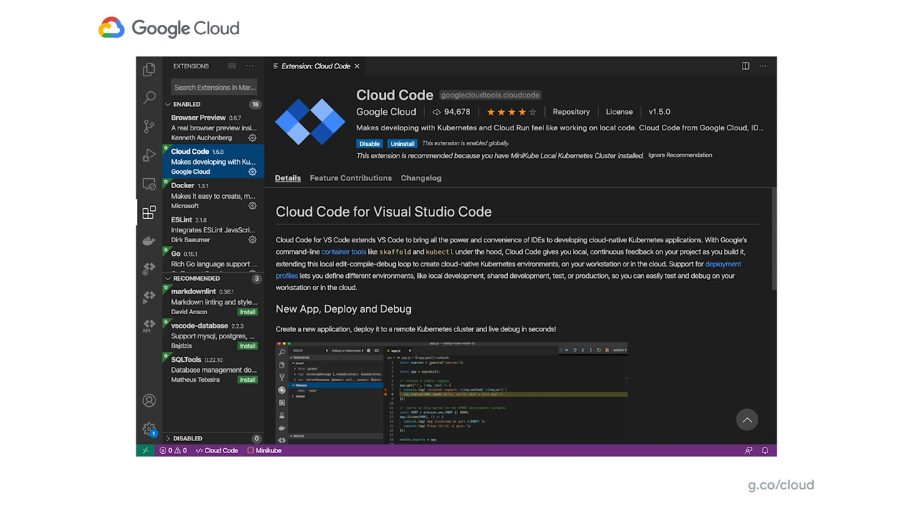
mouse_move(341, 92)
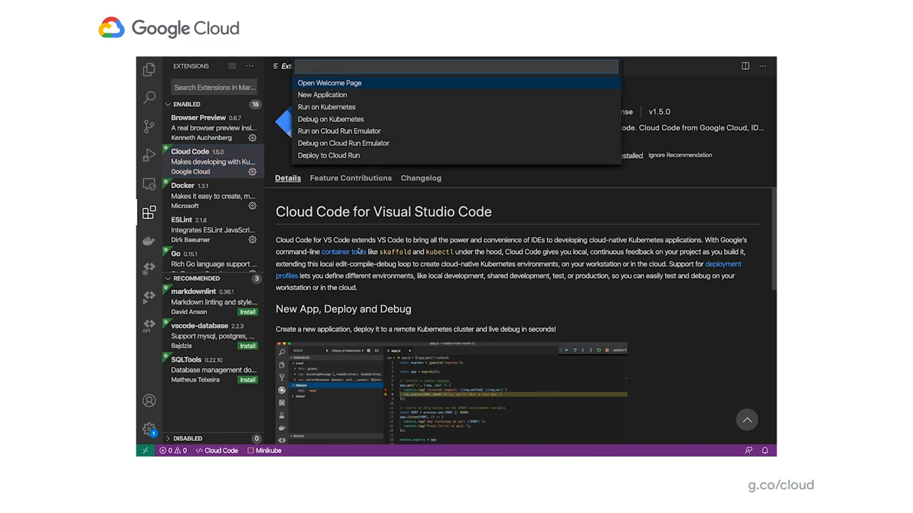
mouse_move(390, 96)
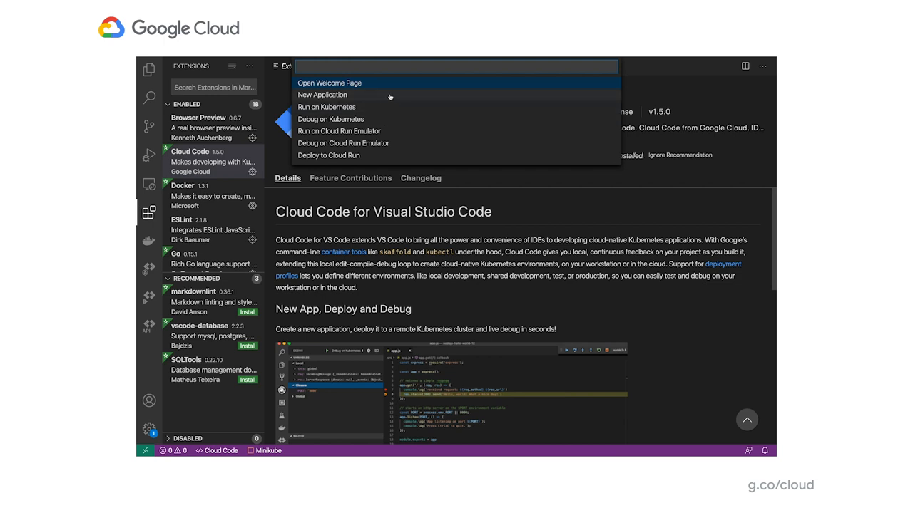
Start a new Cloud Code Cloud Run application using the Golang: Cloud Run template
click(322, 95)
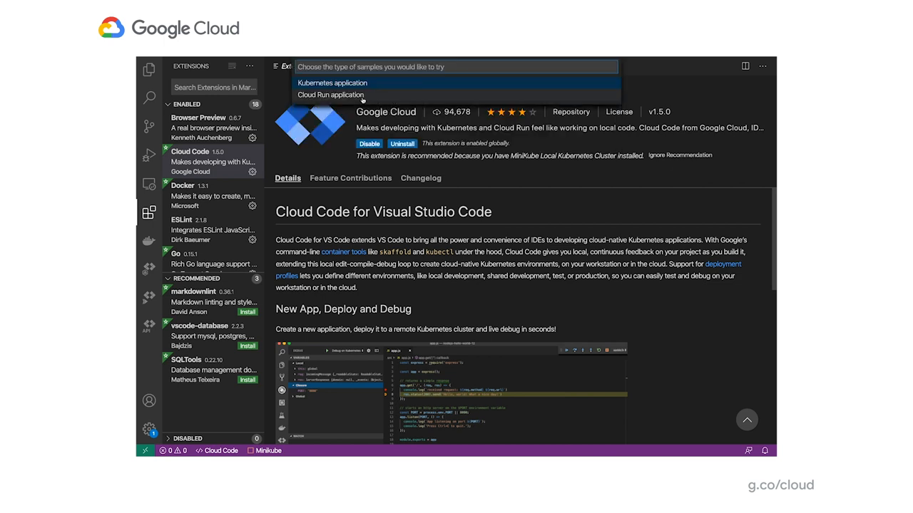
click(330, 95)
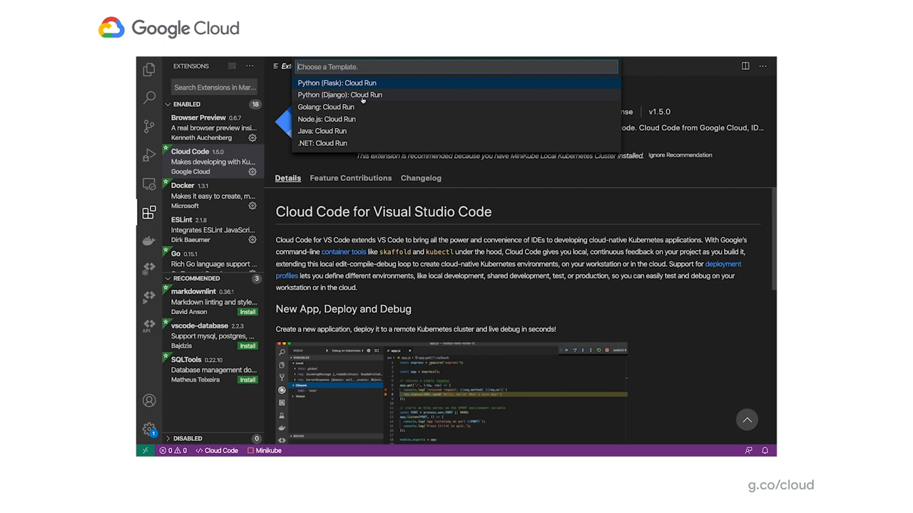
mouse_move(359, 107)
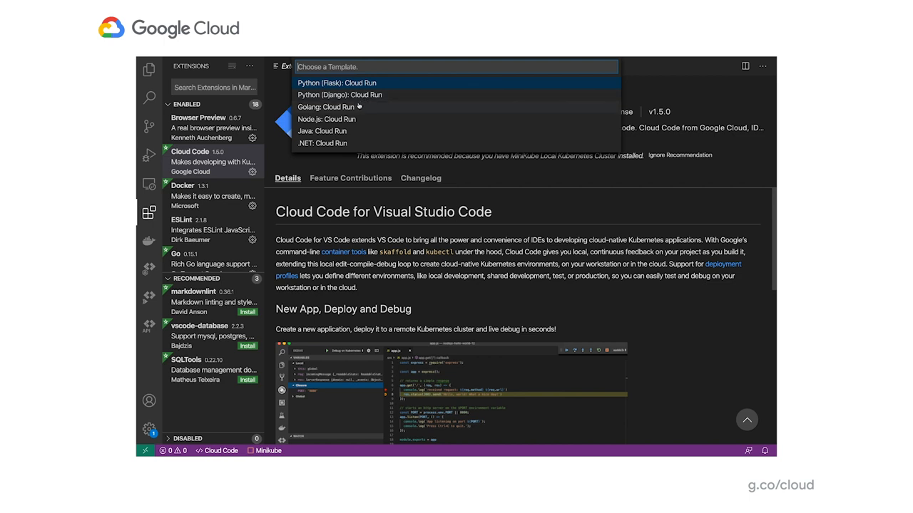
click(325, 107)
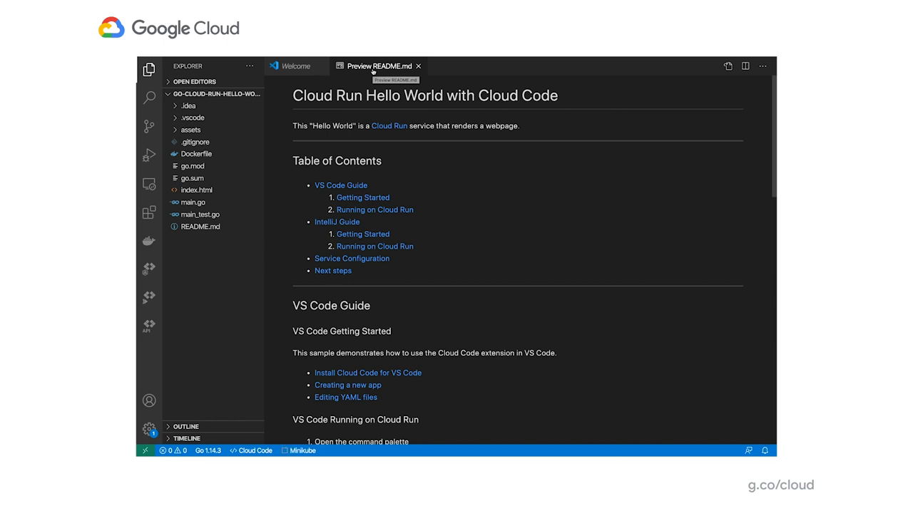
mouse_move(149, 241)
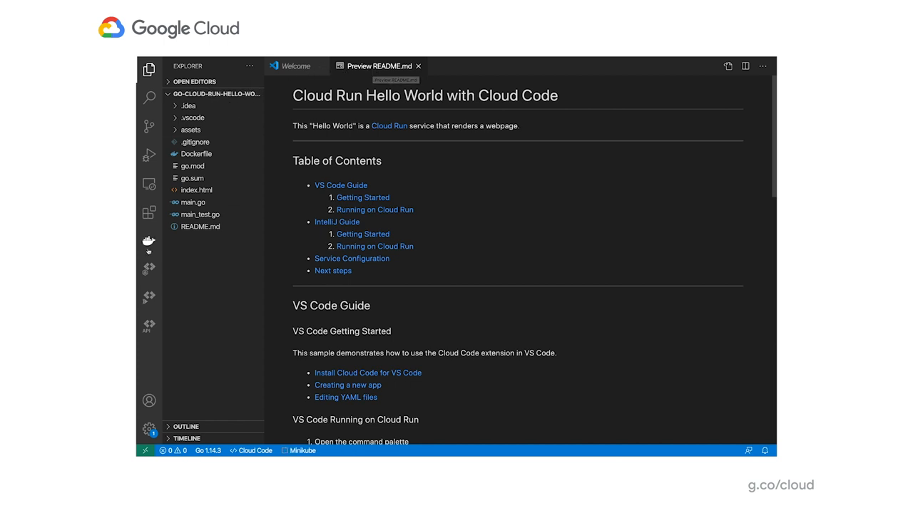
View the Dockerfile and main.go, then scroll the README preview to deployment steps
click(196, 154)
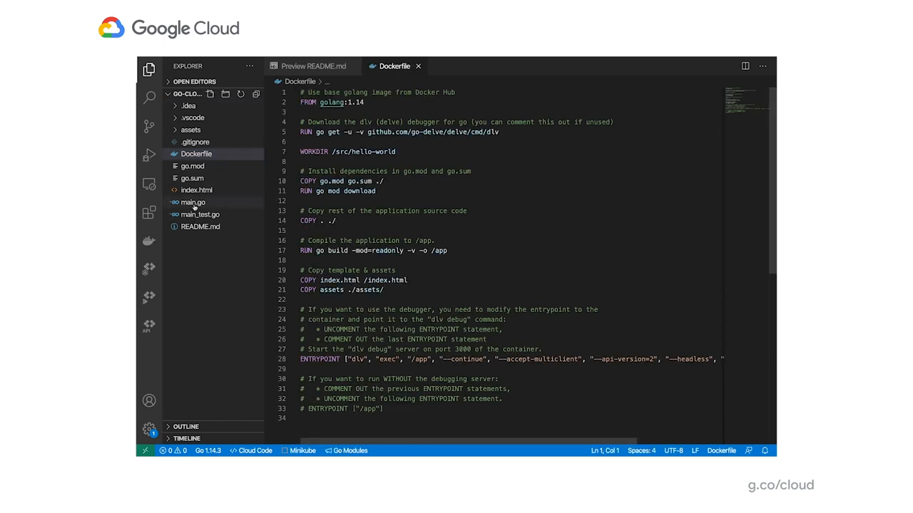
click(199, 214)
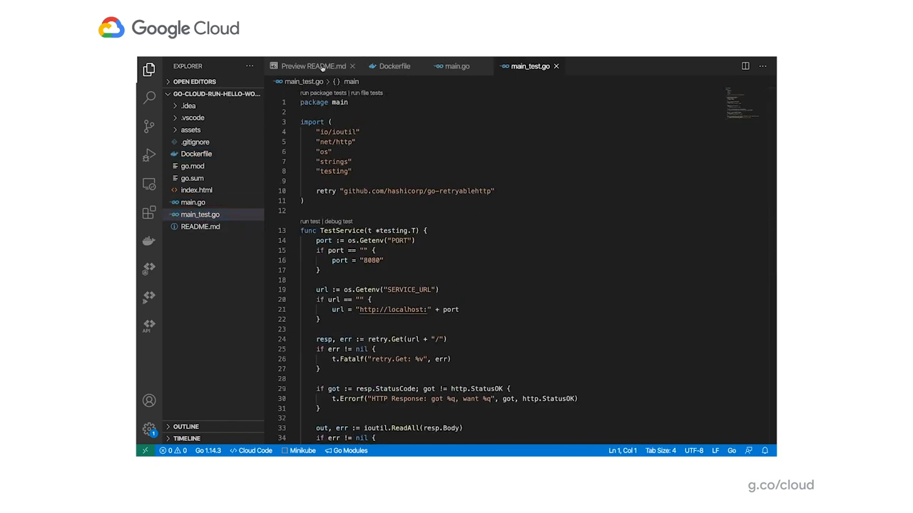
click(312, 66)
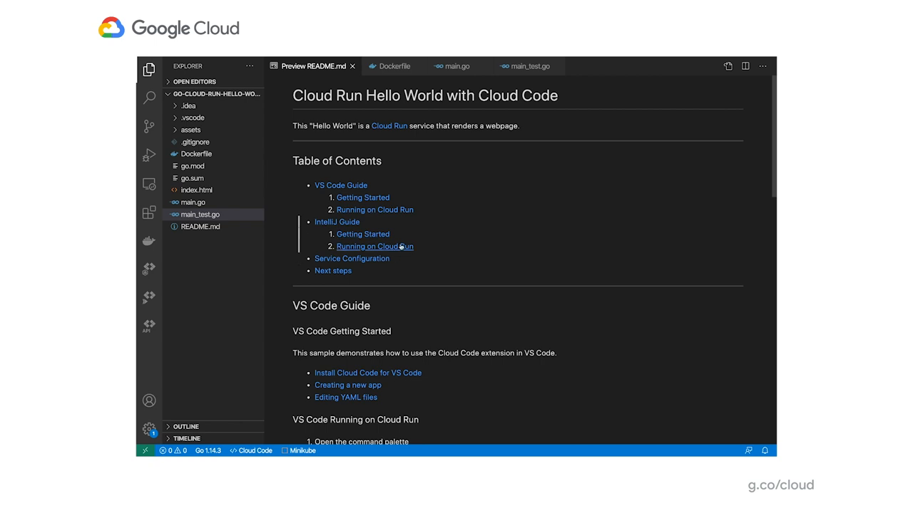
scroll(down, 3)
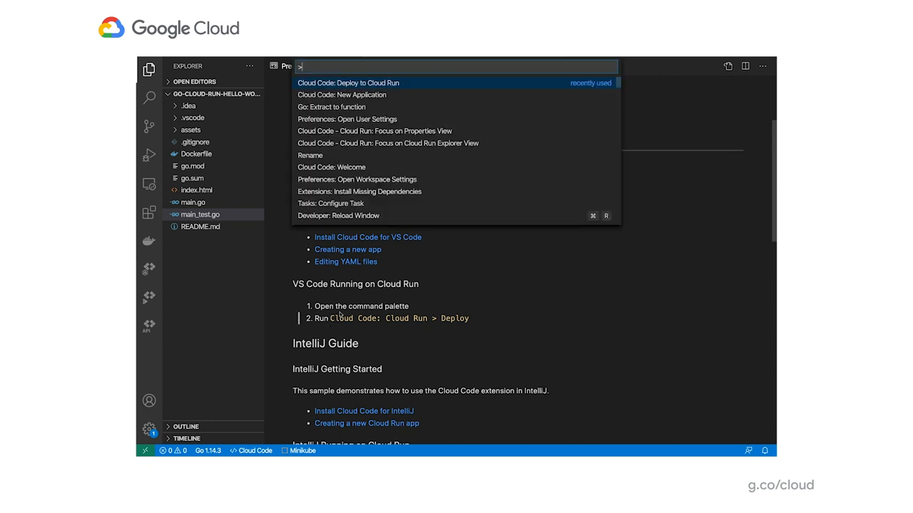
Run 'Cloud Code: Deploy to Cloud Run' from the Command Palette
text(Cloud Code: depl)
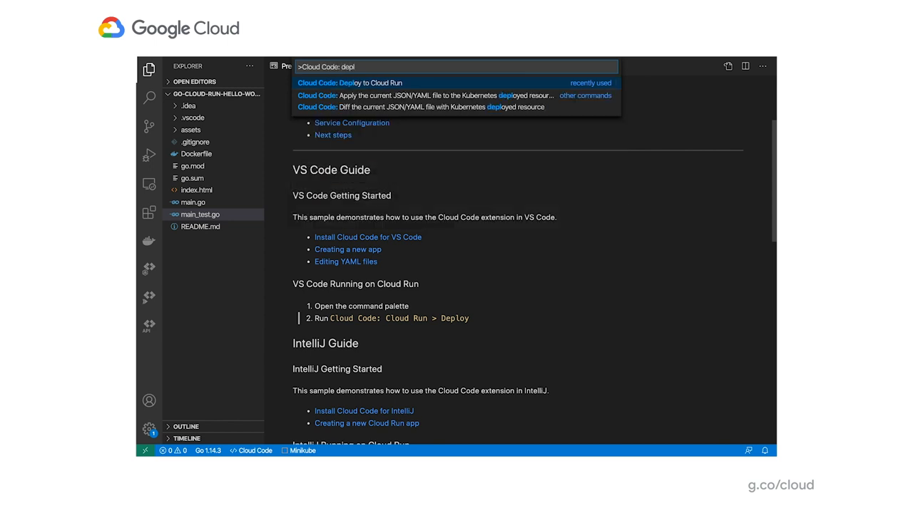
click(349, 83)
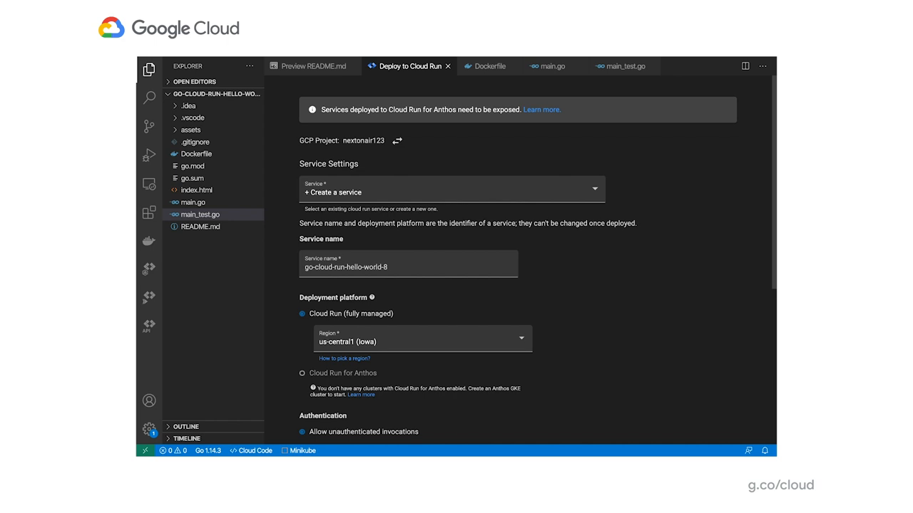
mouse_move(375, 166)
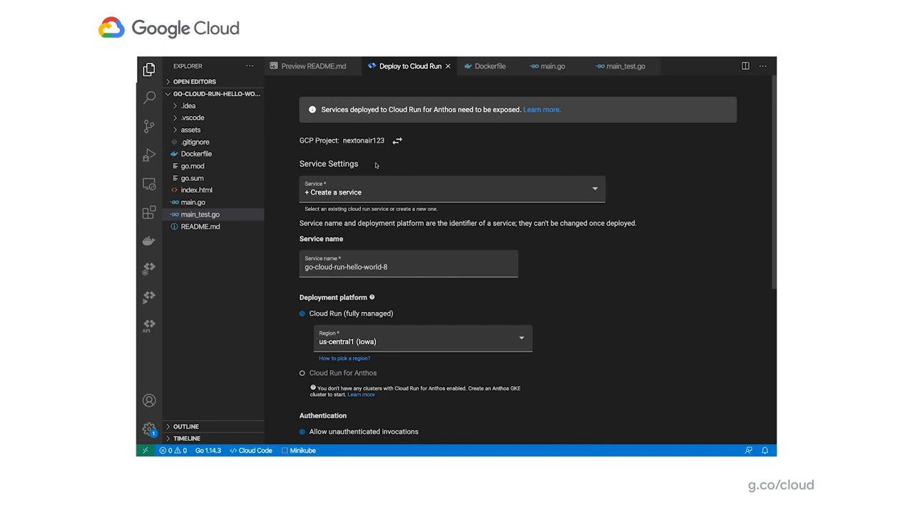
mouse_move(353, 258)
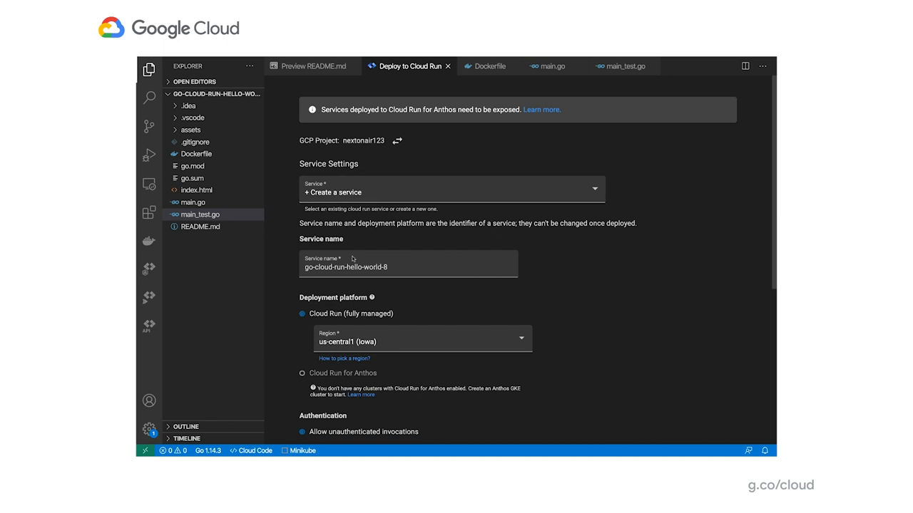
Rename the service to hello-nextonair-world and scroll through the deploy form
triple_click(408, 266)
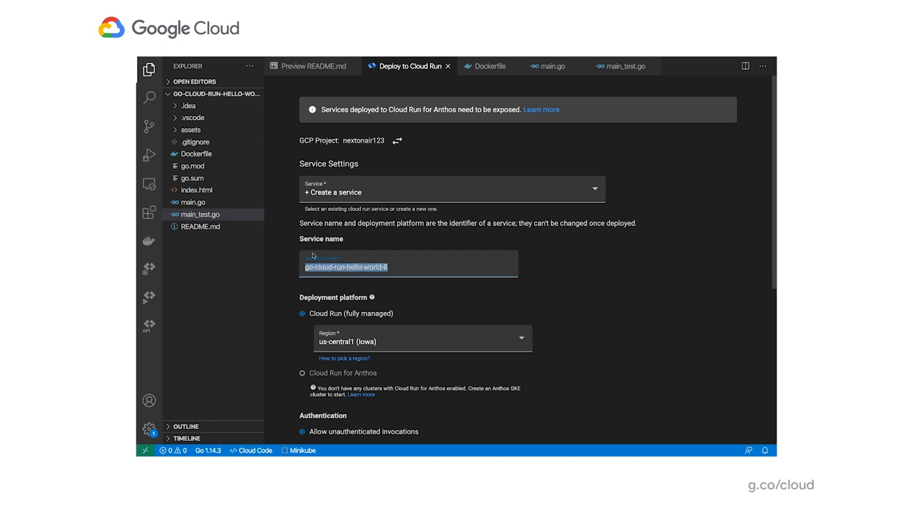
text(hello-nextoi)
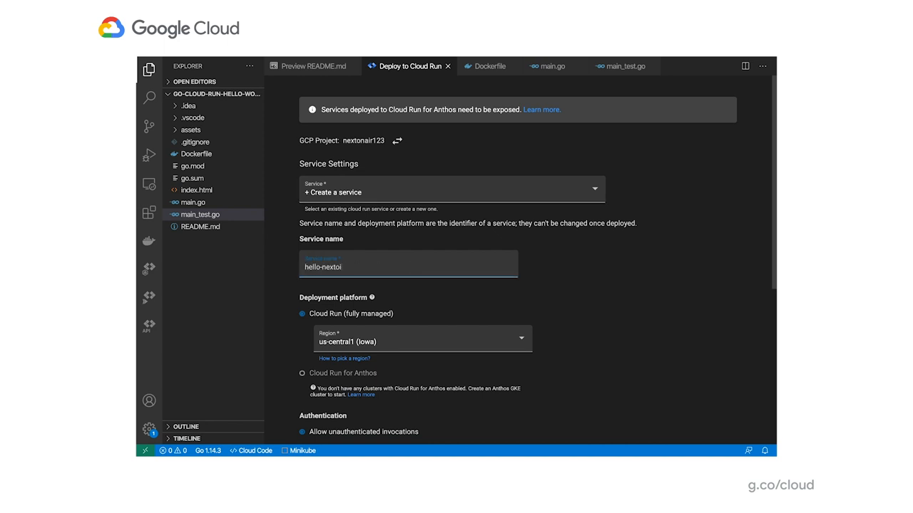
text(a)
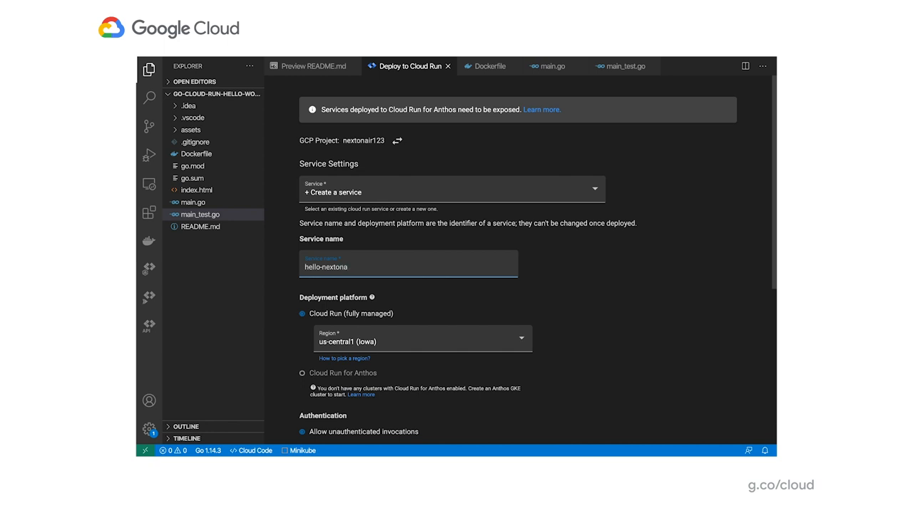
text(ir)
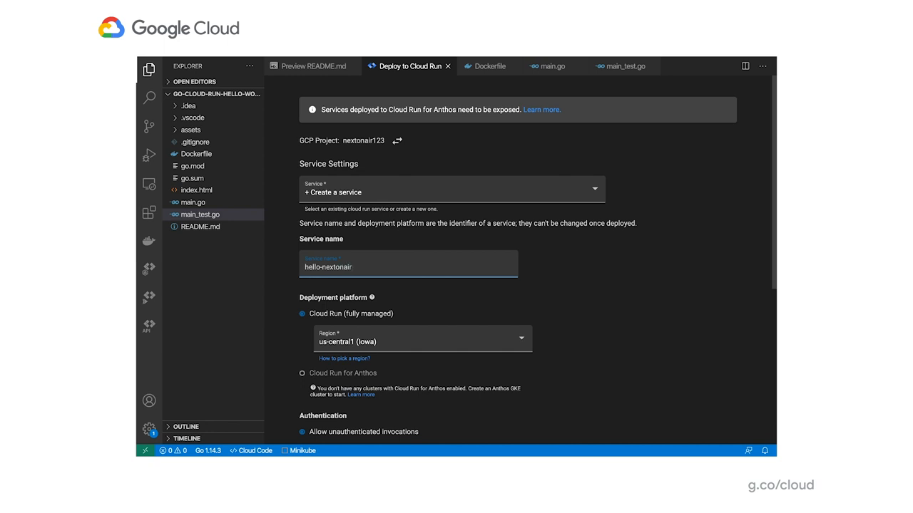
text(-world)
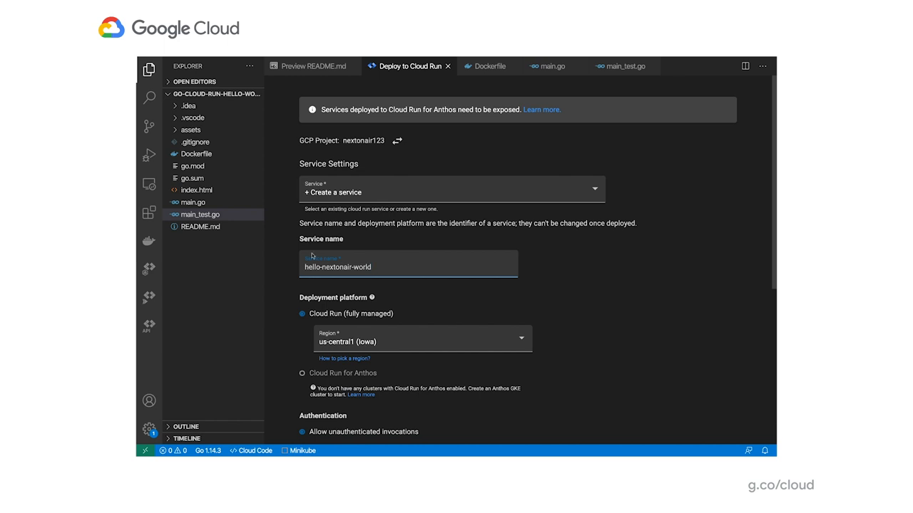
scroll(down, 3)
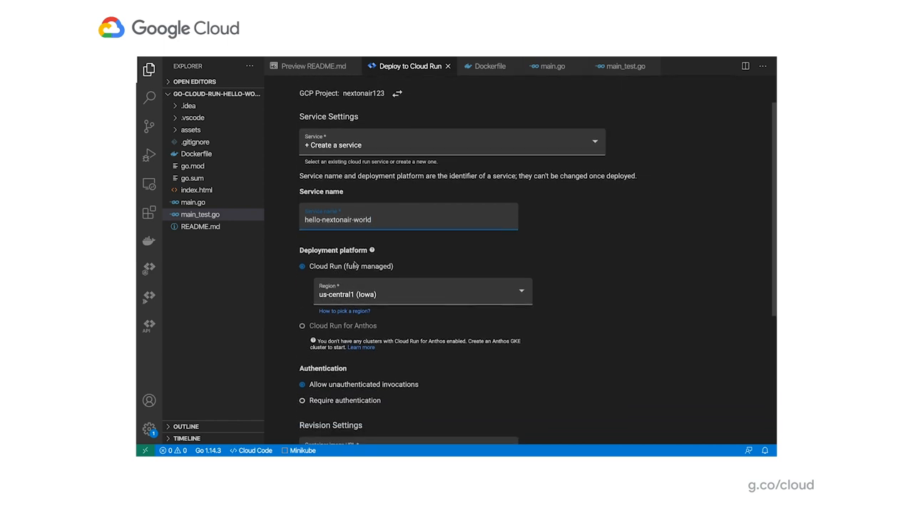
scroll(down, 3)
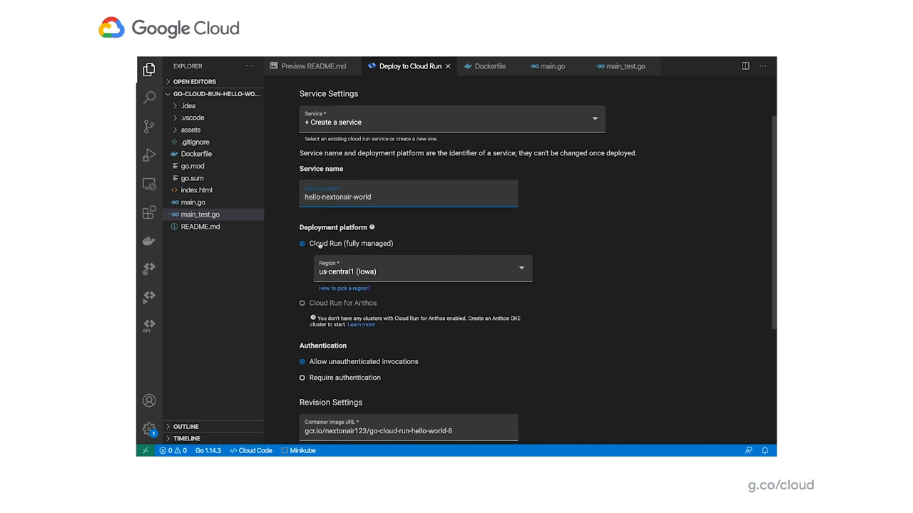
scroll(down, 3)
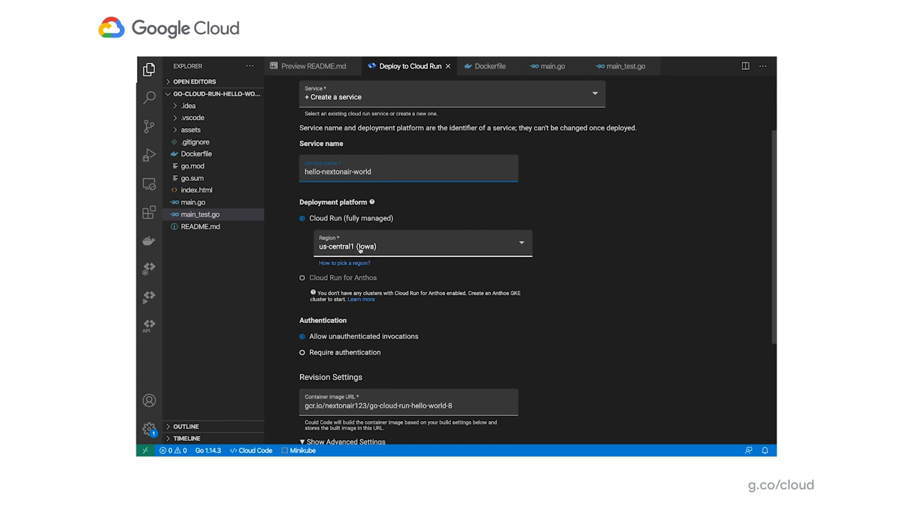
scroll(down, 3)
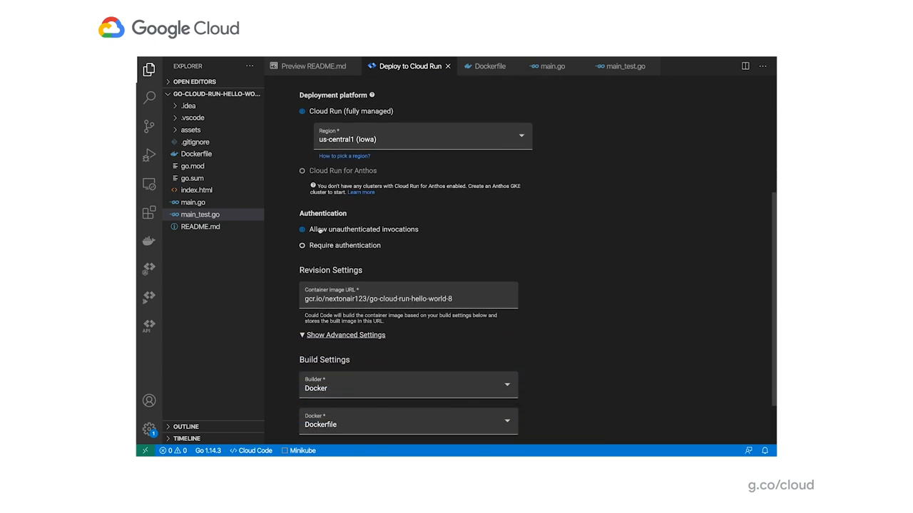
scroll(down, 3)
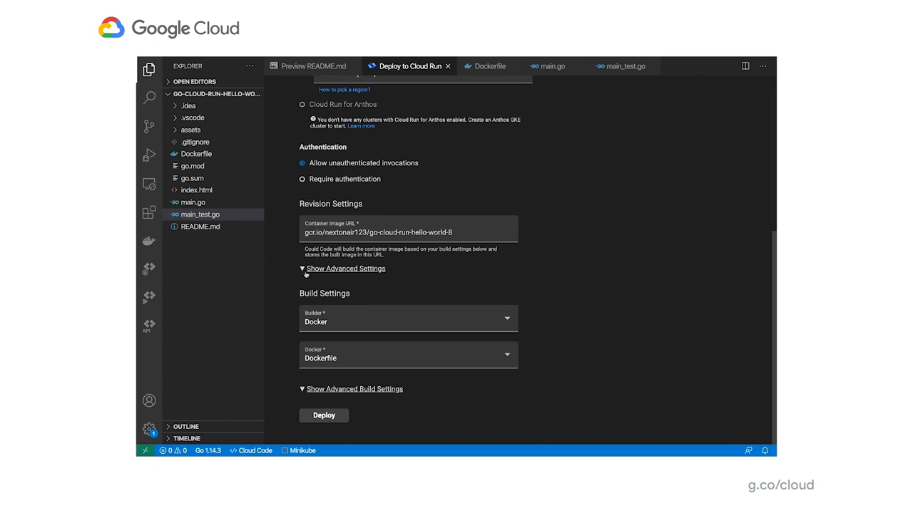
click(408, 232)
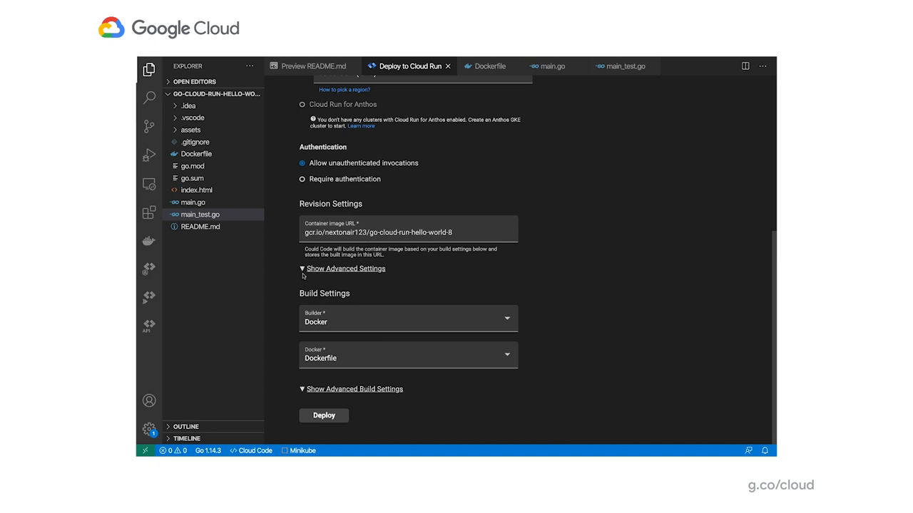
click(345, 269)
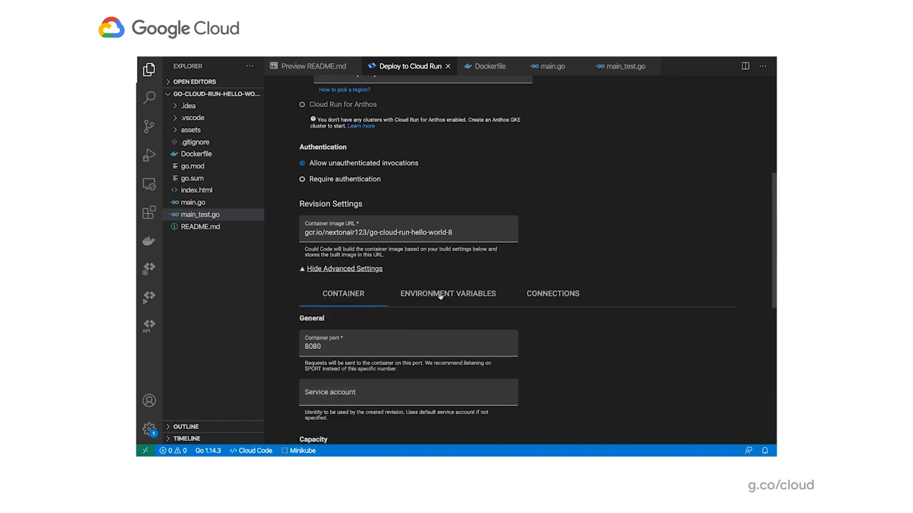
click(552, 293)
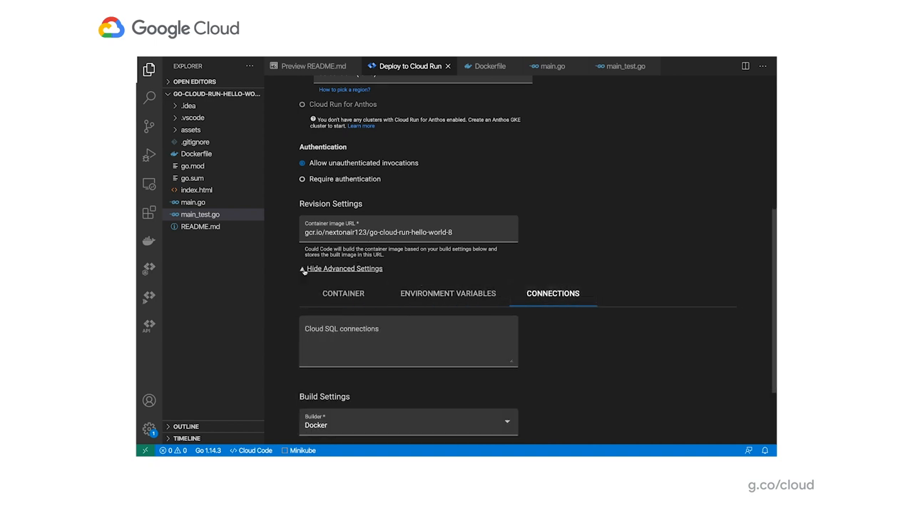
click(345, 269)
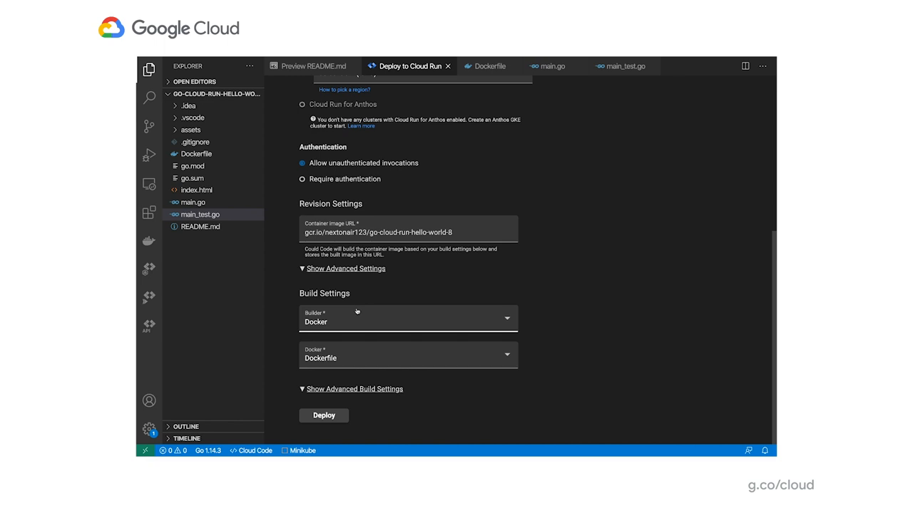
mouse_move(357, 319)
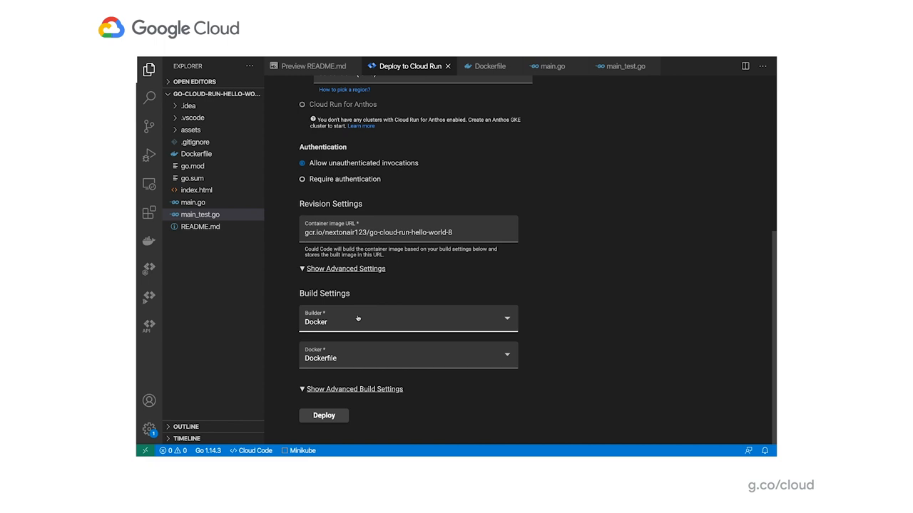
Switch the image builder from Docker to Buildpacks in Build Settings
click(407, 318)
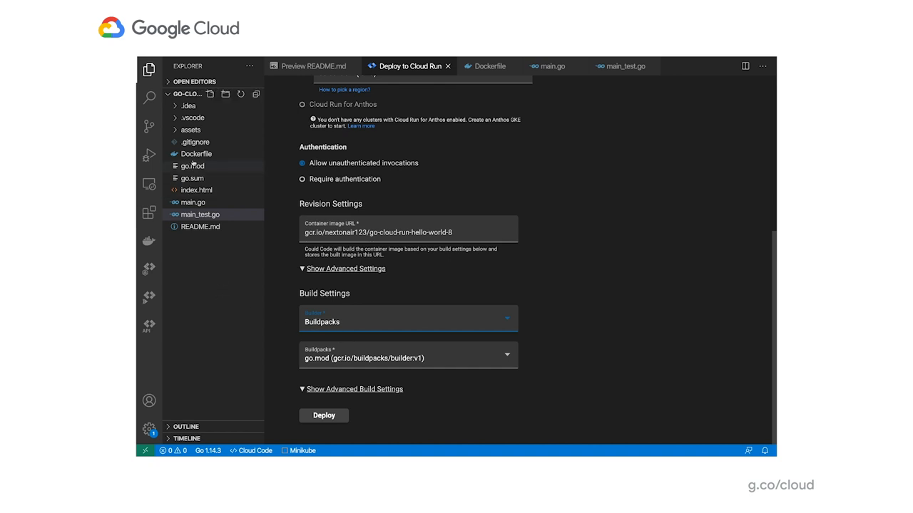
mouse_move(192, 166)
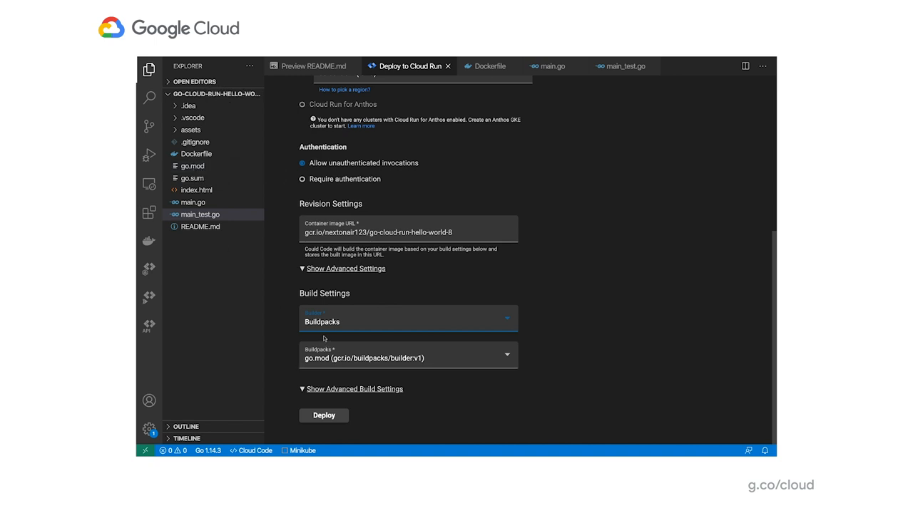
mouse_move(292, 276)
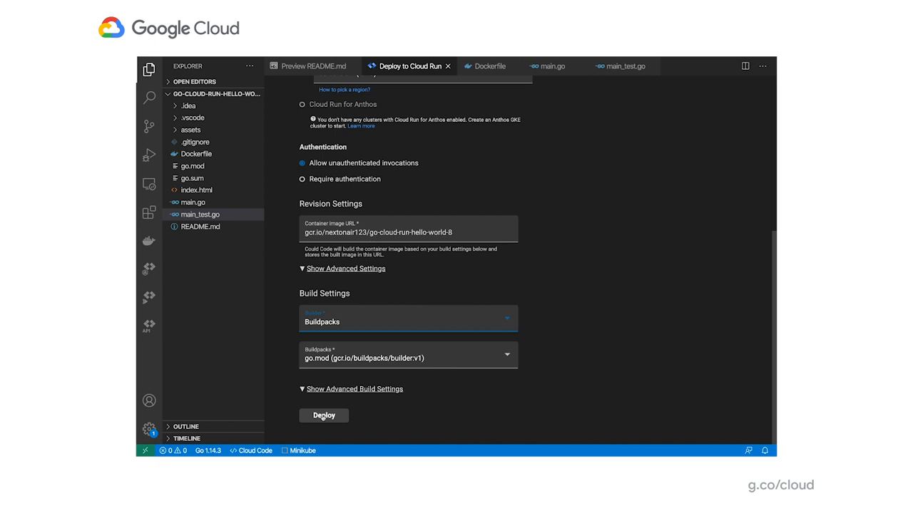
Deploy hello-nextonair-world to fully managed Cloud Run in us-central1
click(324, 415)
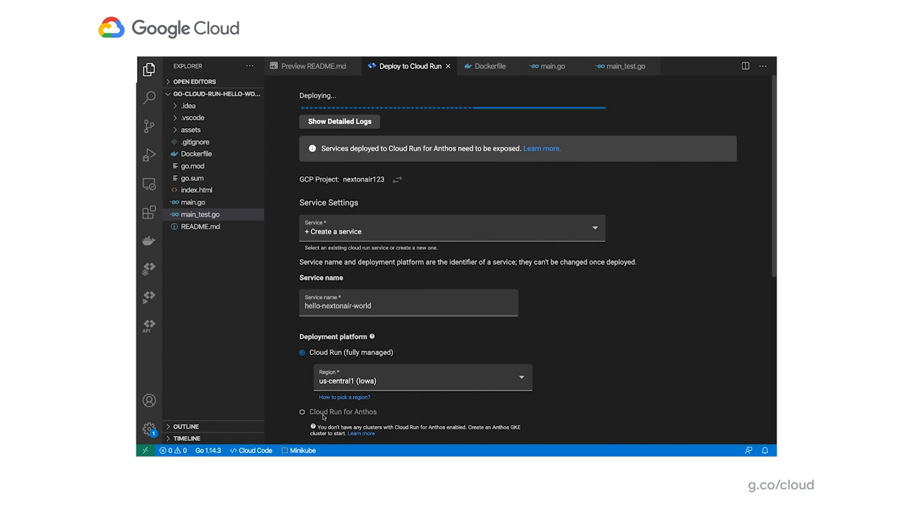
mouse_move(321, 287)
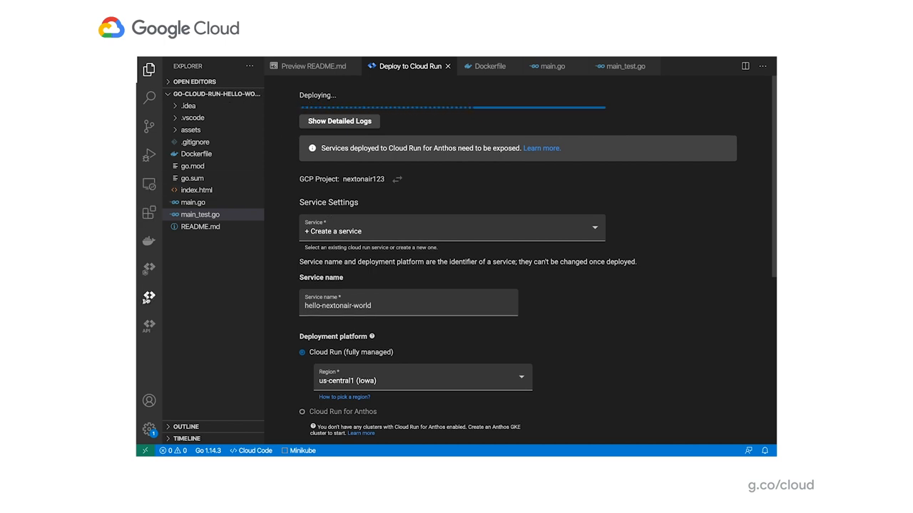
mouse_move(149, 298)
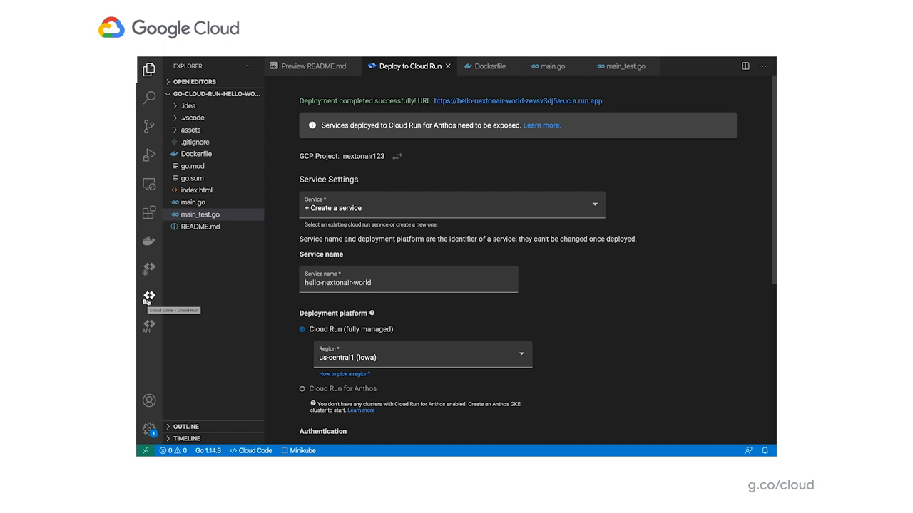
Expand hello-nextonair-world in Cloud Run Explorer to show revision 00001 with 100% traffic
click(149, 298)
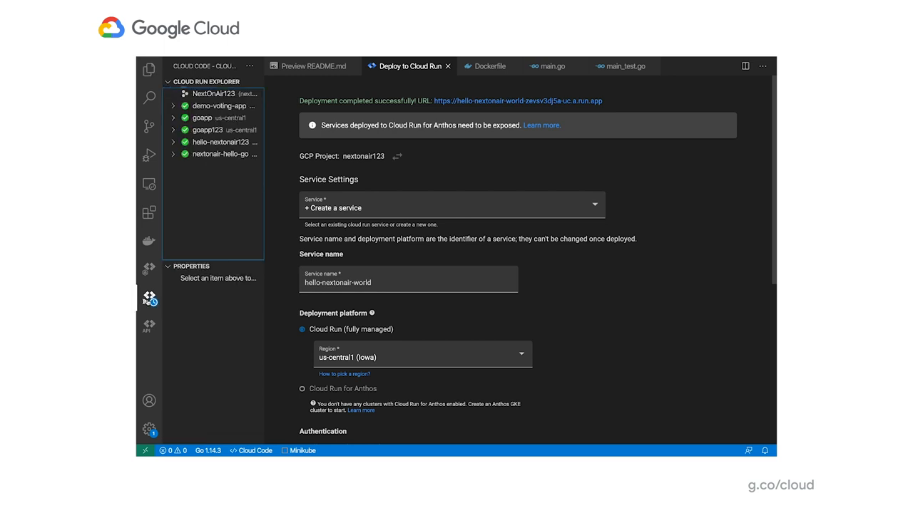
mouse_move(276, 134)
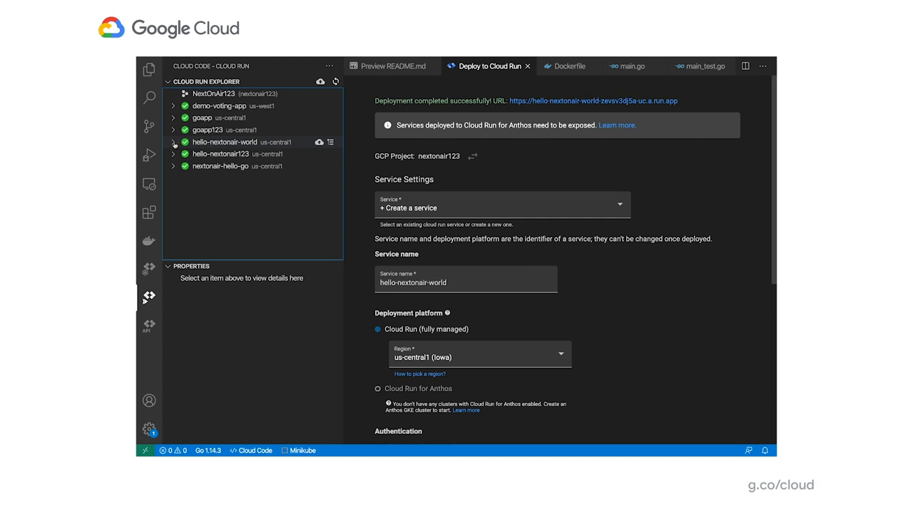
mouse_move(200, 154)
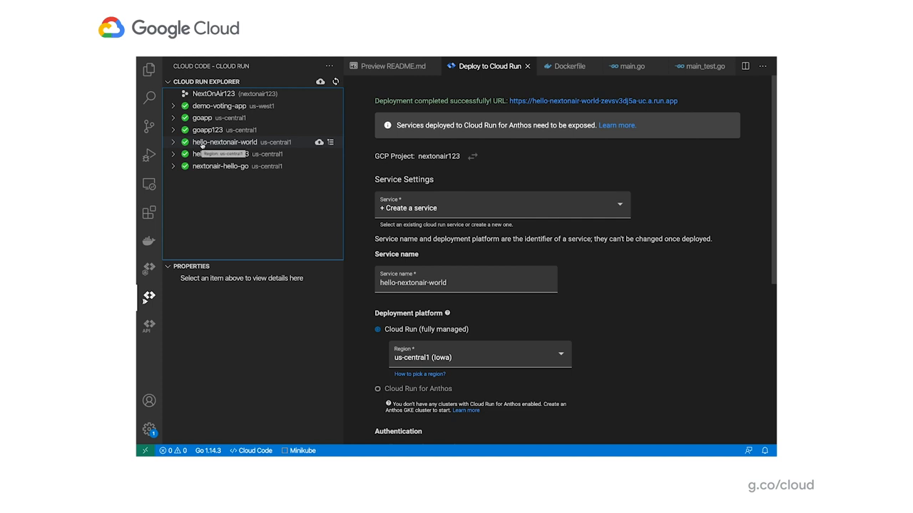
click(225, 142)
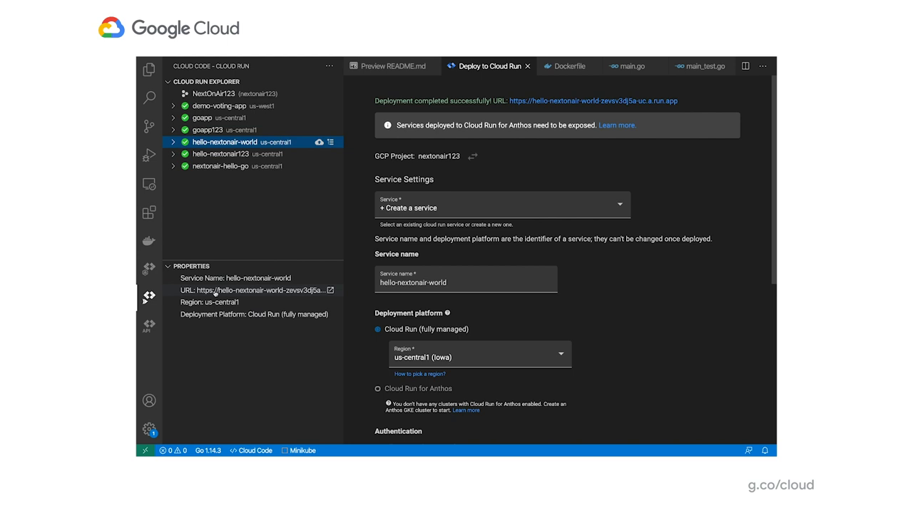
mouse_move(192, 164)
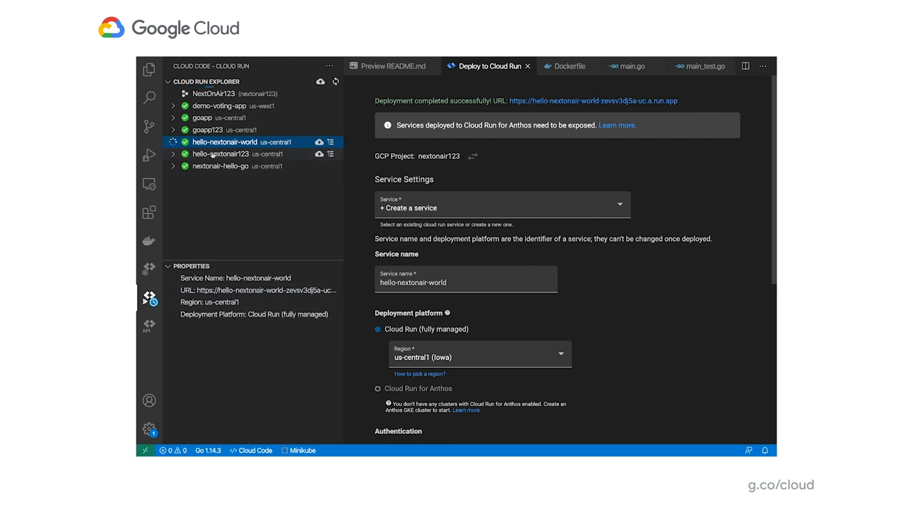
click(173, 142)
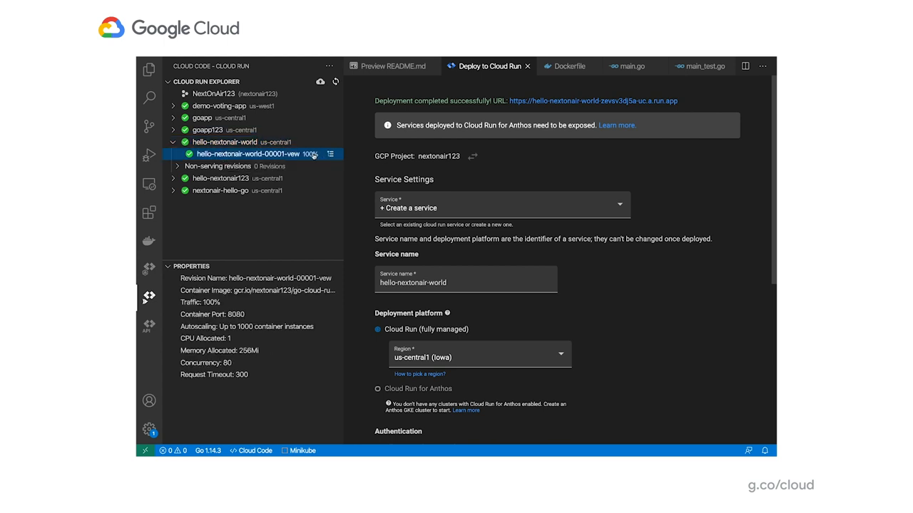
mouse_move(330, 154)
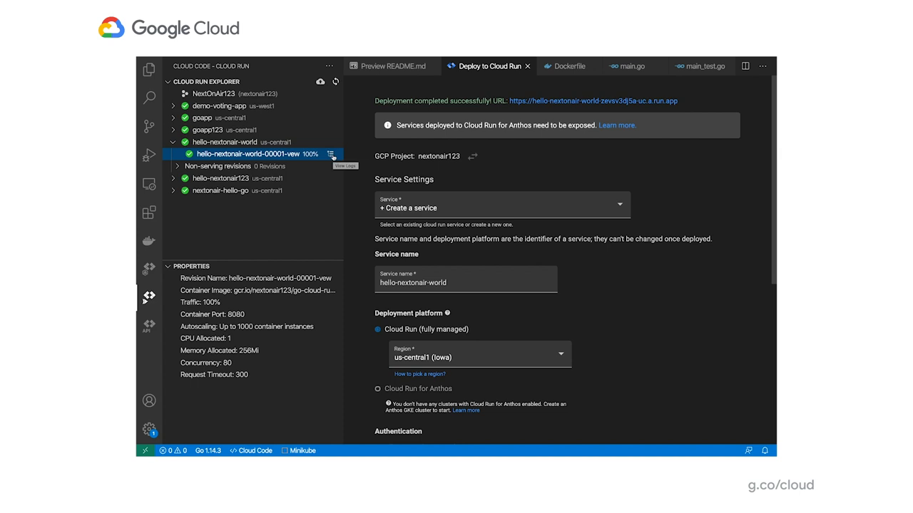
View the revision's logs, then open hello-nextonair-world's live URL in the browser
click(331, 154)
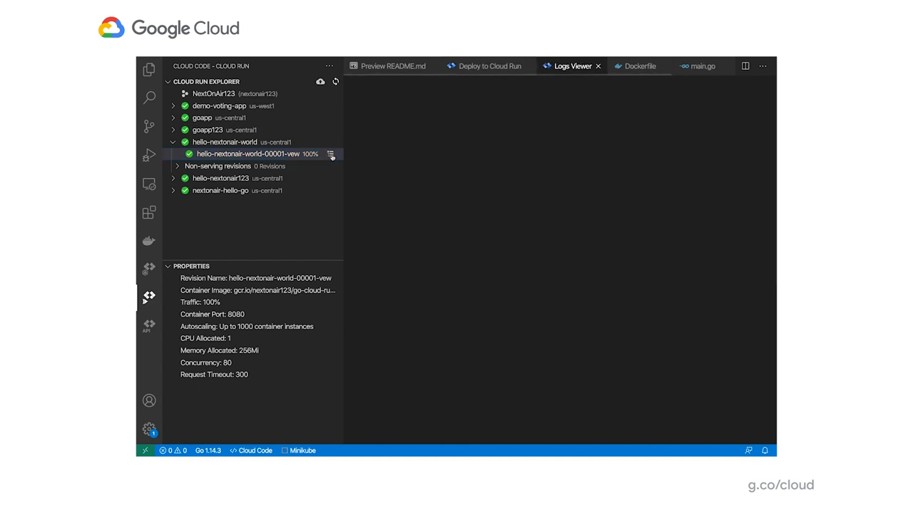
click(330, 154)
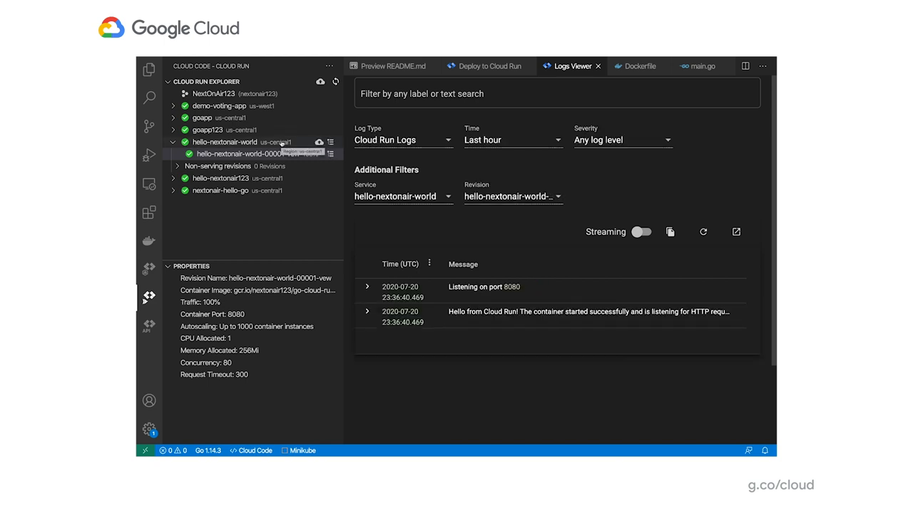
right_click(239, 154)
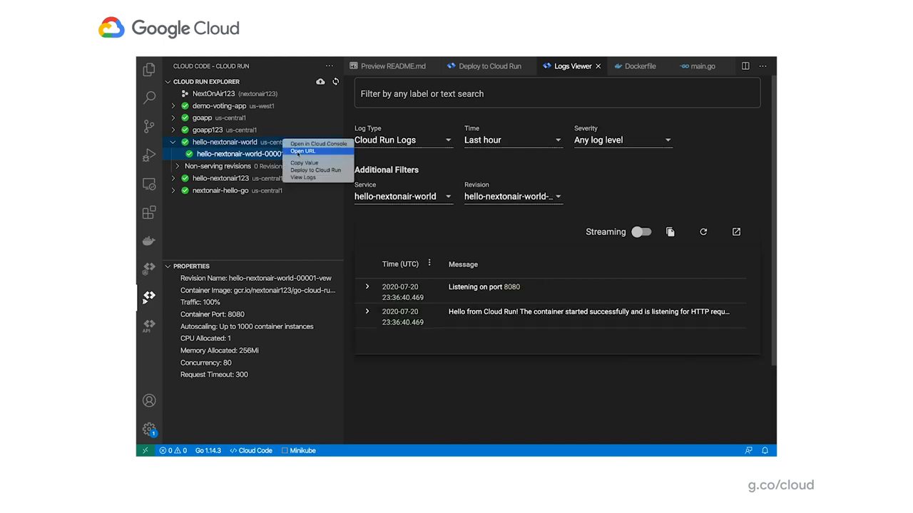
click(303, 151)
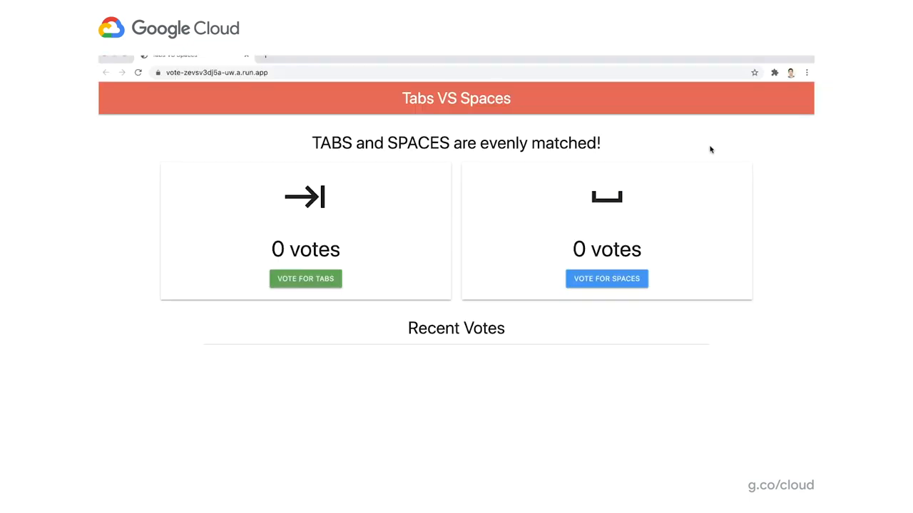
mouse_move(478, 128)
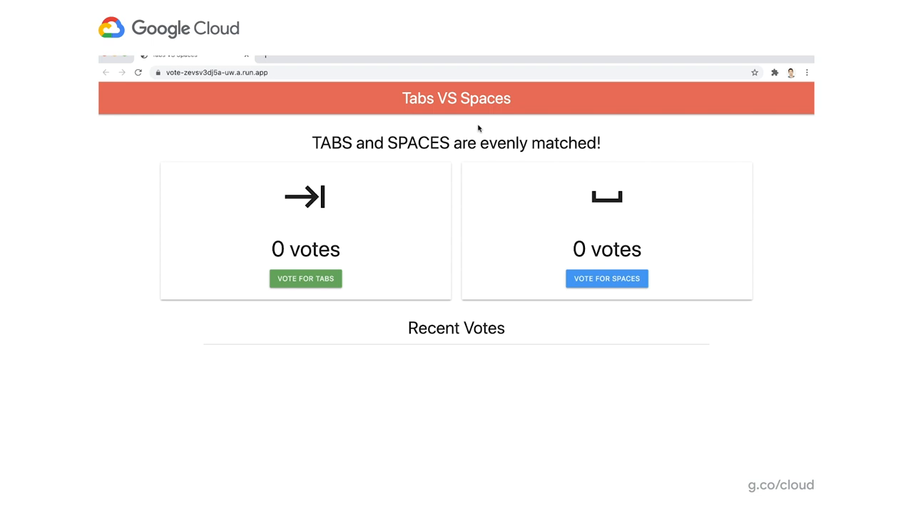
mouse_move(539, 224)
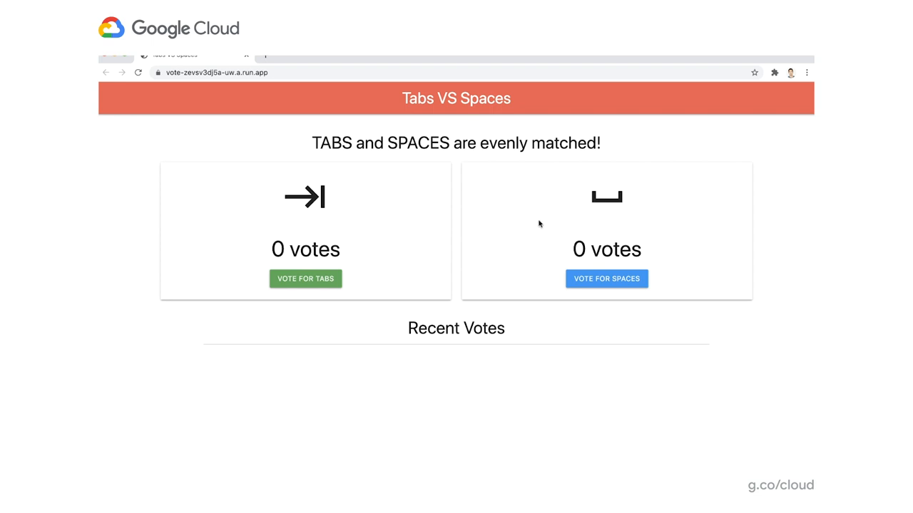
mouse_move(646, 378)
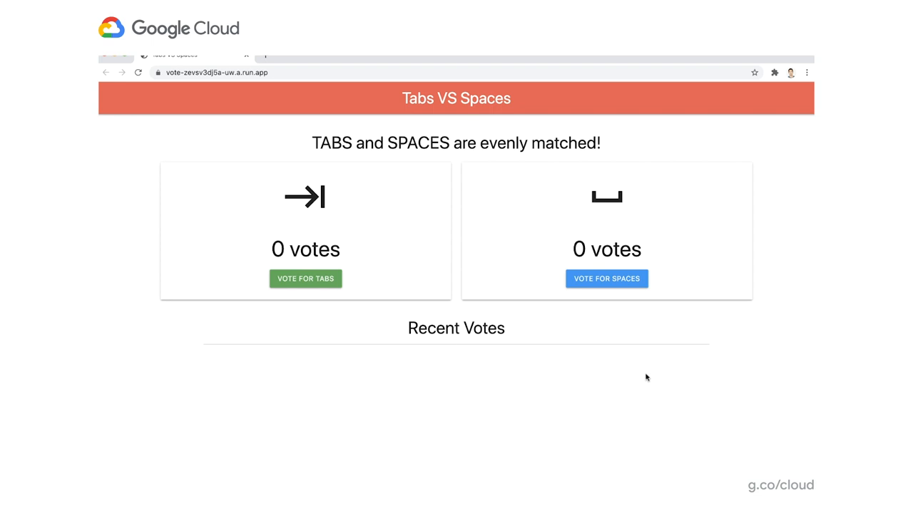
mouse_move(412, 372)
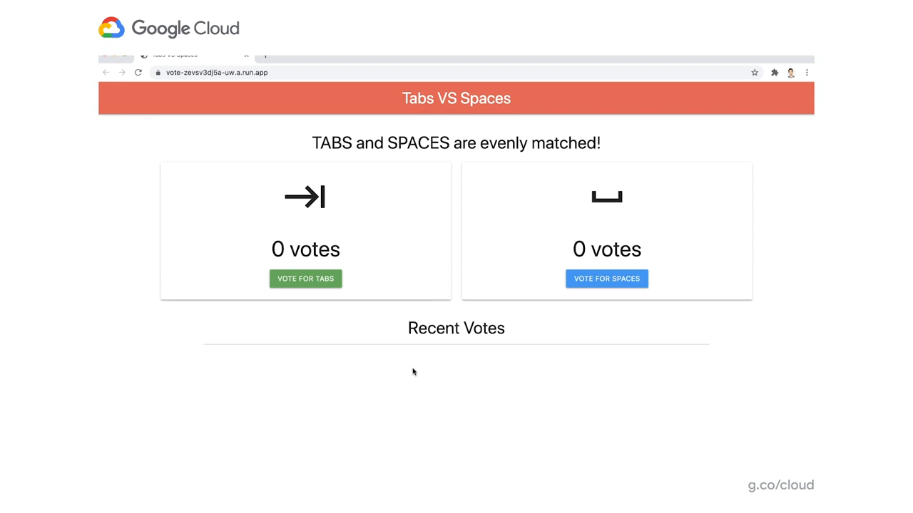
mouse_move(329, 309)
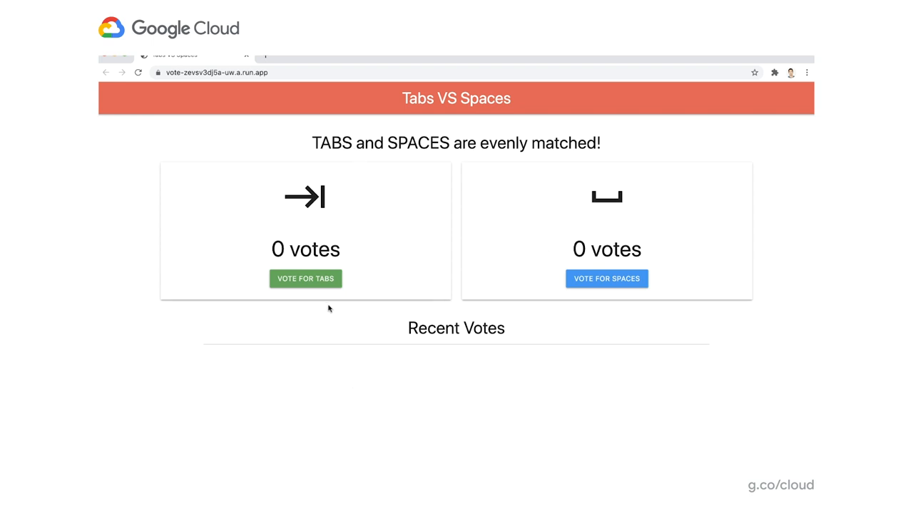
mouse_move(305, 279)
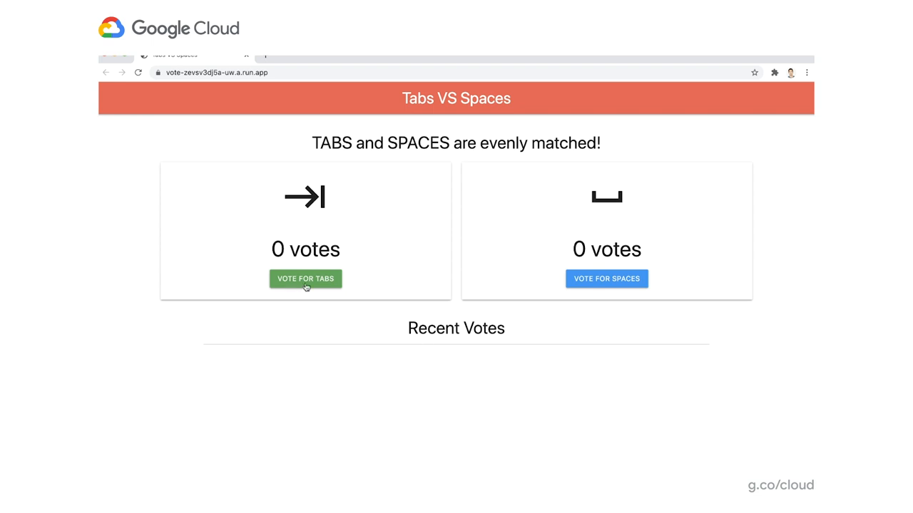
Vote for TABS and then SPACES in the live app, dismissing the confirmation
click(305, 278)
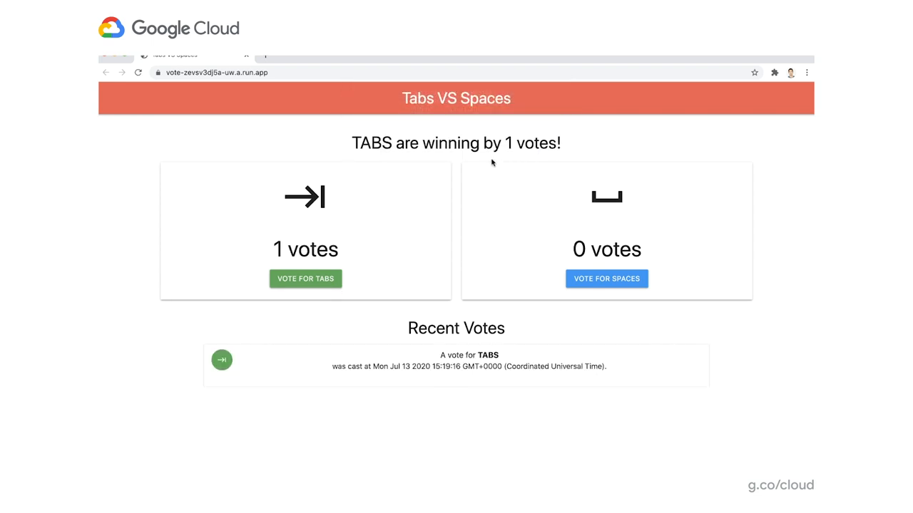
click(606, 279)
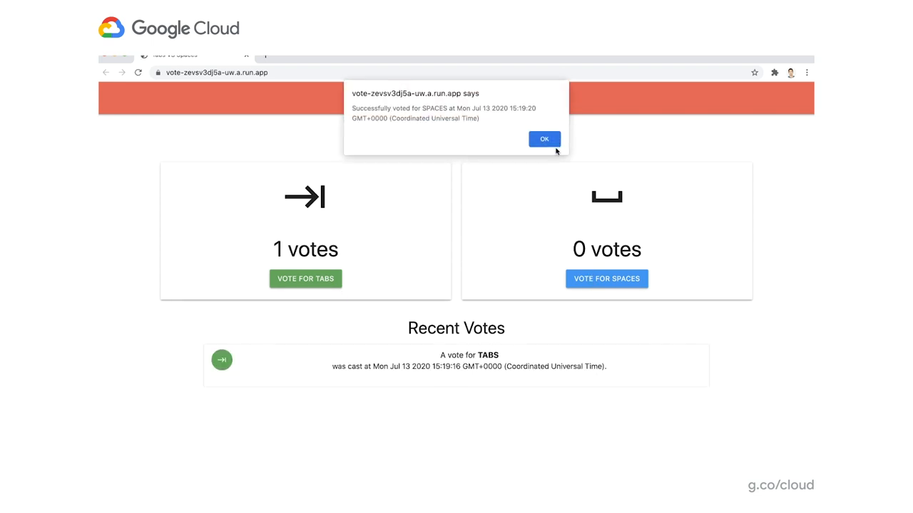
click(544, 139)
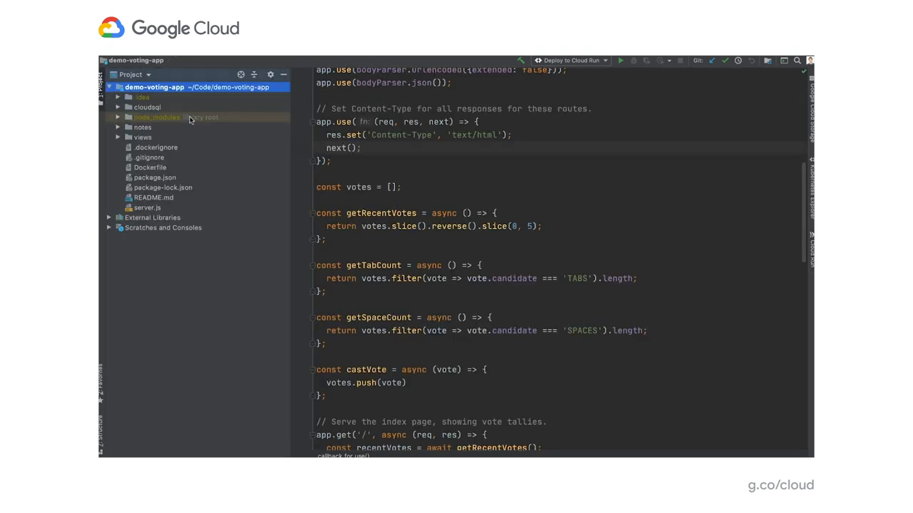
Open demo-voting-app's server.js, scroll through it, and jump to the castVote definition
click(147, 207)
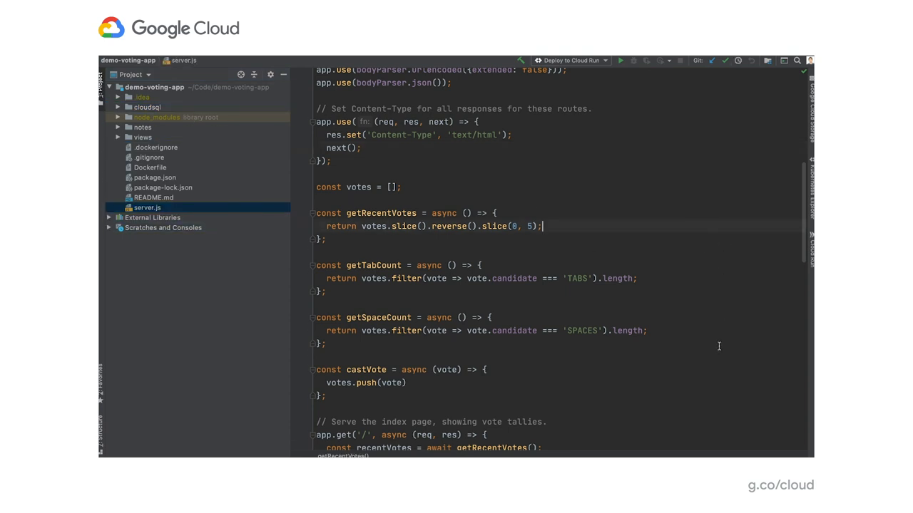
scroll(down, 3)
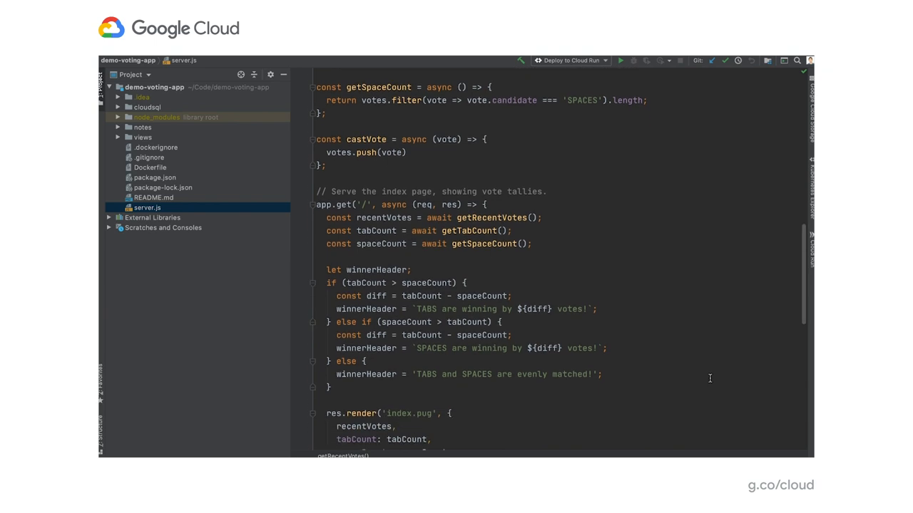
scroll(down, 3)
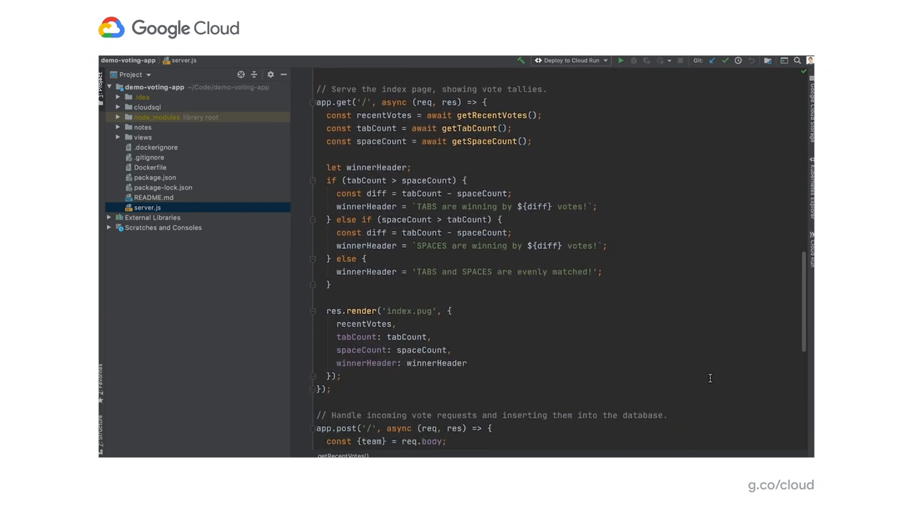
scroll(down, 3)
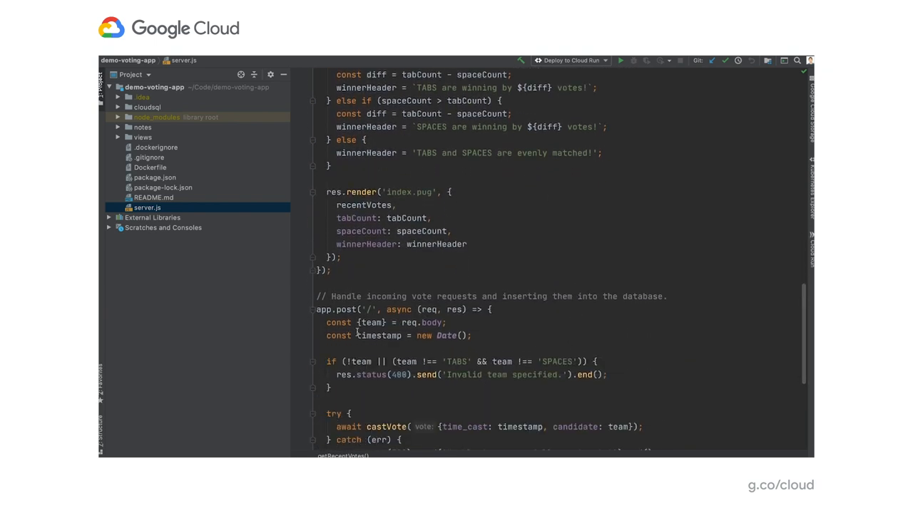
scroll(up, 3)
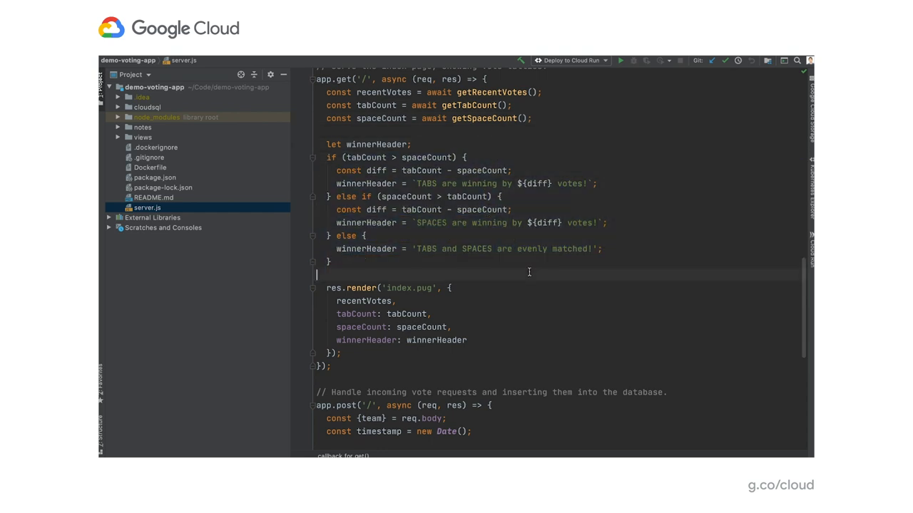
scroll(down, 3)
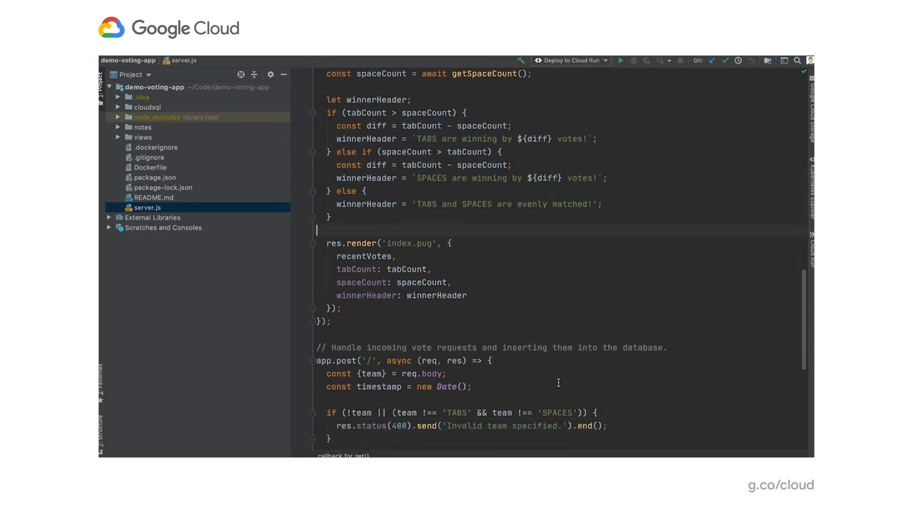
scroll(down, 3)
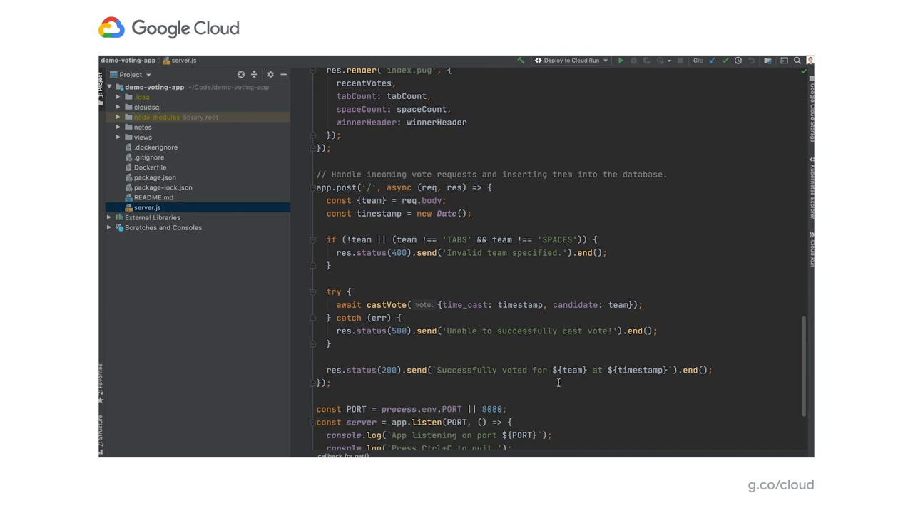
scroll(down, 3)
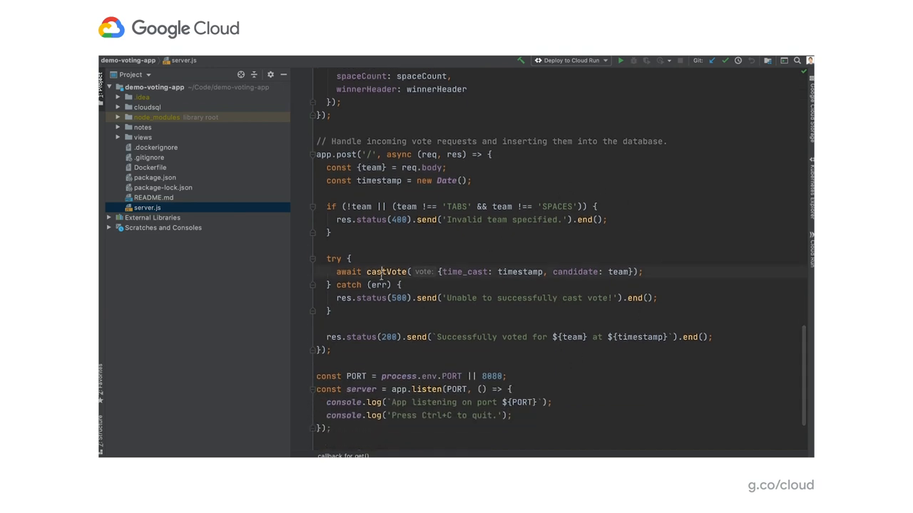
double_click(386, 272)
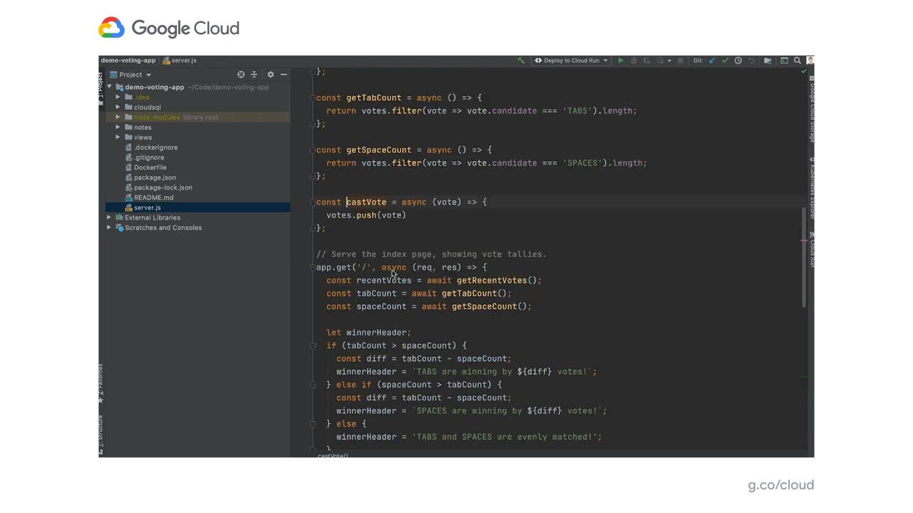
scroll(up, 3)
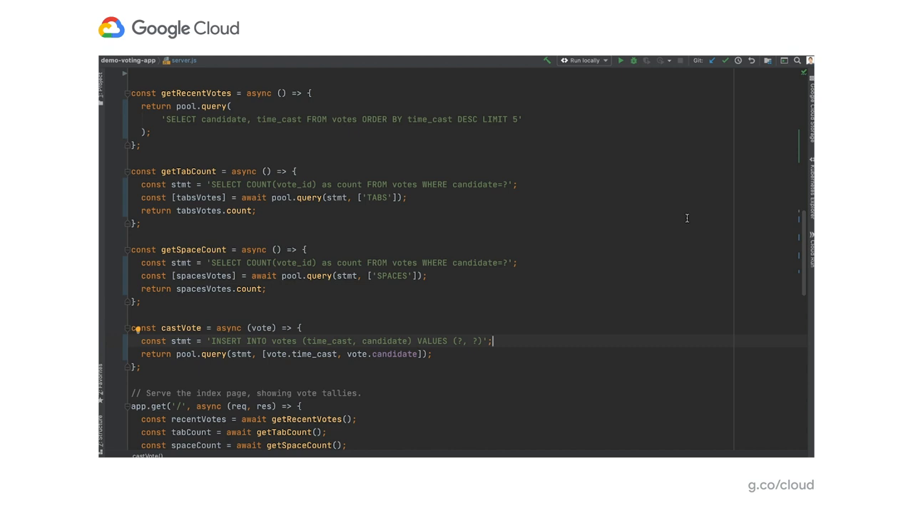
mouse_move(214, 128)
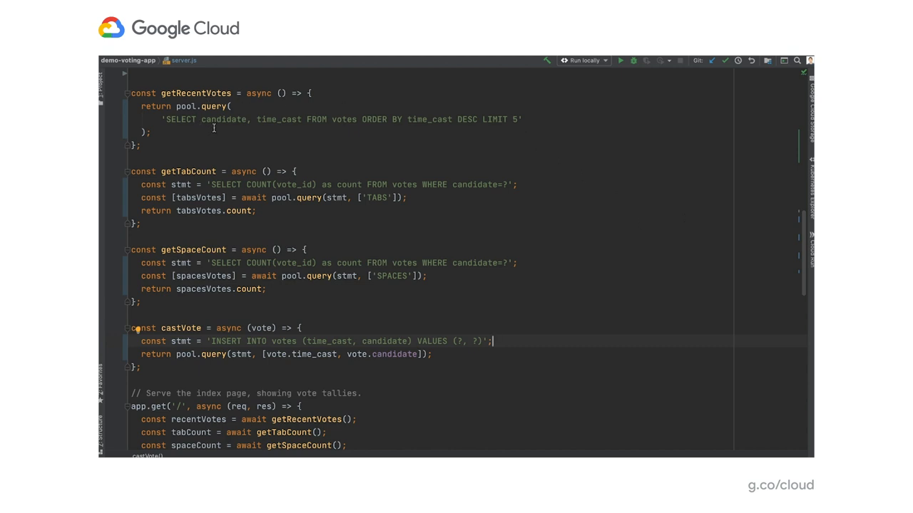
mouse_move(254, 261)
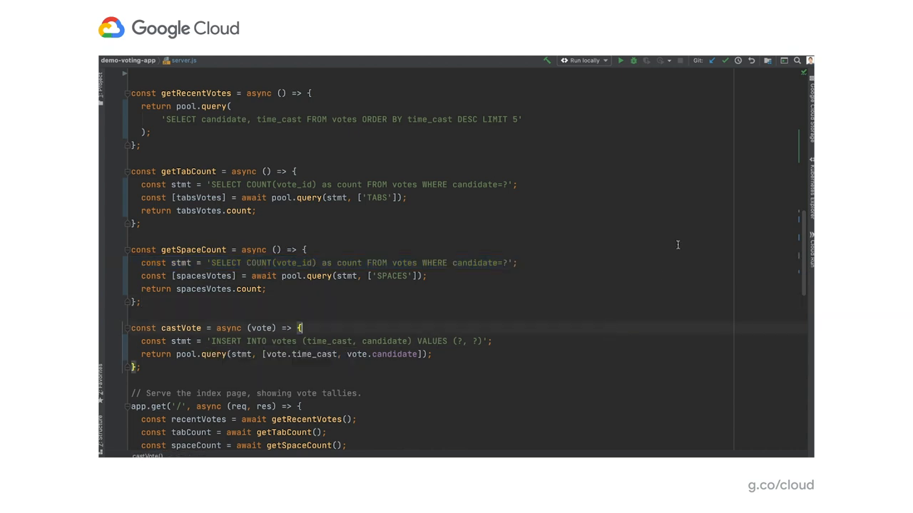
mouse_move(668, 242)
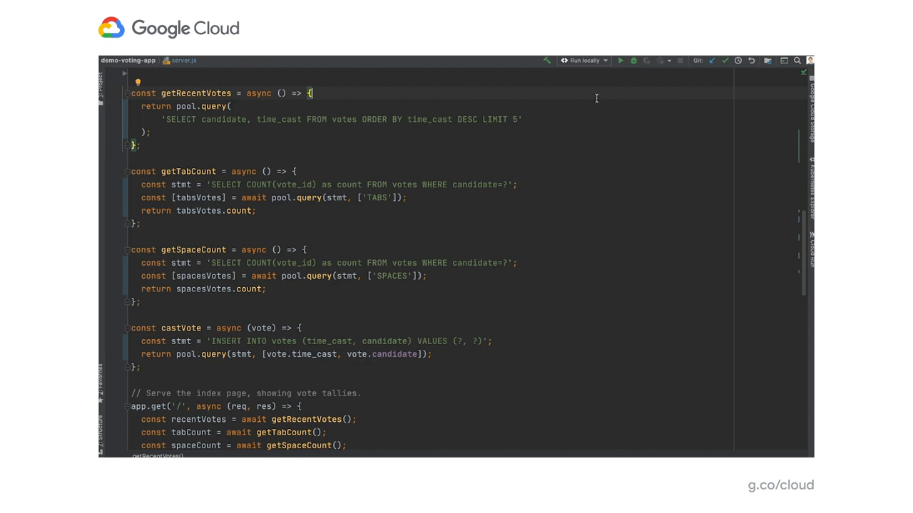
Review the Run locally configuration's Dockerfile builder and Advanced revision settings (1 CPU, 256 MiB)
click(582, 60)
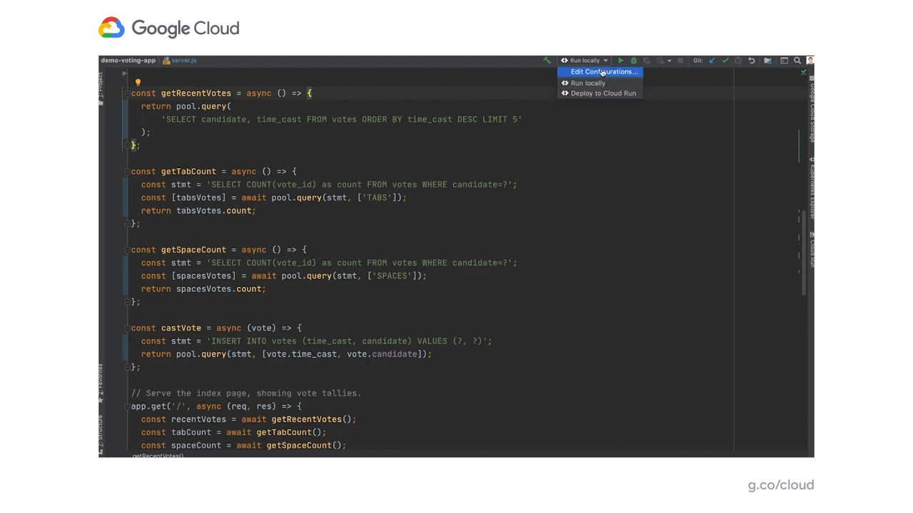
click(603, 71)
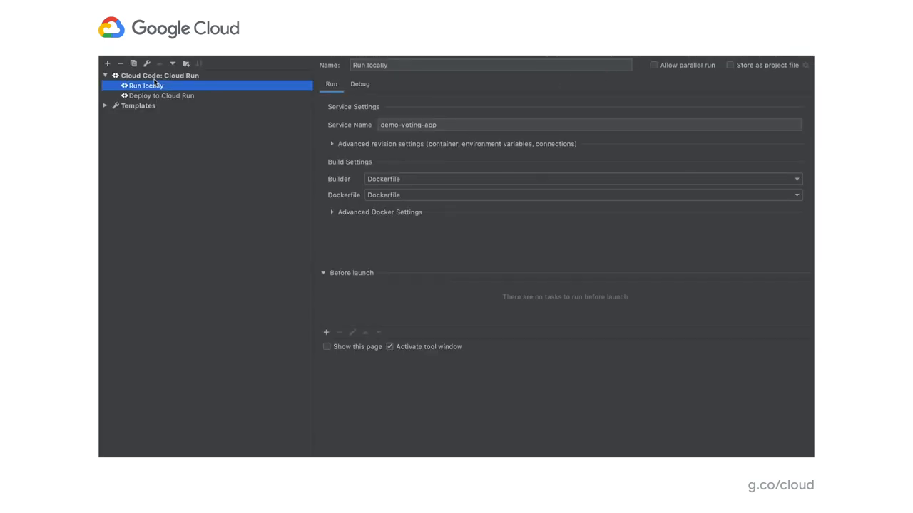
mouse_move(402, 101)
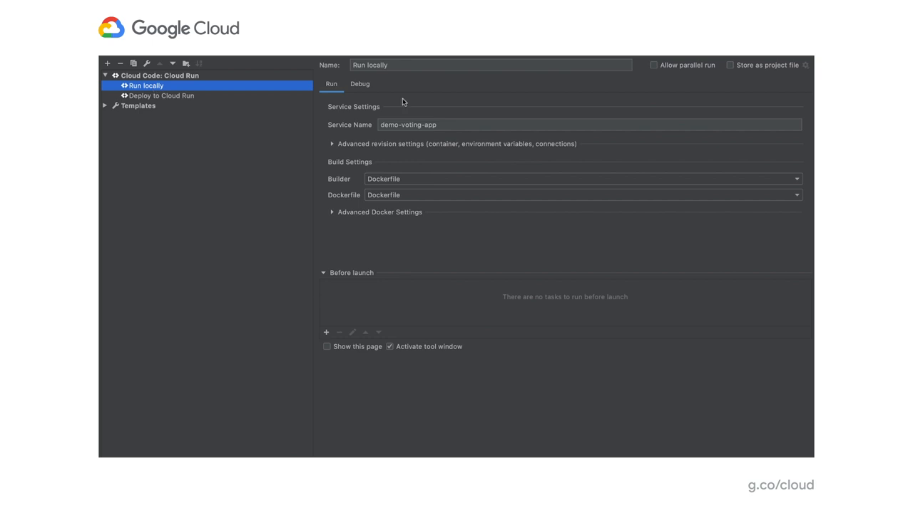
click(490, 65)
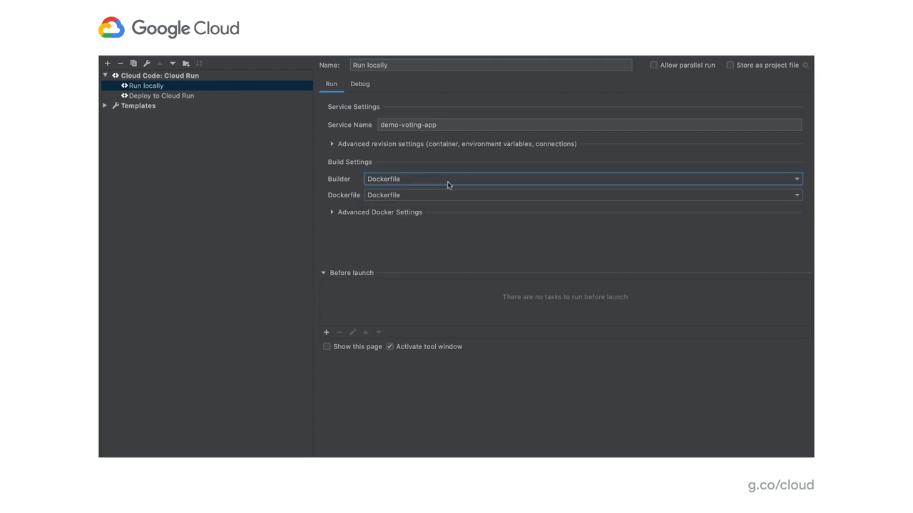
mouse_move(436, 194)
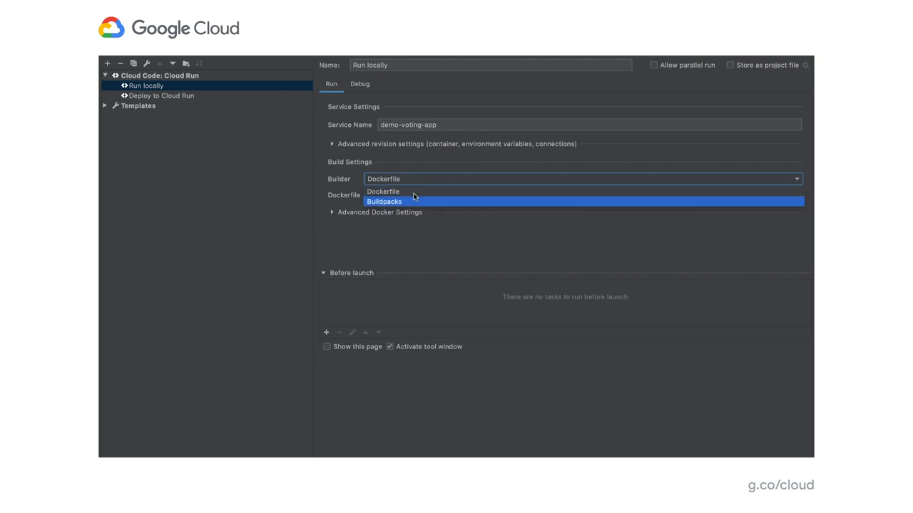
mouse_move(414, 201)
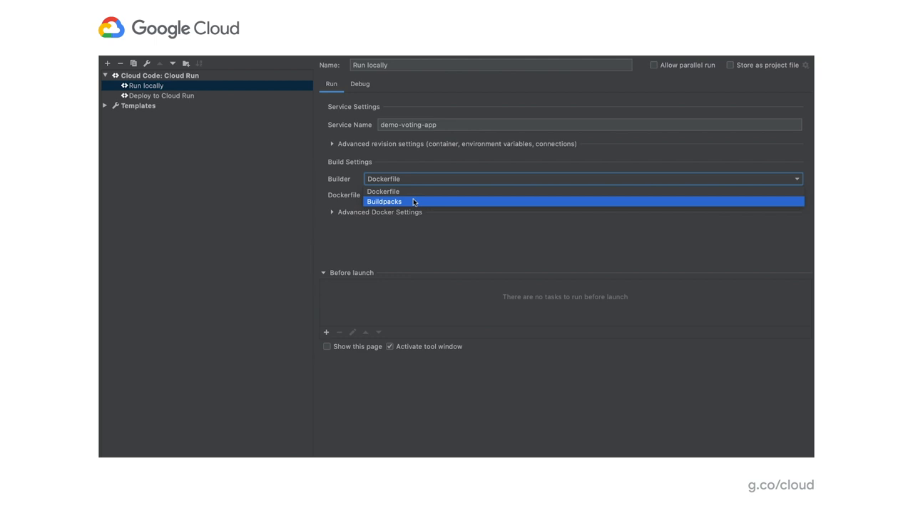
click(383, 191)
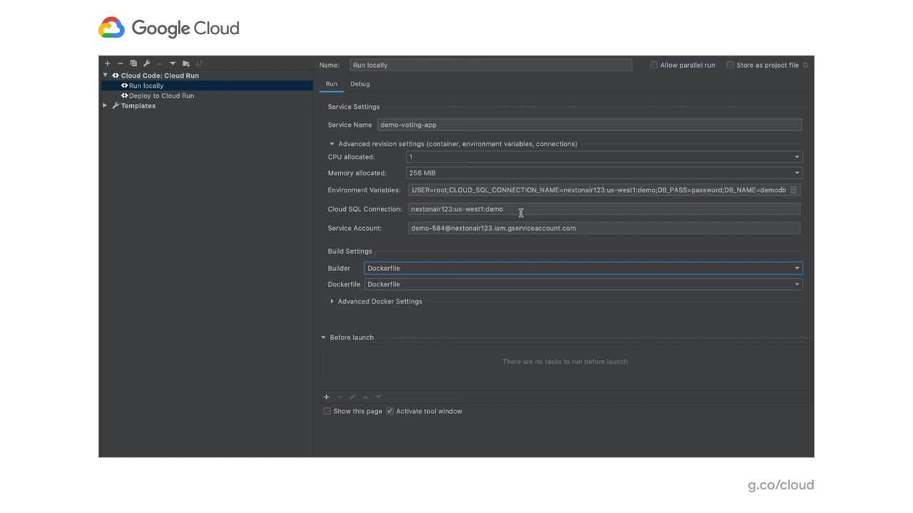
mouse_move(584, 226)
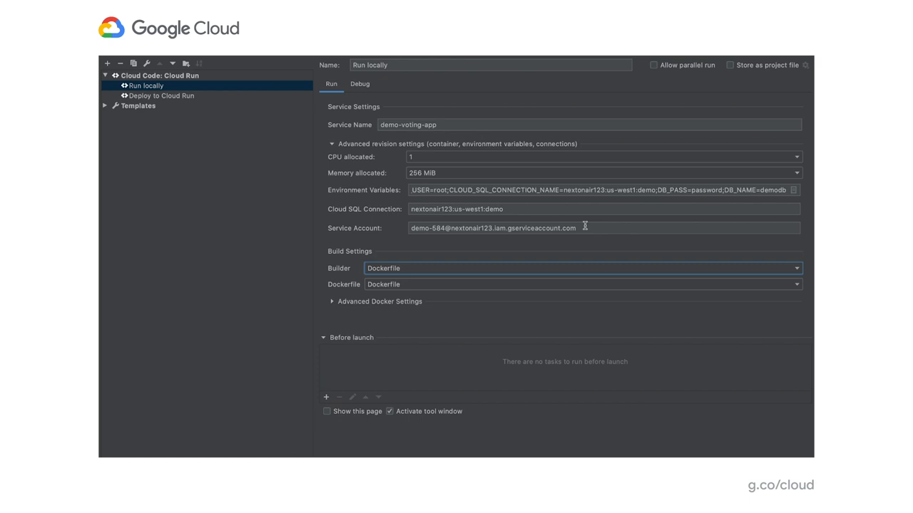
mouse_move(645, 316)
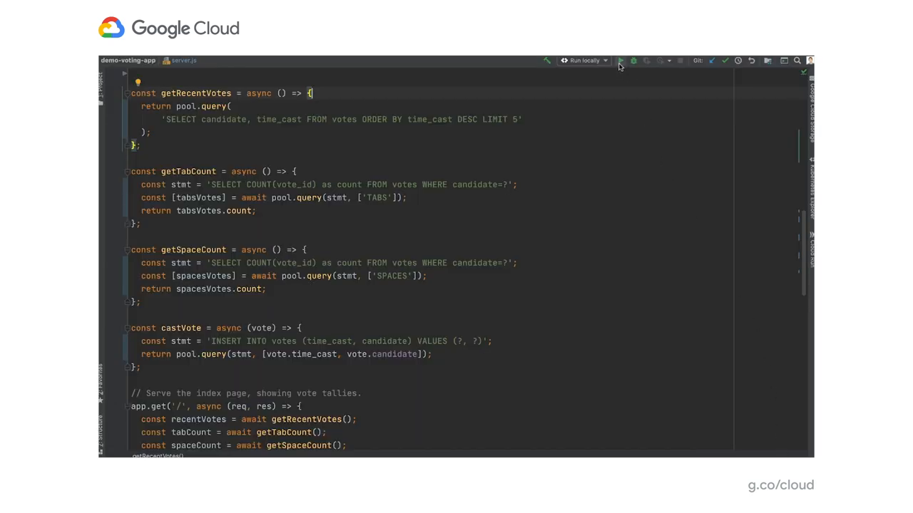
Run the Run locally configuration and follow the build and deploy output
click(619, 59)
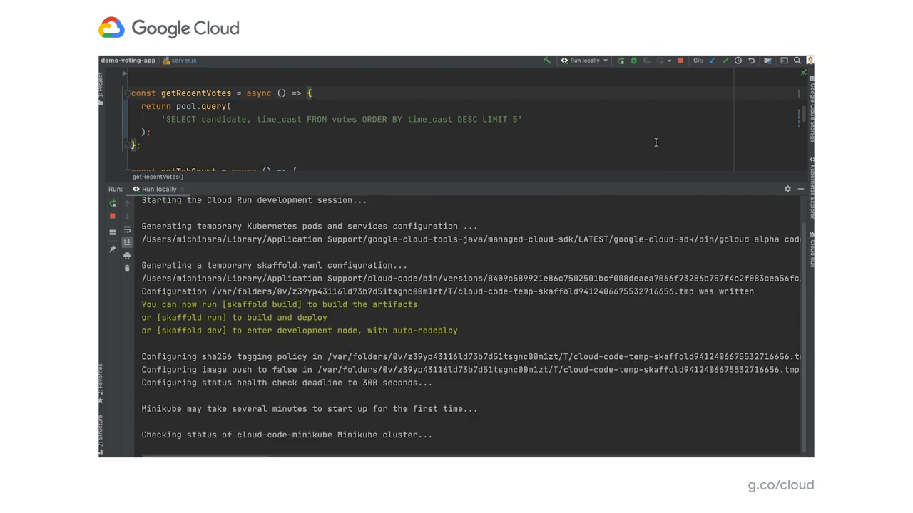
scroll(down, 3)
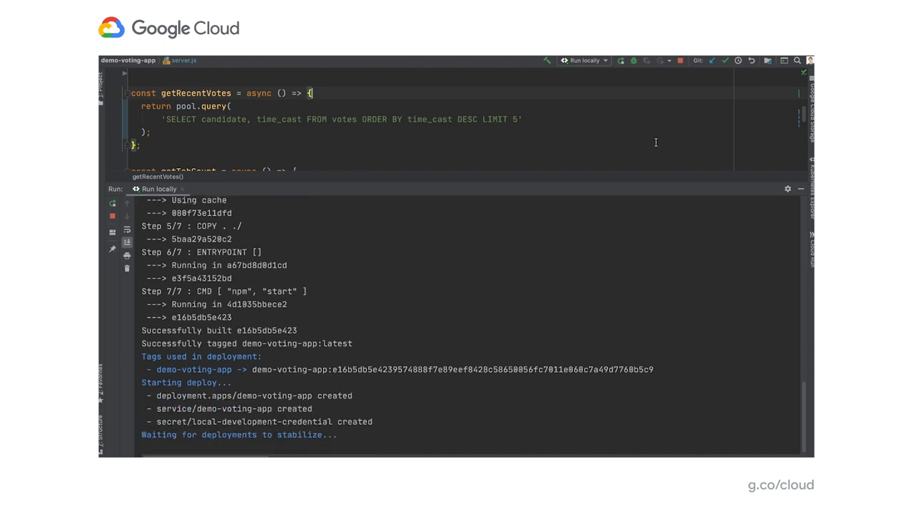
scroll(down, 3)
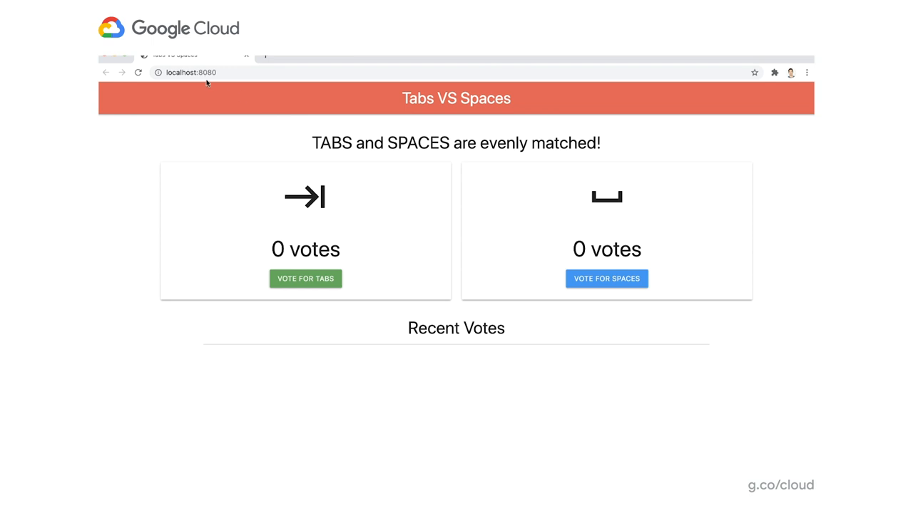
mouse_move(268, 192)
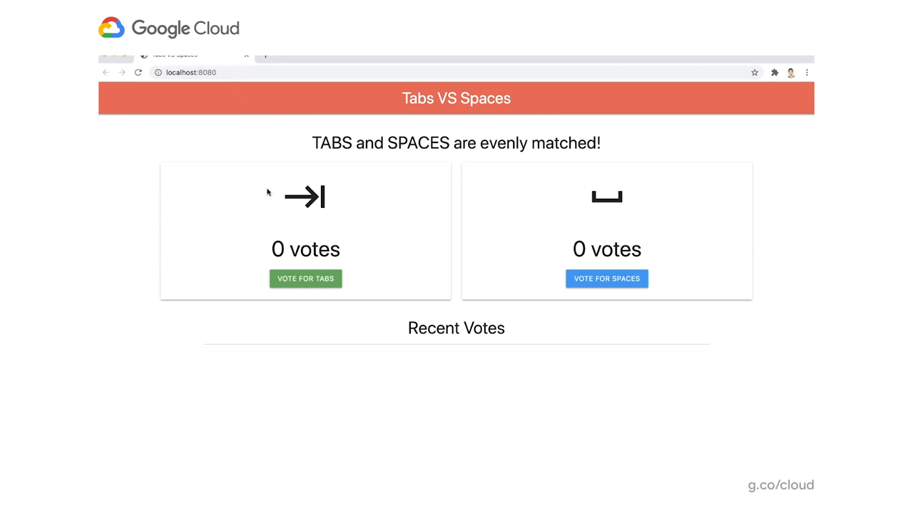
Vote for TABS on localhost:8080 and dismiss the confirmation alert
click(305, 278)
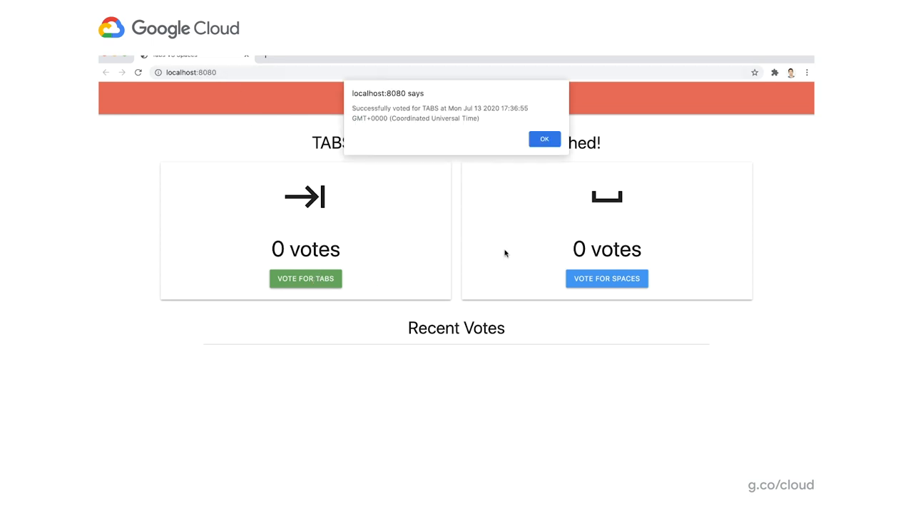
click(544, 139)
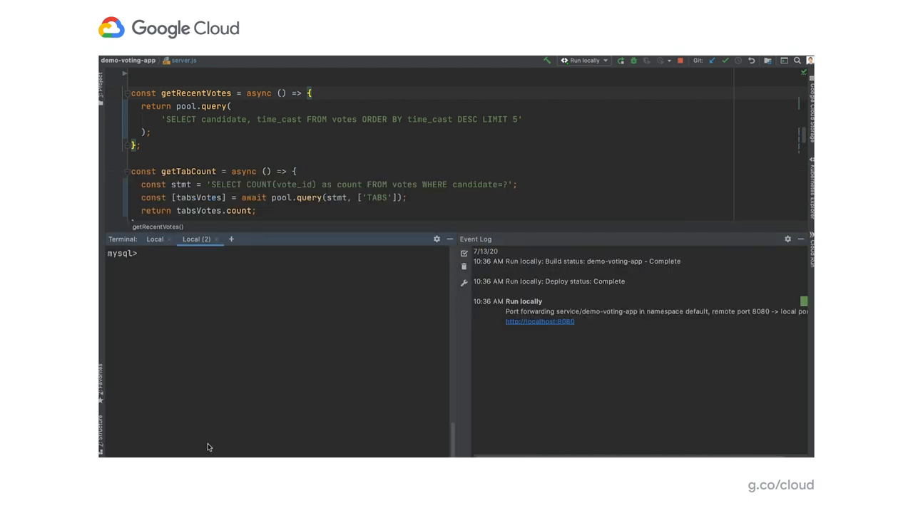
mouse_move(472, 303)
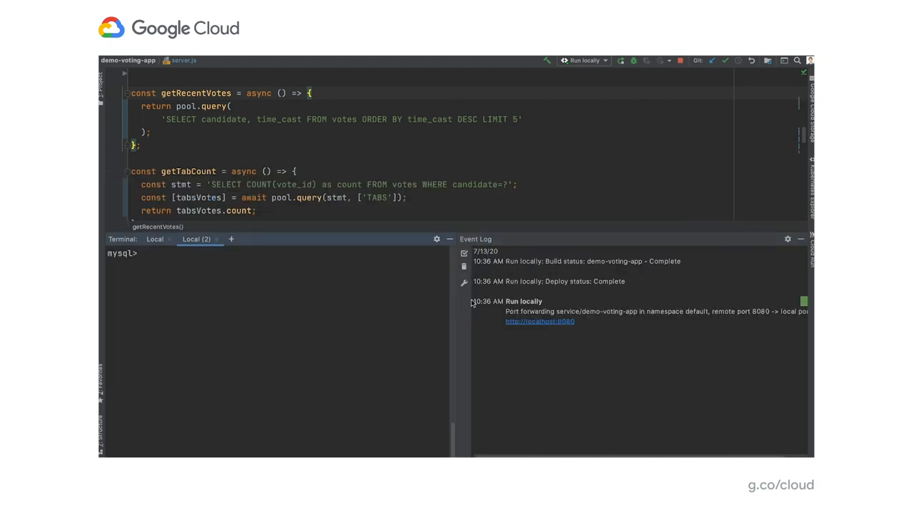
Run 'select * from votes;' in the MySQL terminal to list the votes
text(select)
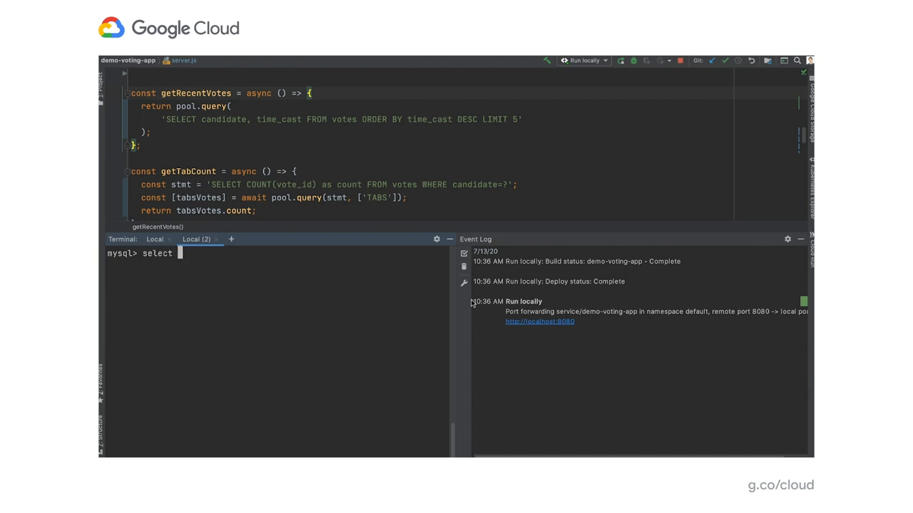
text(* from votes;)
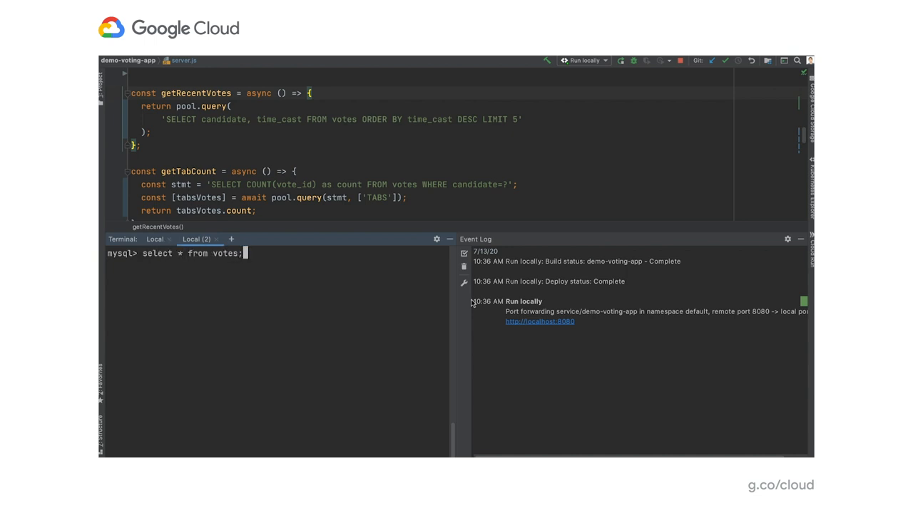
key(Return)
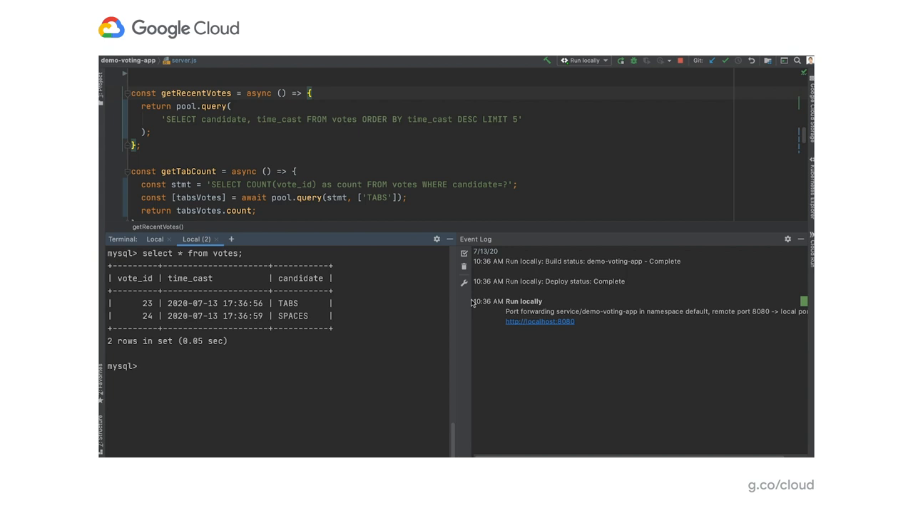
click(539, 321)
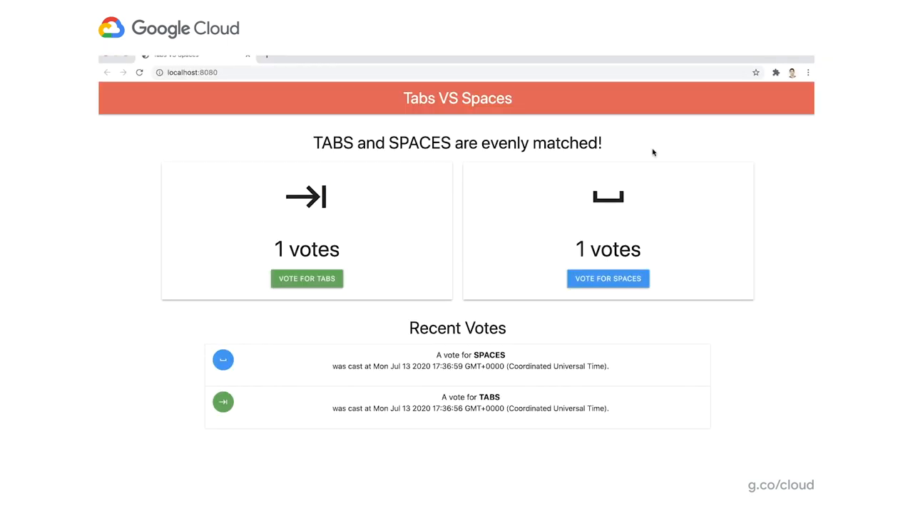
mouse_move(534, 150)
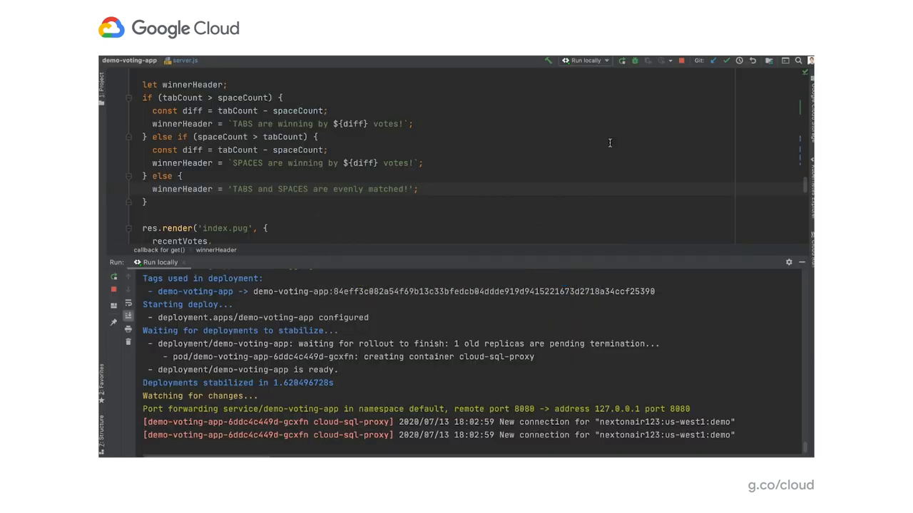
Append '!!!!!!!' to the evenly-matched message in server.js
text(!!!!!!!)
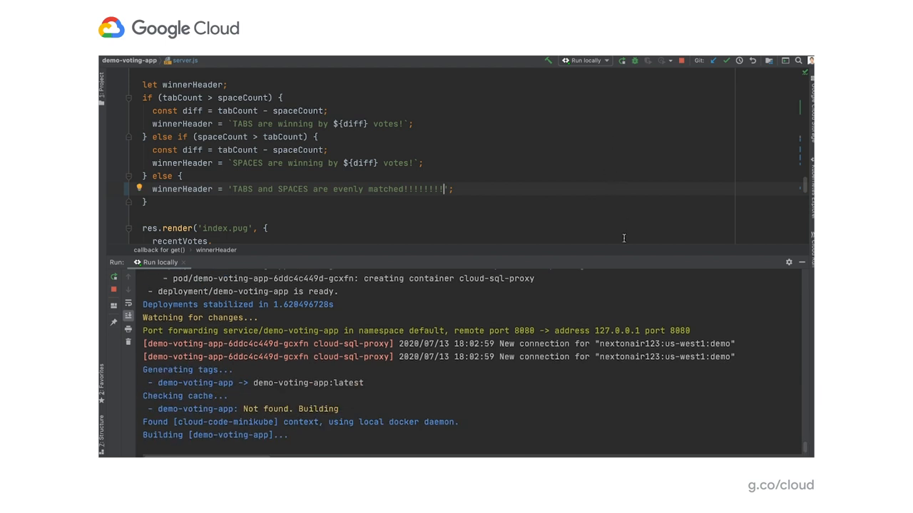
mouse_move(767, 412)
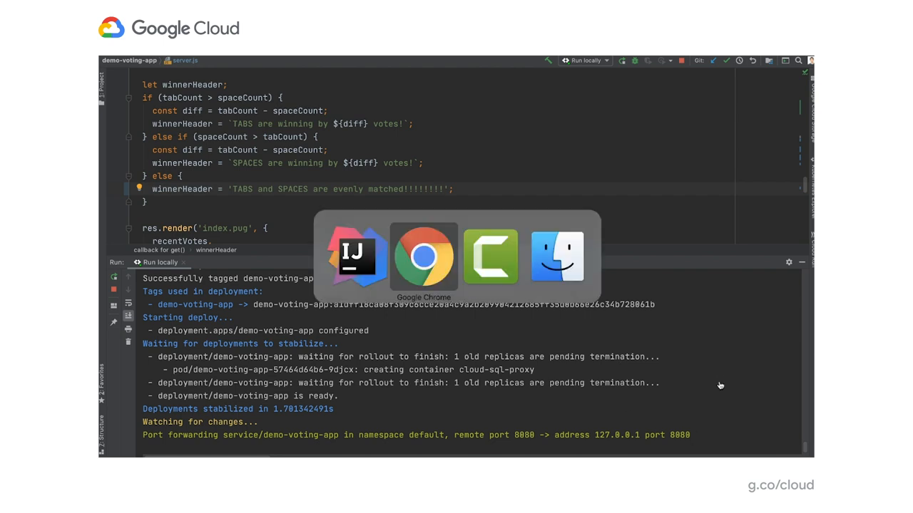
Reload the local app in Chrome and cast another SPACES vote, making it 2 to 1
click(424, 257)
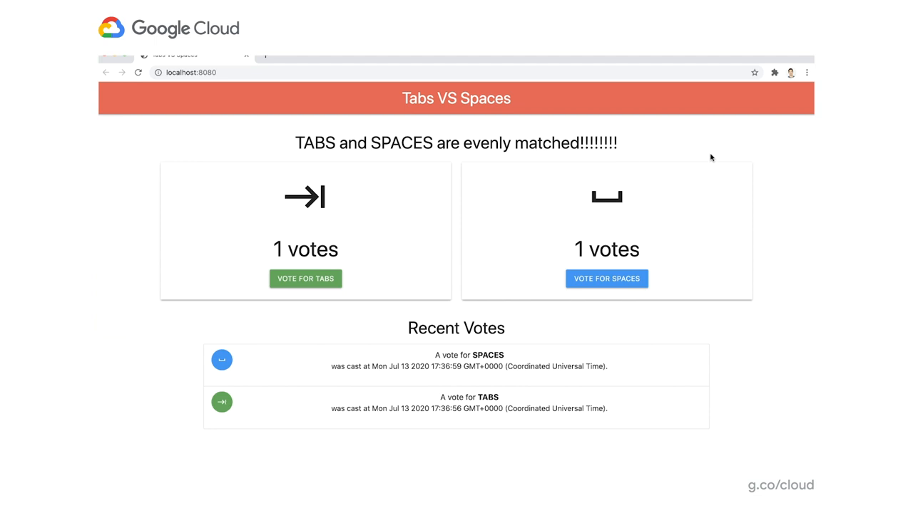
mouse_move(639, 279)
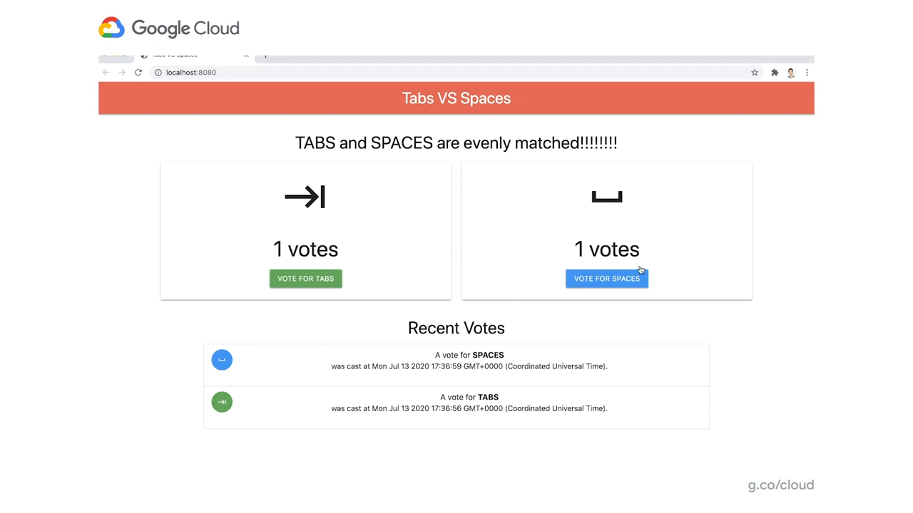
click(606, 278)
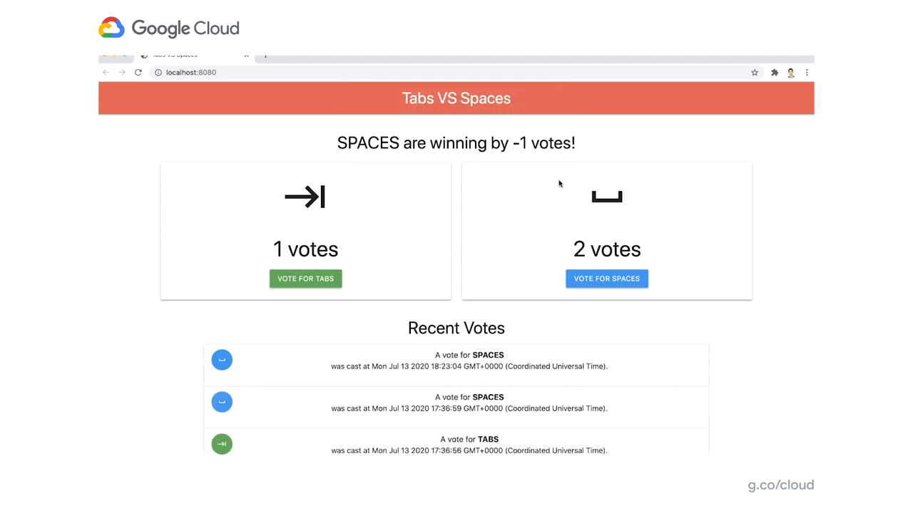
mouse_move(562, 149)
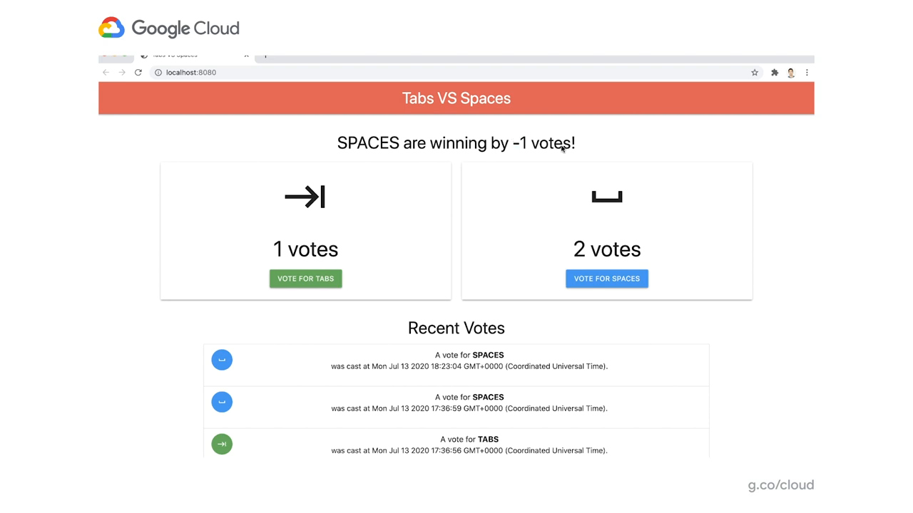
mouse_move(637, 156)
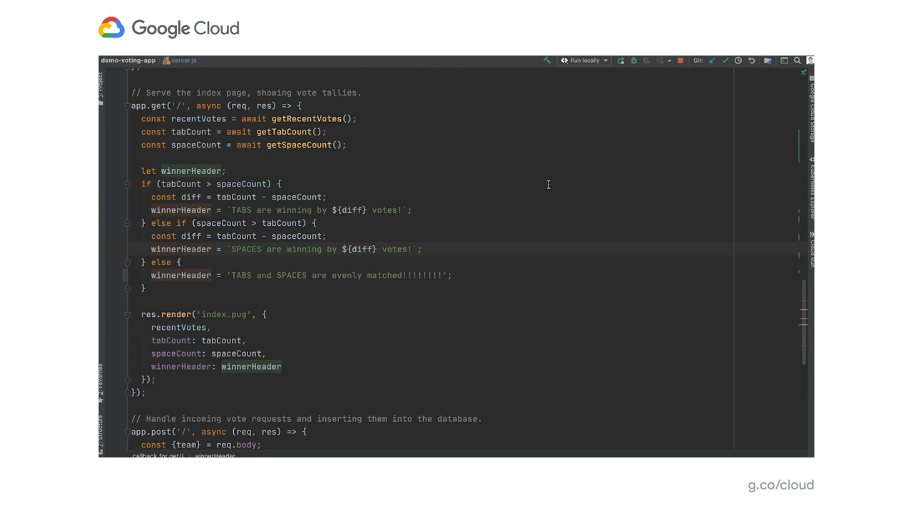
mouse_move(254, 151)
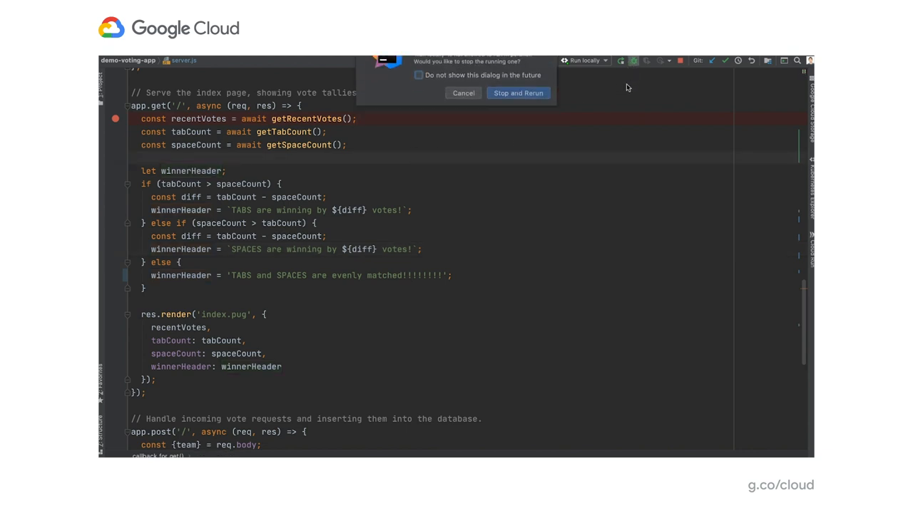
Restart the app under the debugger, accepting the remote path mapping
click(518, 92)
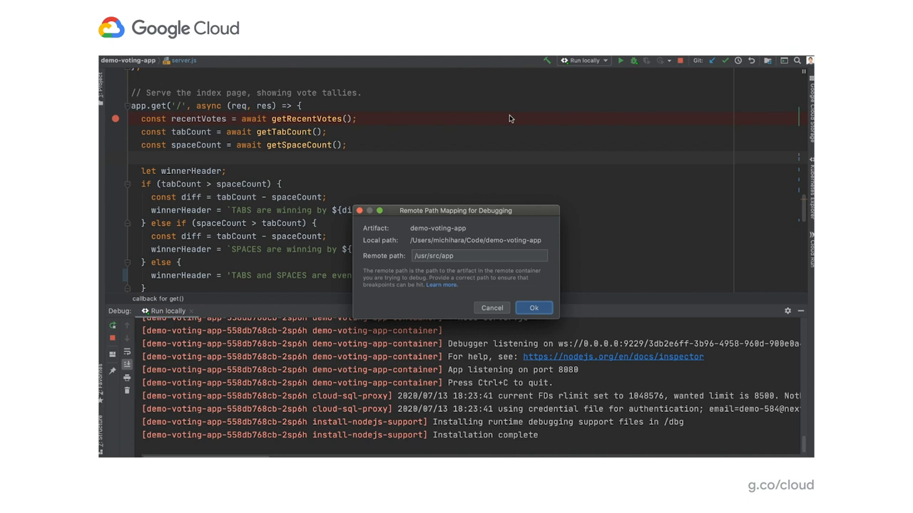
click(534, 307)
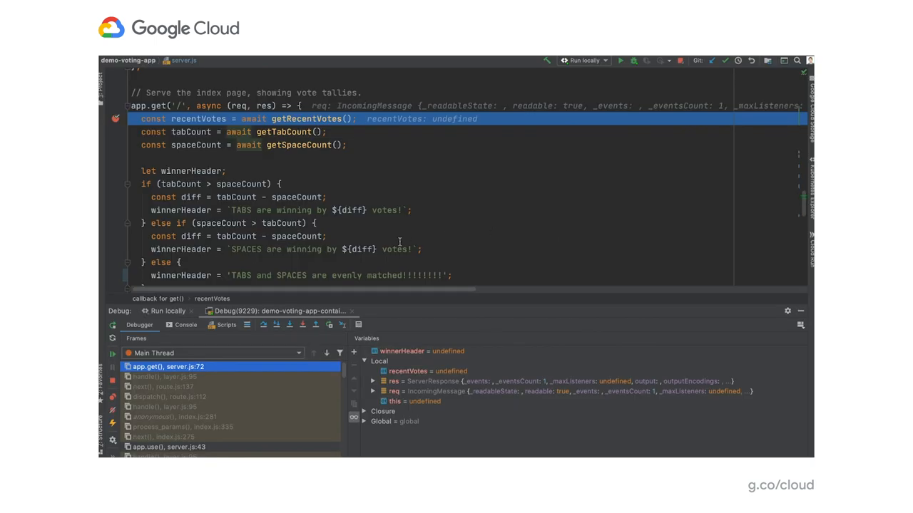
Step through server.js to the SPACES header line, where tabCount is 1, spaceCount 2, diff -1
click(265, 325)
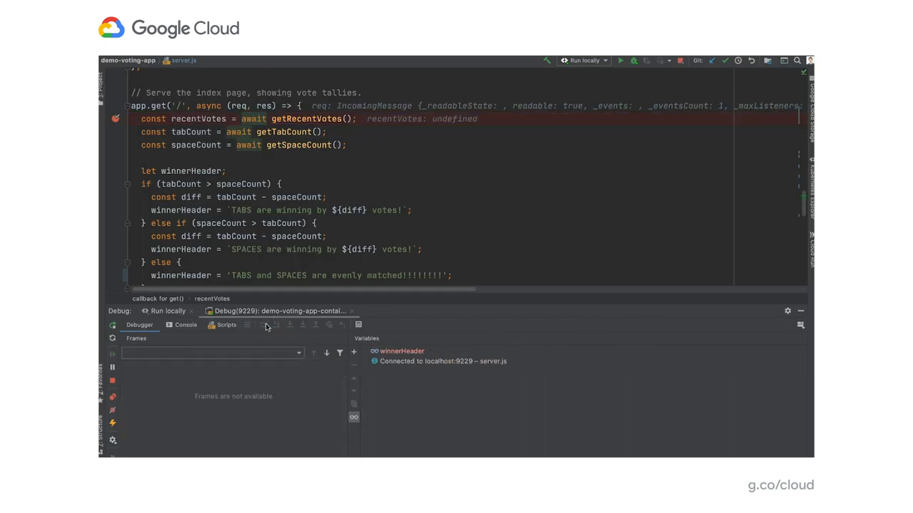
click(263, 325)
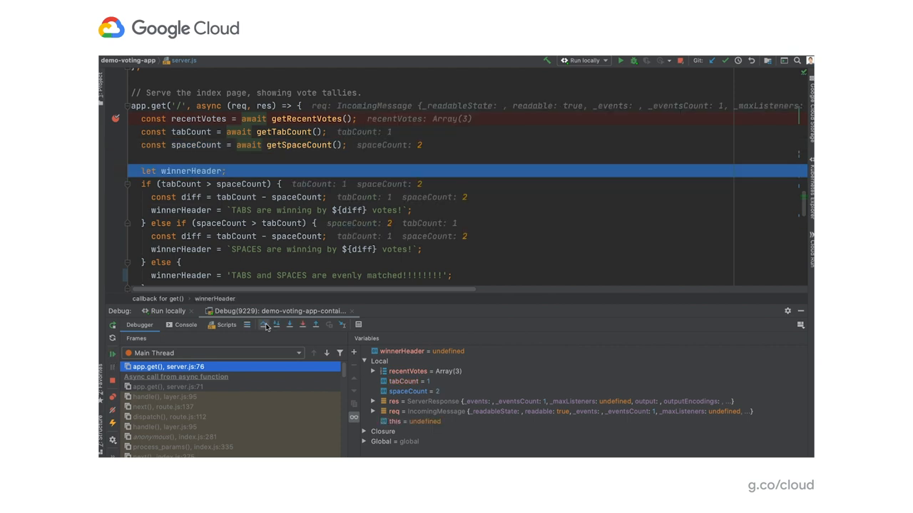
click(266, 326)
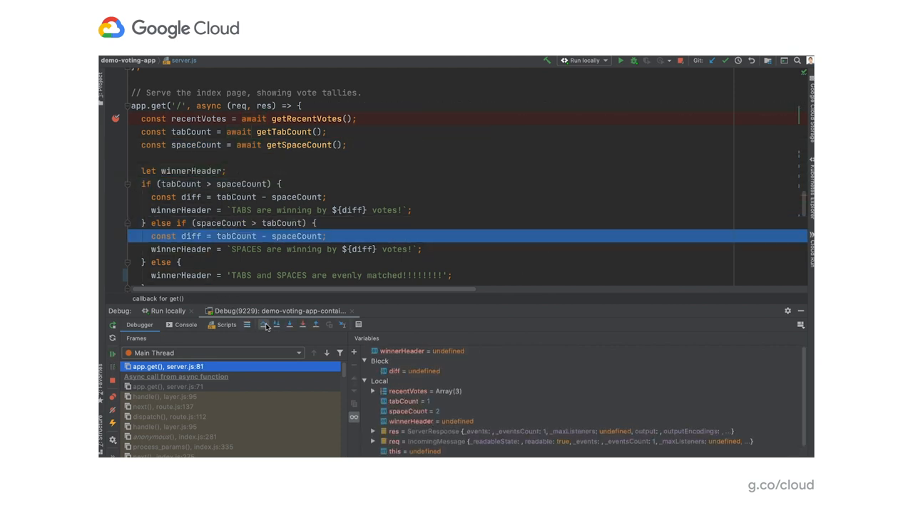
click(275, 325)
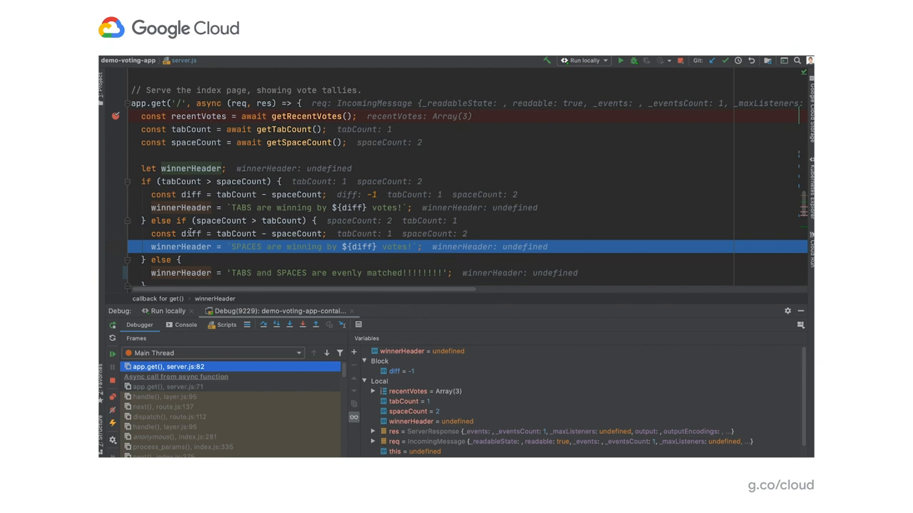
mouse_move(191, 247)
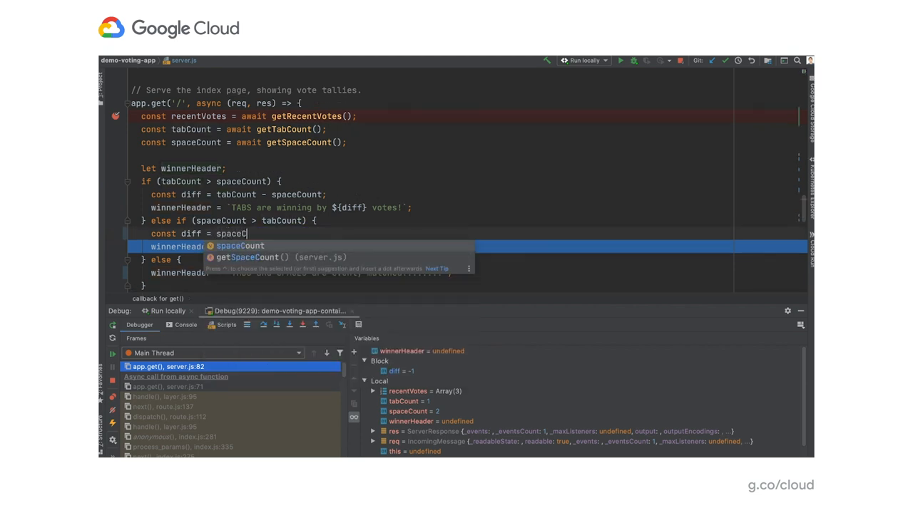
Complete the diff line as spaceCount - tabCount and stop-and-rerun the local app
text(- tabCount;)
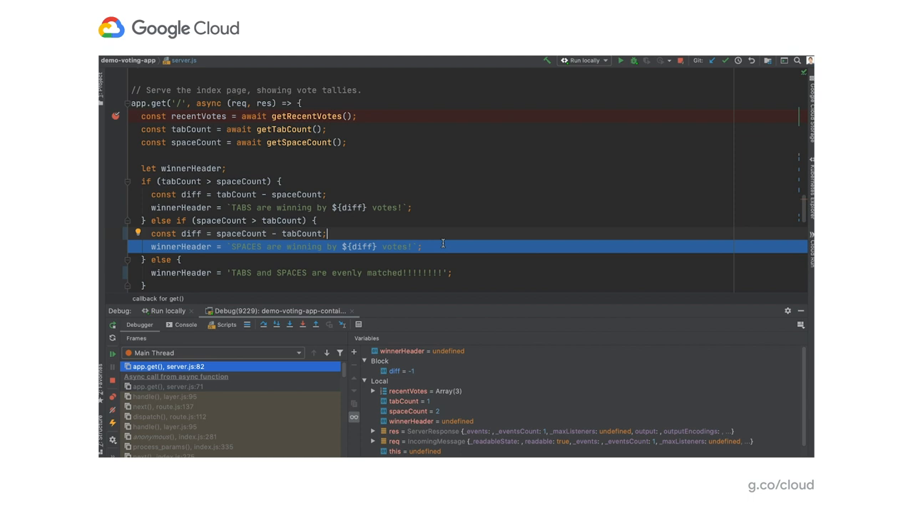
click(620, 60)
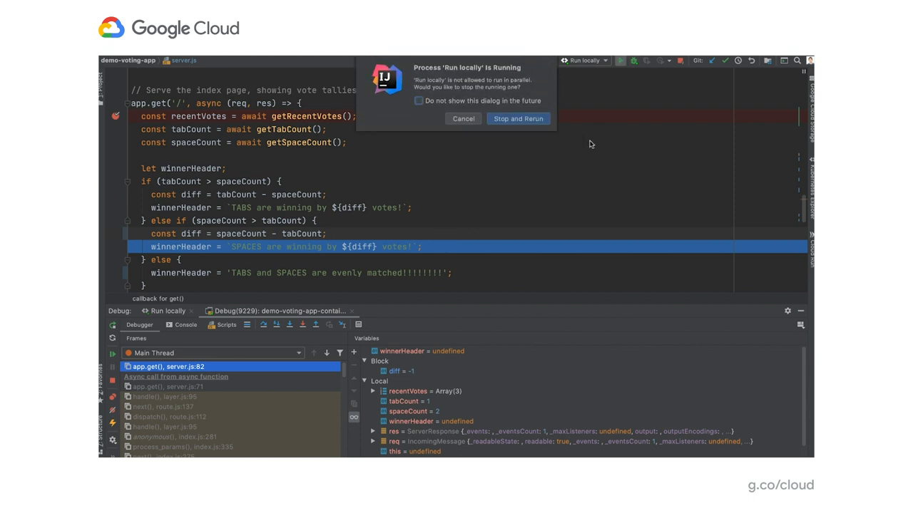
click(518, 118)
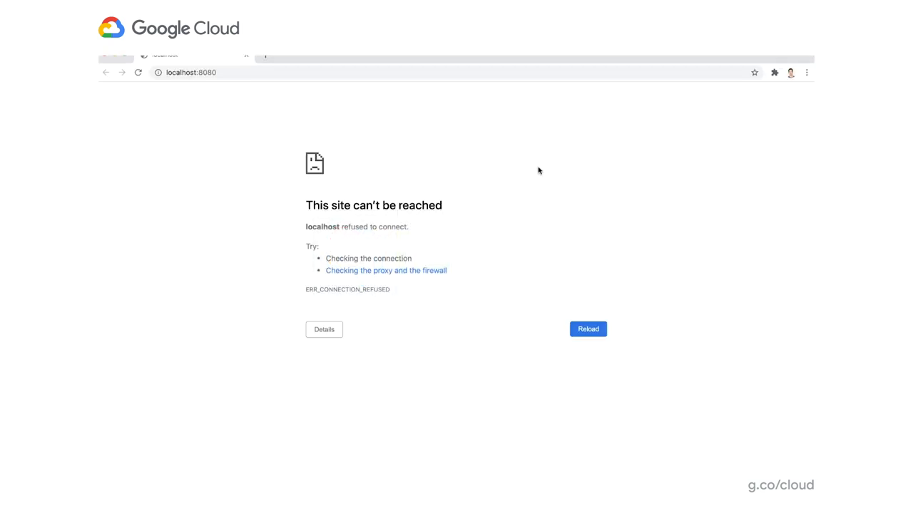
Reload localhost:8080 and highlight the header's corrected margin, SPACES winning by 1 vote
click(587, 329)
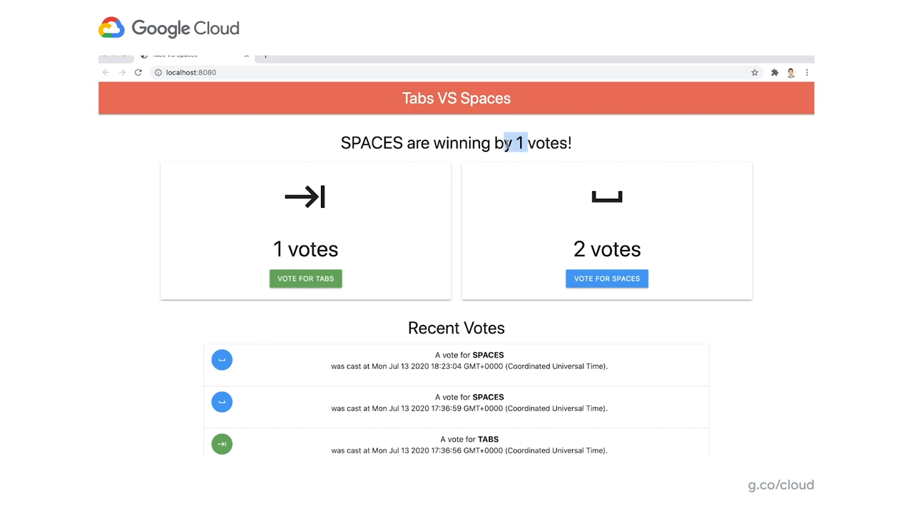
triple_click(456, 143)
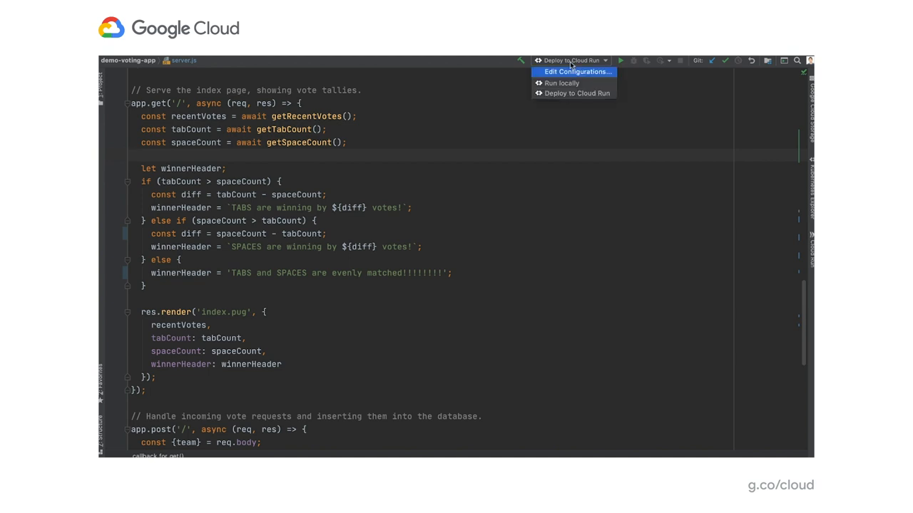
Review the Deploy to Cloud Run configuration: fully managed, region us-west1, service name vote
click(576, 71)
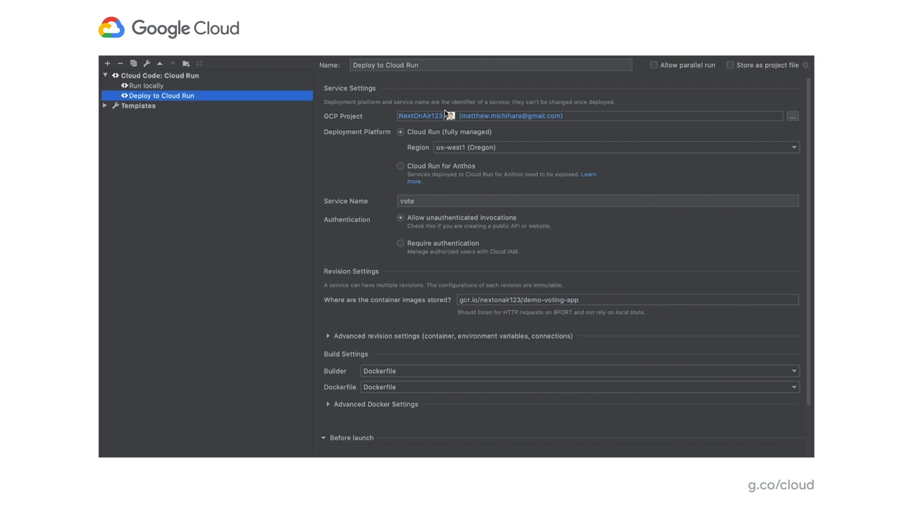
mouse_move(409, 151)
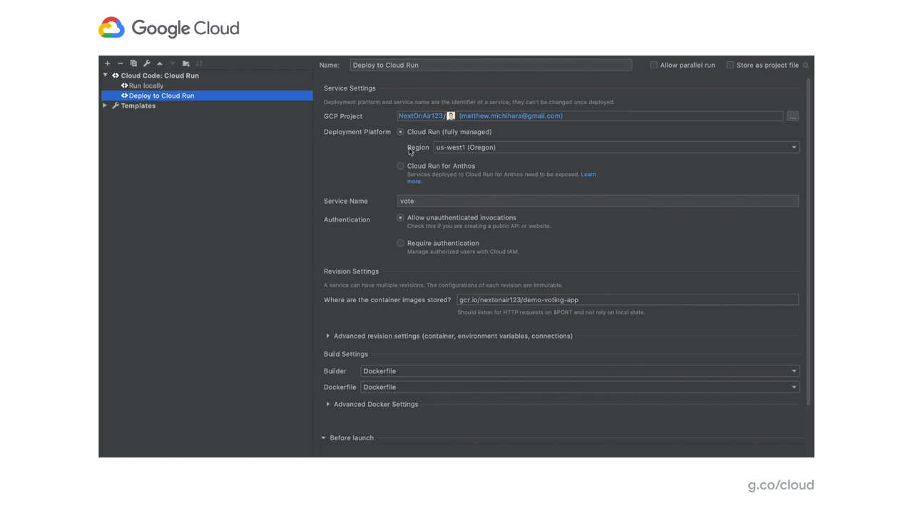
mouse_move(534, 154)
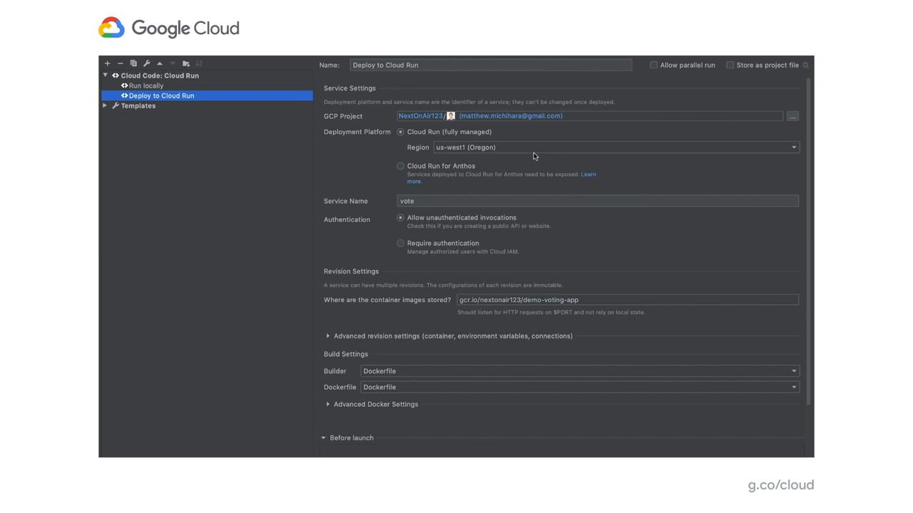
mouse_move(396, 176)
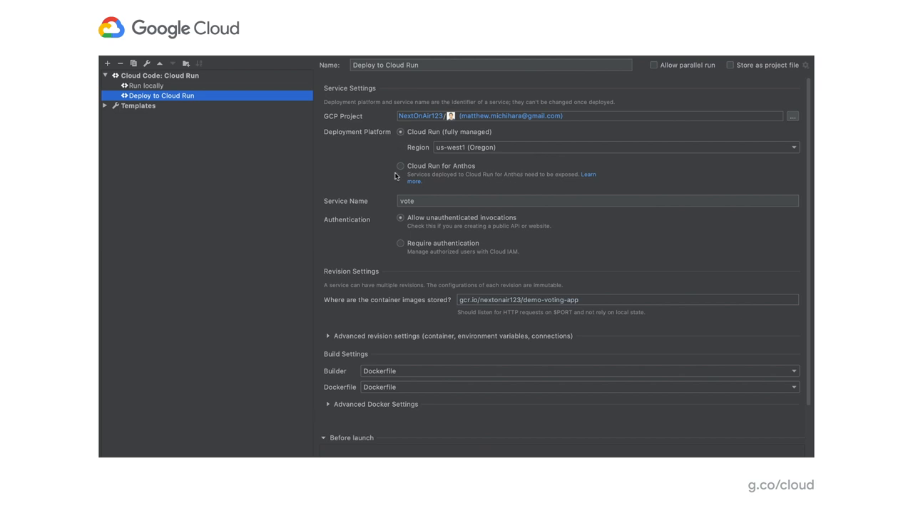
mouse_move(498, 139)
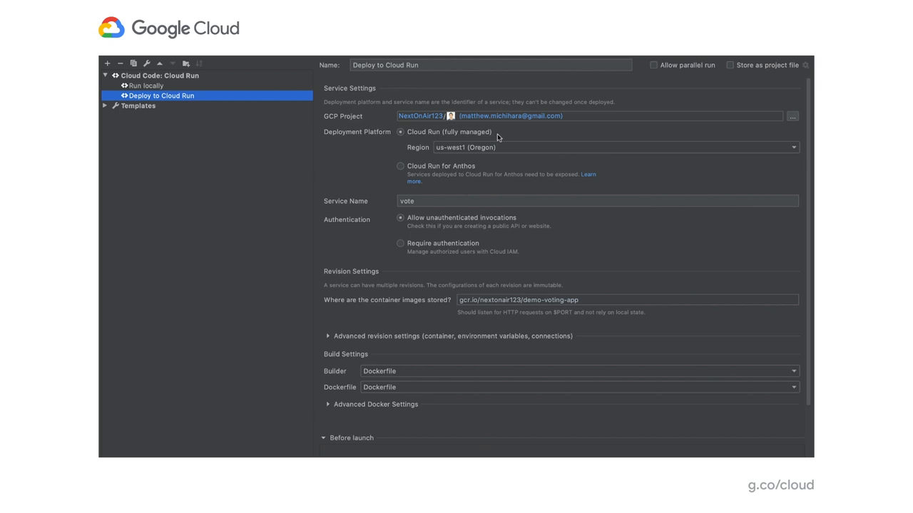
click(400, 165)
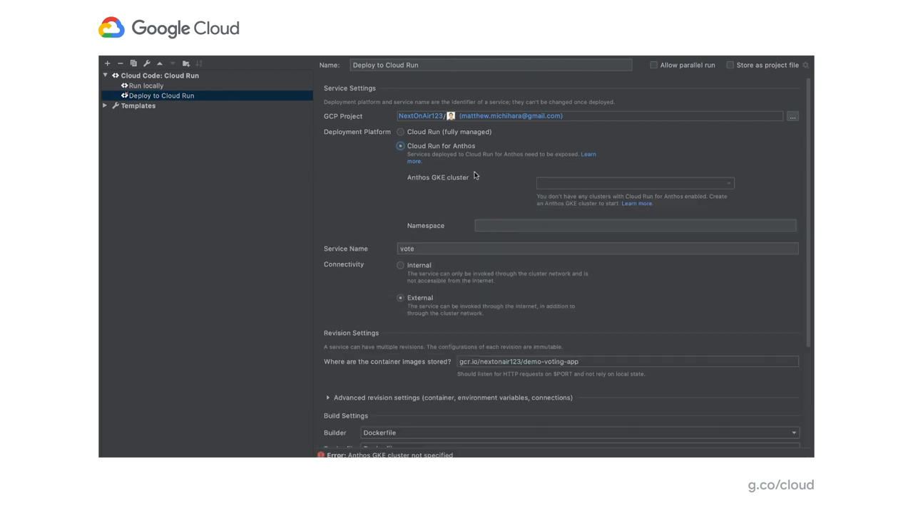
mouse_move(486, 169)
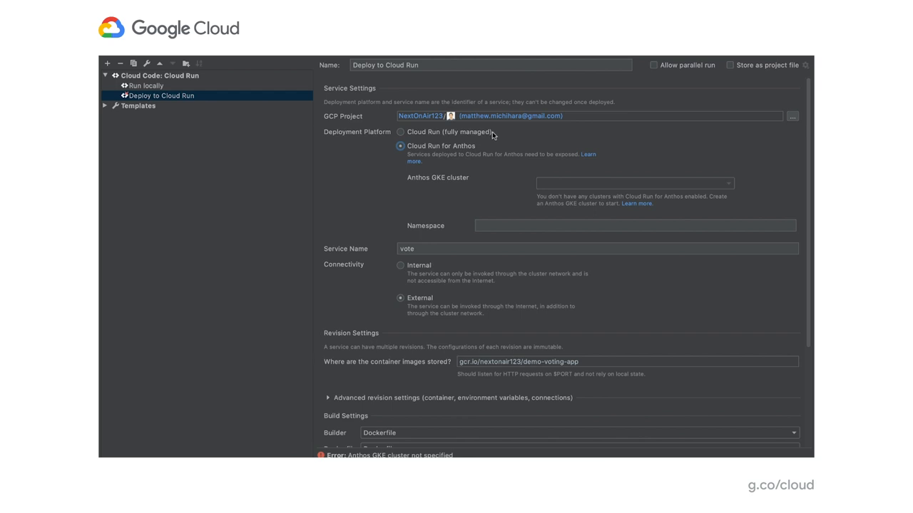
click(400, 132)
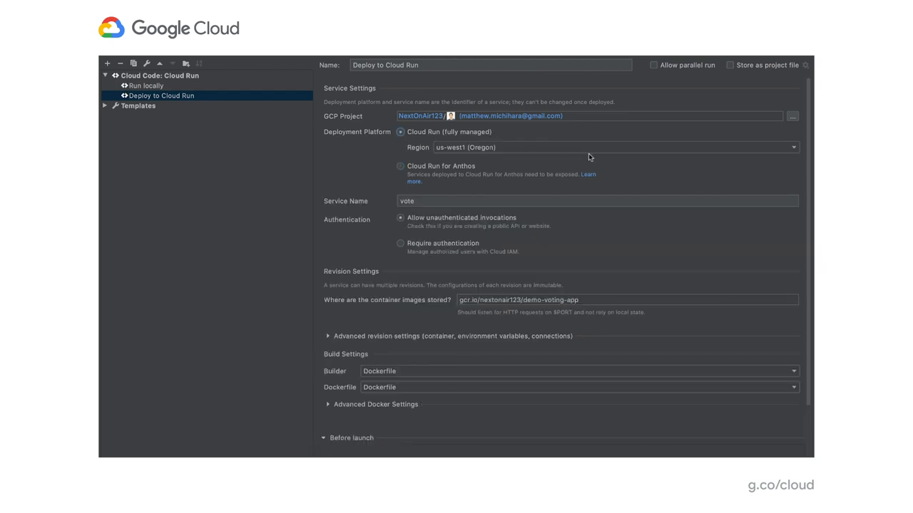
click(793, 147)
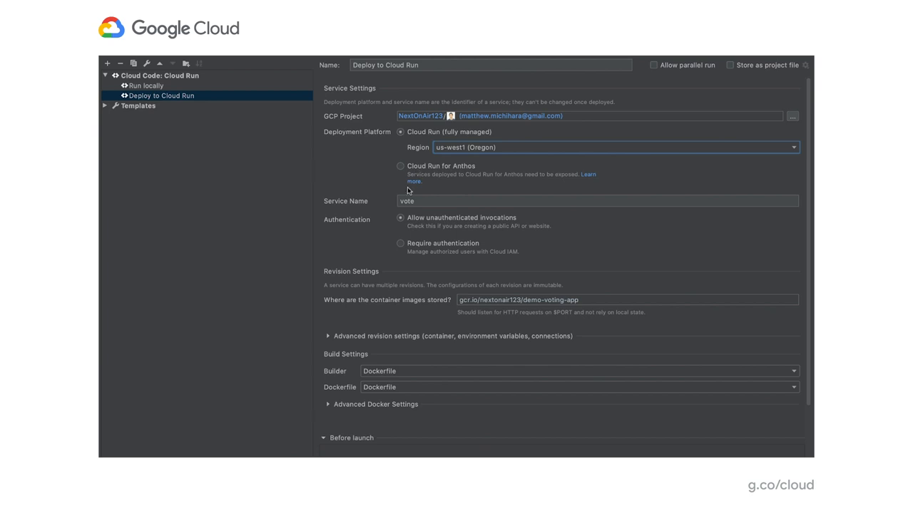
click(598, 201)
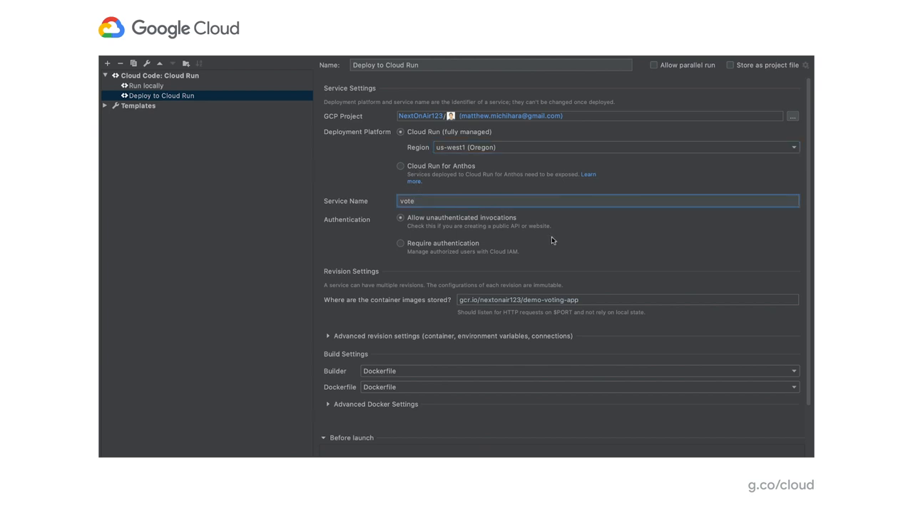
mouse_move(584, 242)
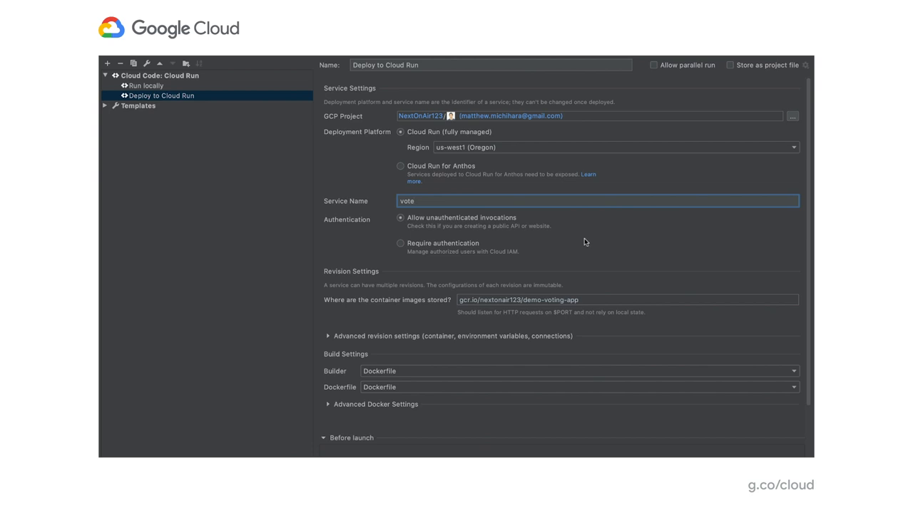
mouse_move(522, 221)
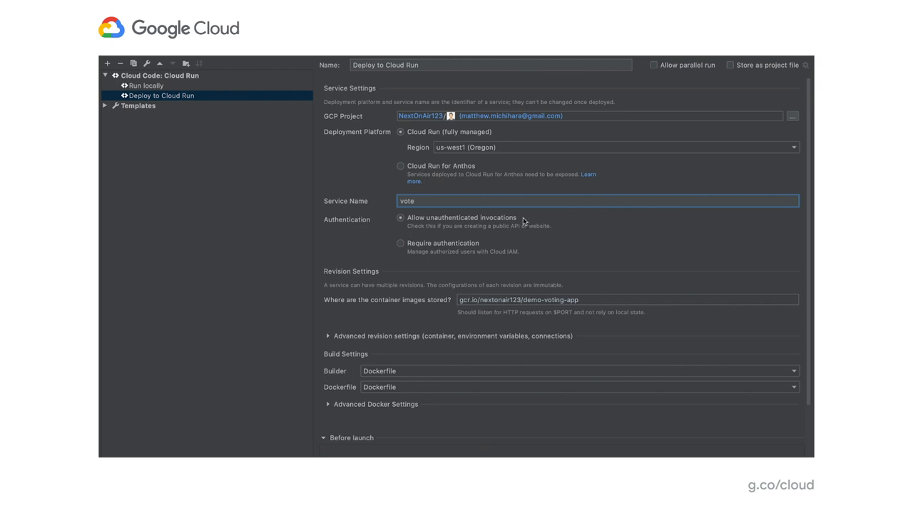
mouse_move(521, 232)
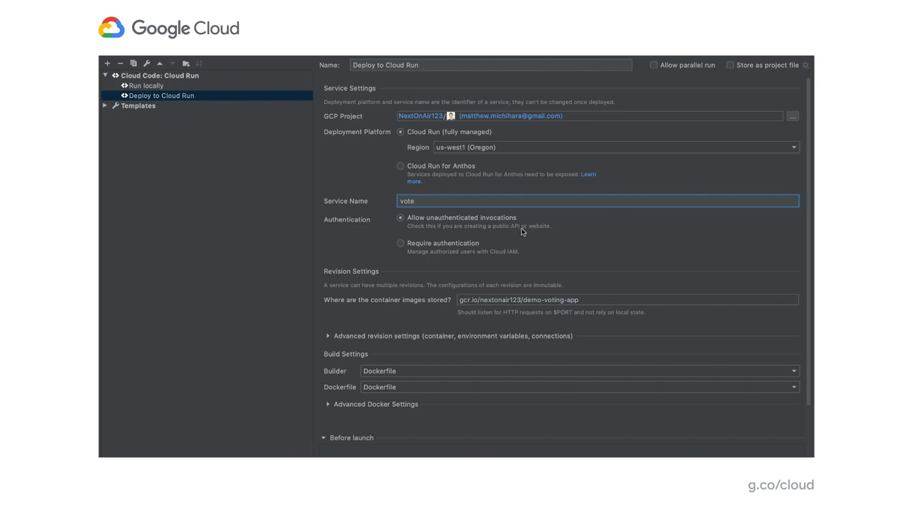
mouse_move(522, 249)
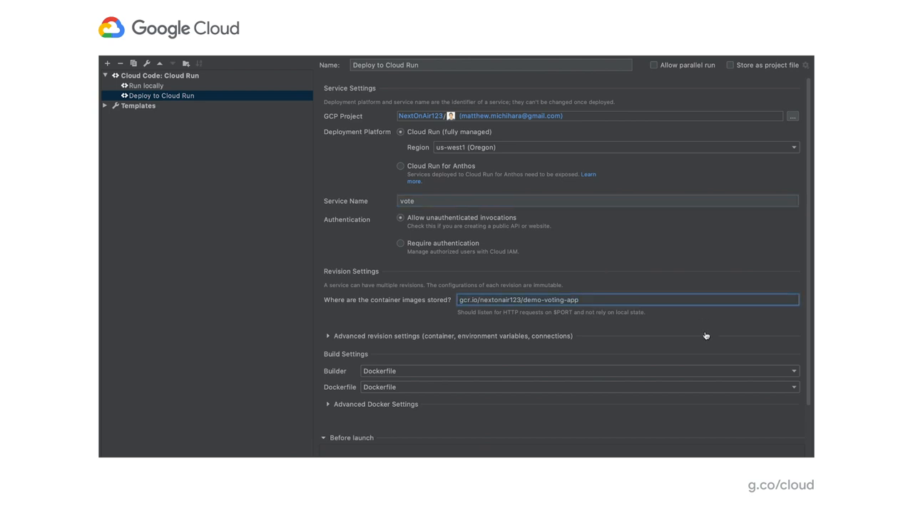
mouse_move(650, 335)
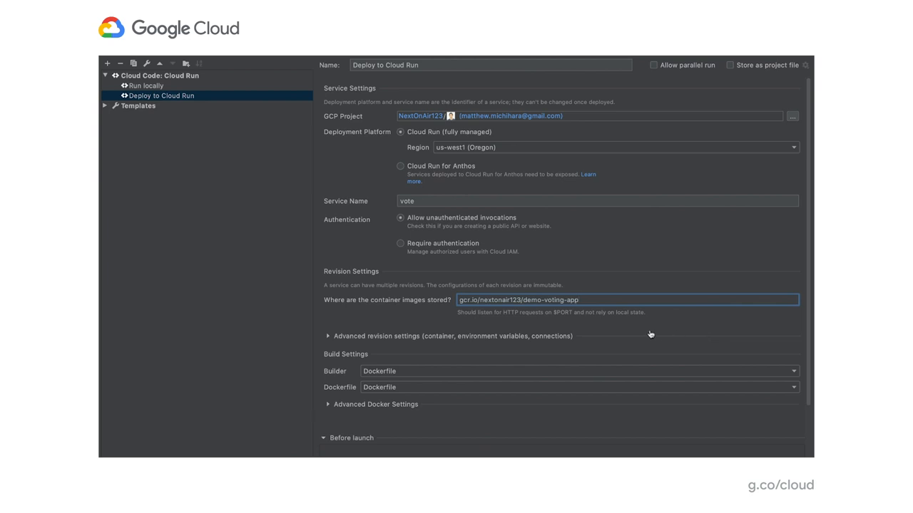
mouse_move(379, 301)
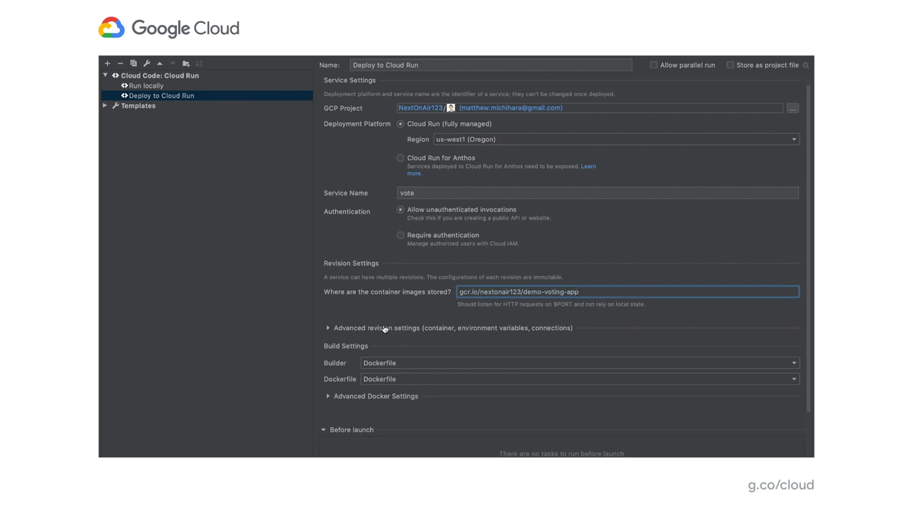
Expand advanced revision settings to review 1 CPU, 256 MiB, database variables and Cloud SQL connection
click(328, 328)
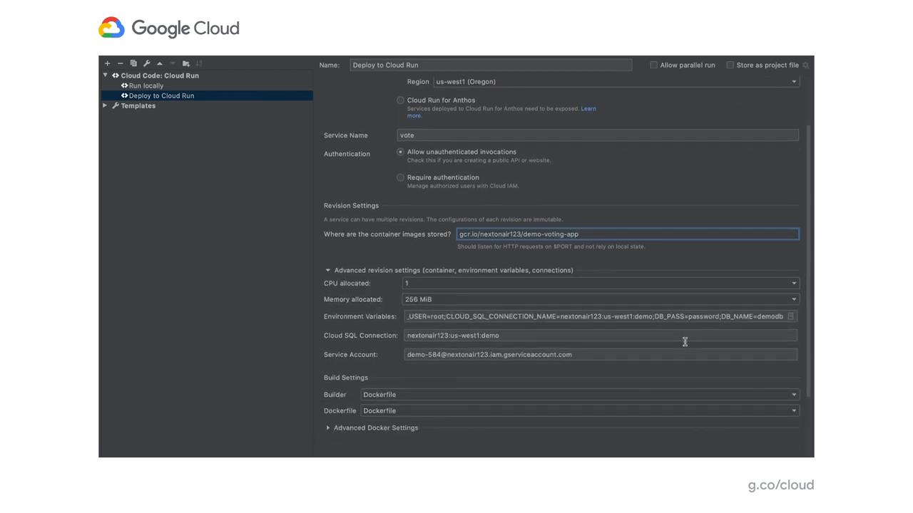
scroll(down, 3)
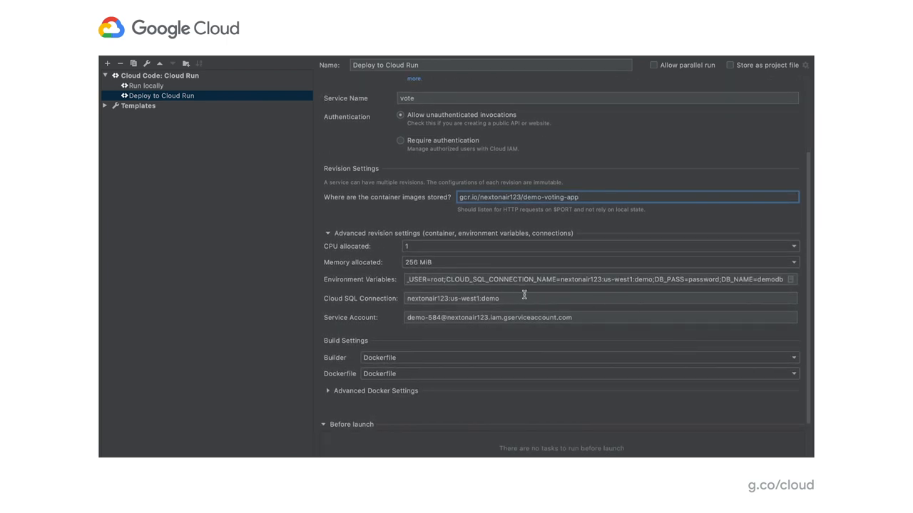
mouse_move(473, 358)
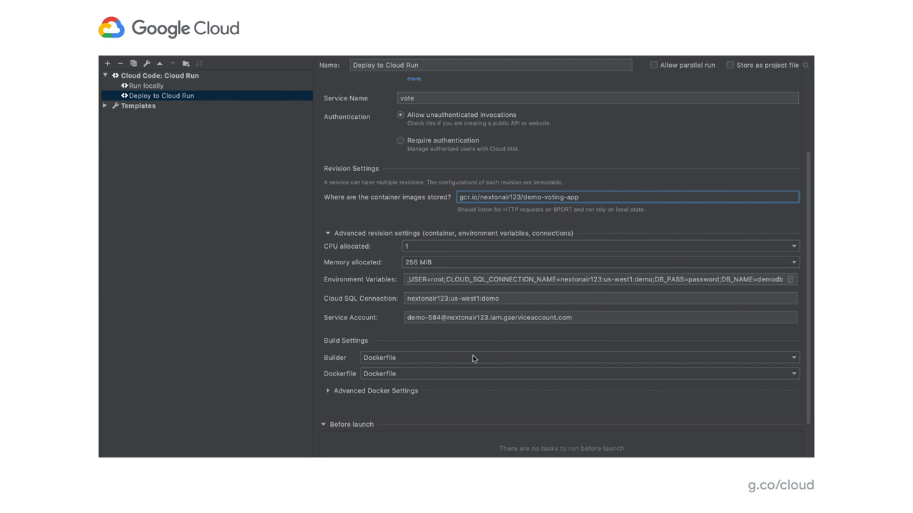
mouse_move(467, 362)
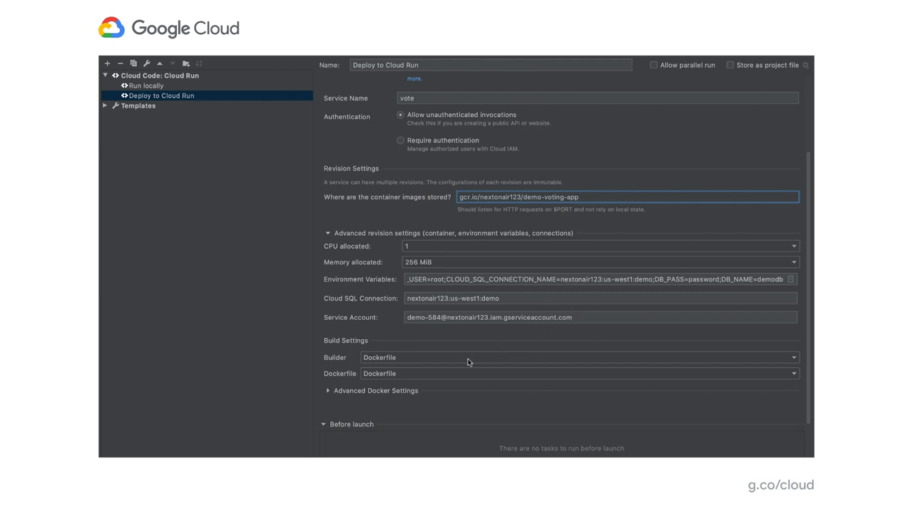
mouse_move(648, 406)
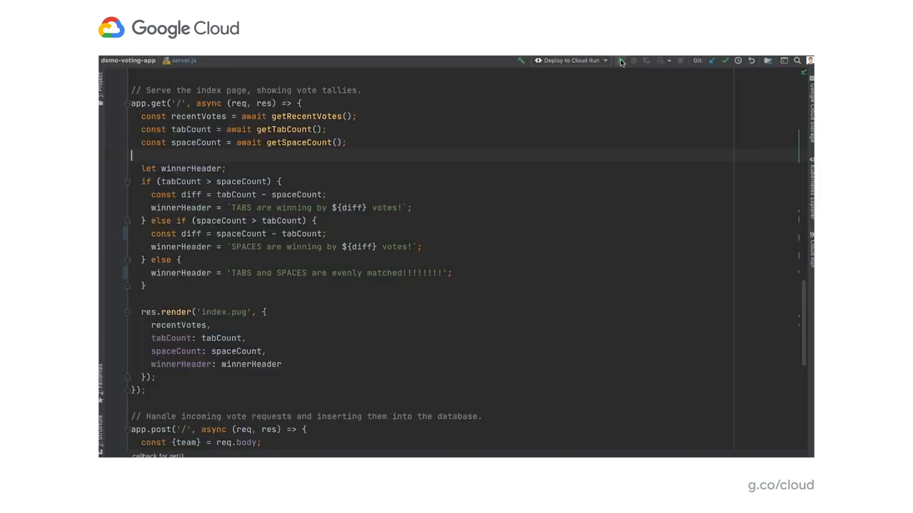
Deploy the vote service to Cloud Run, open its live URL, and vote for TABS
click(620, 60)
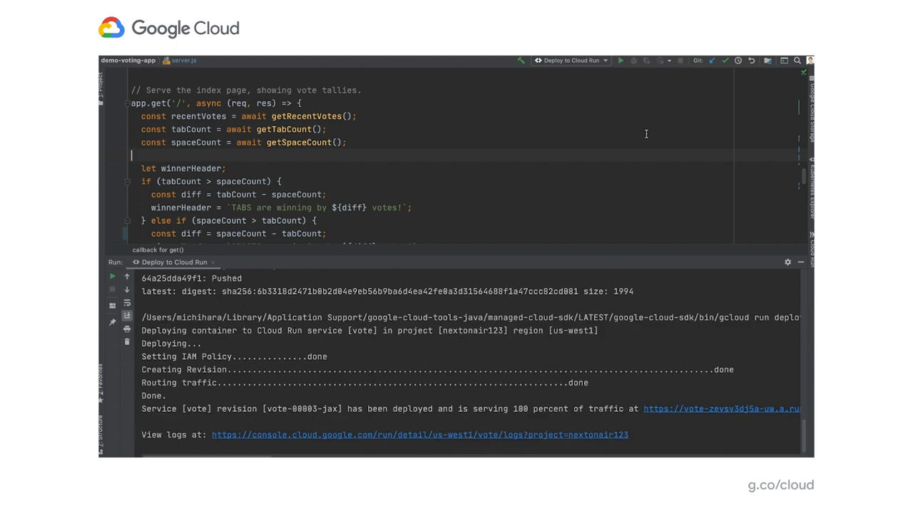
mouse_move(738, 409)
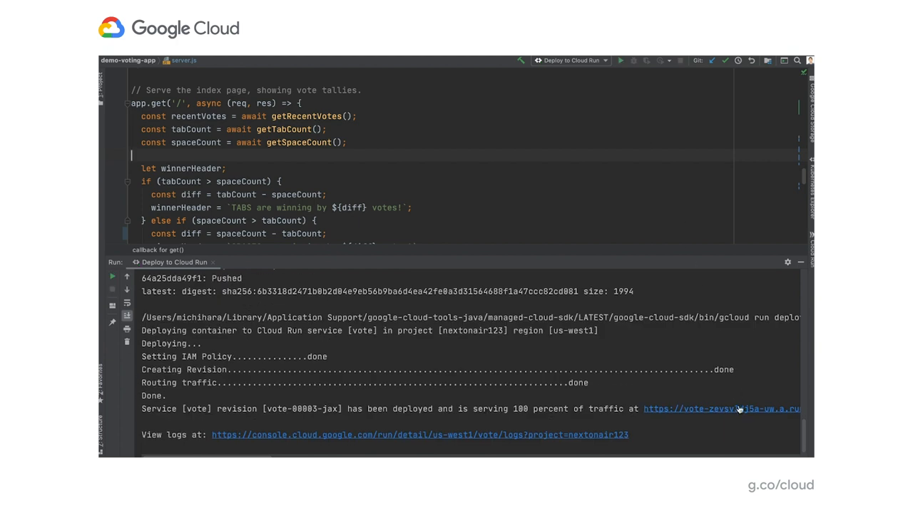
click(720, 408)
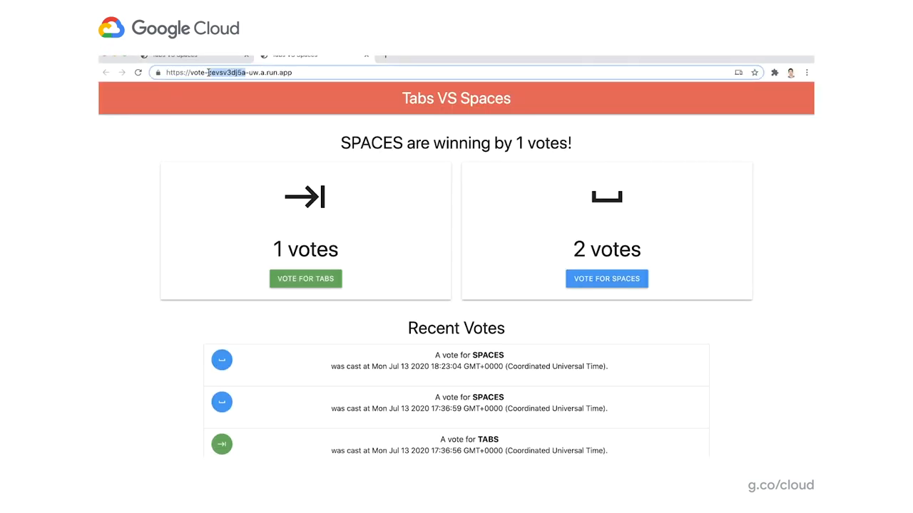
click(306, 278)
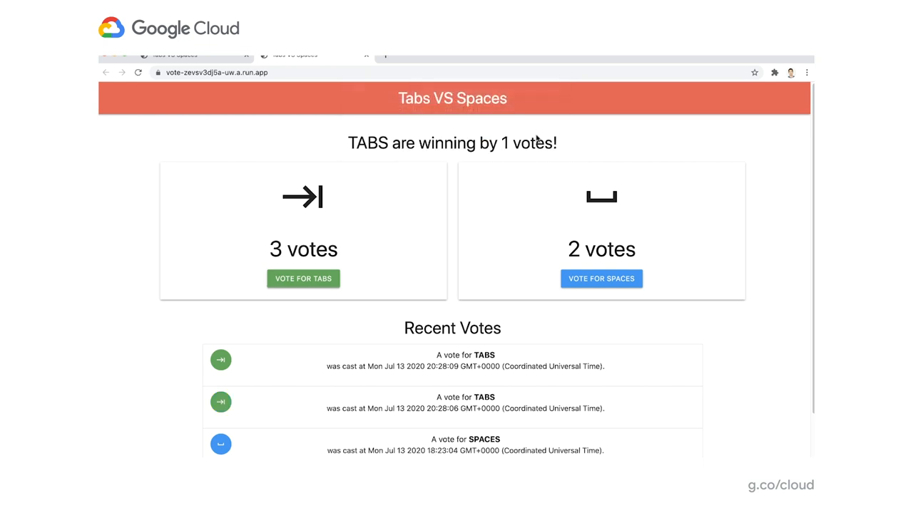
mouse_move(709, 216)
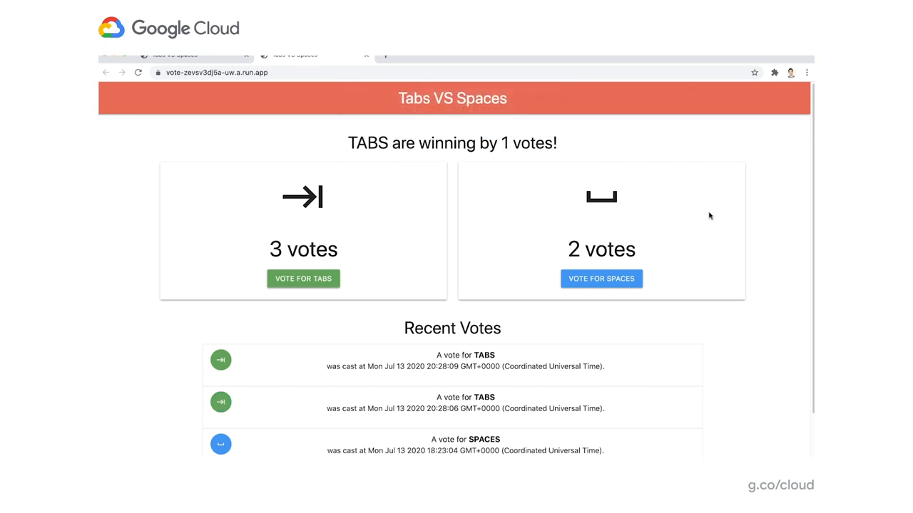